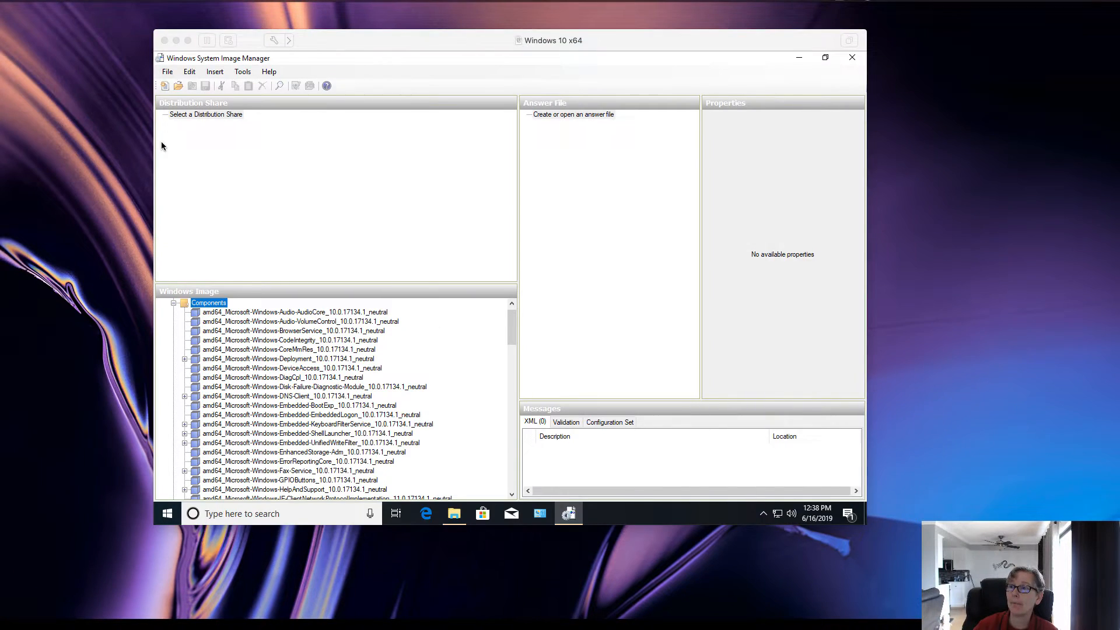
pyautogui.moveTo(292, 165)
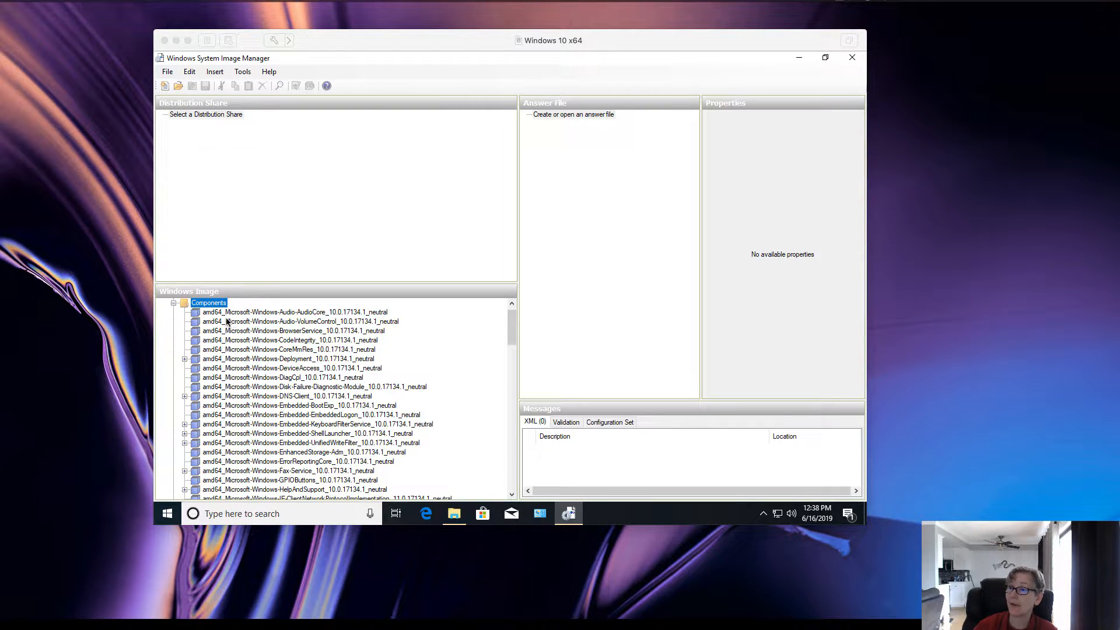
pyautogui.moveTo(300, 357)
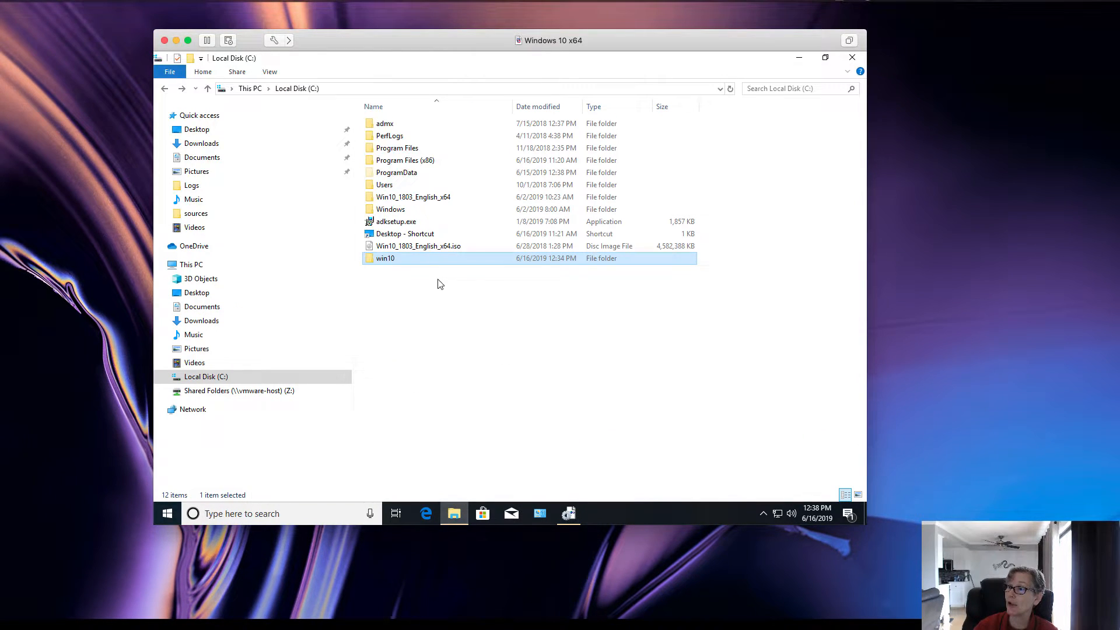
# Open the extracted Win10_1803_English_x64 folder on C:, then return to System Image Manager.
pyautogui.click(419, 245)
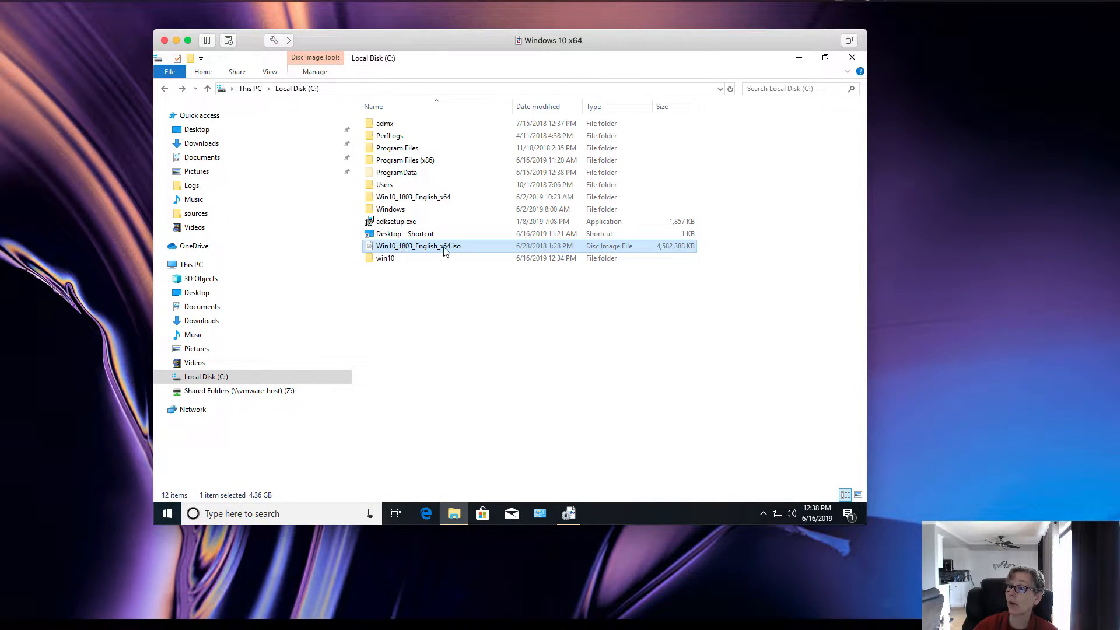
pyautogui.moveTo(421, 246)
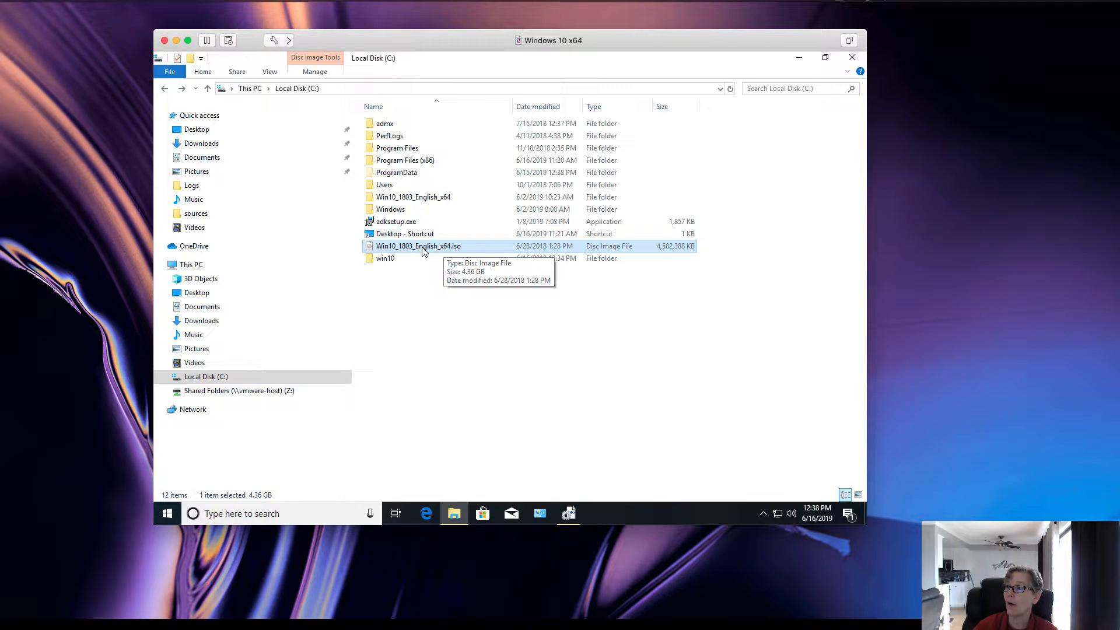
pyautogui.click(413, 197)
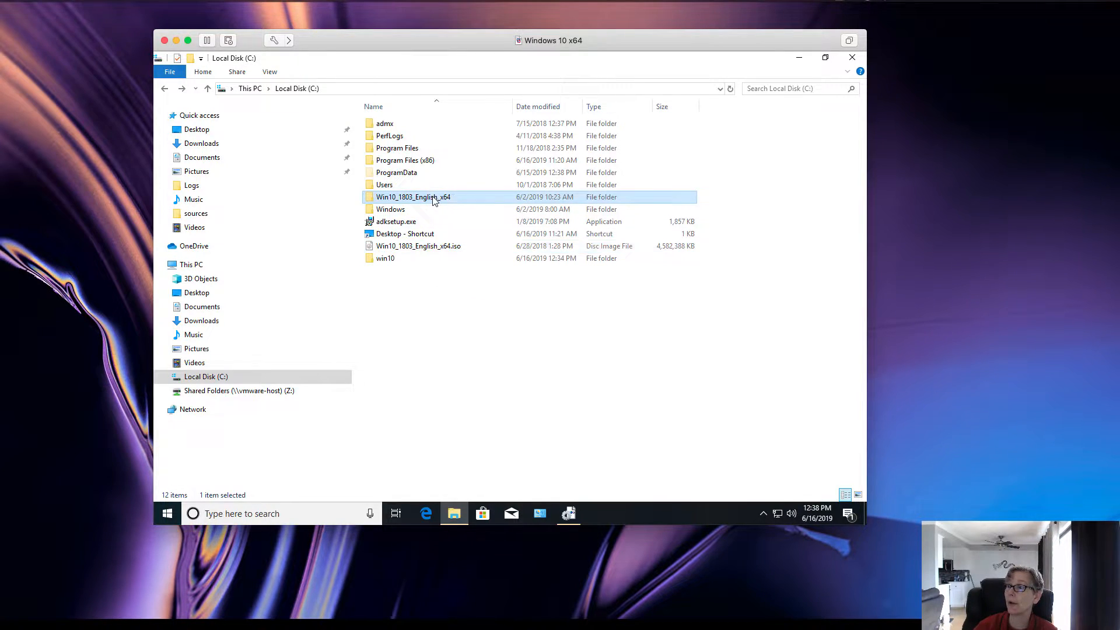
pyautogui.doubleClick(413, 196)
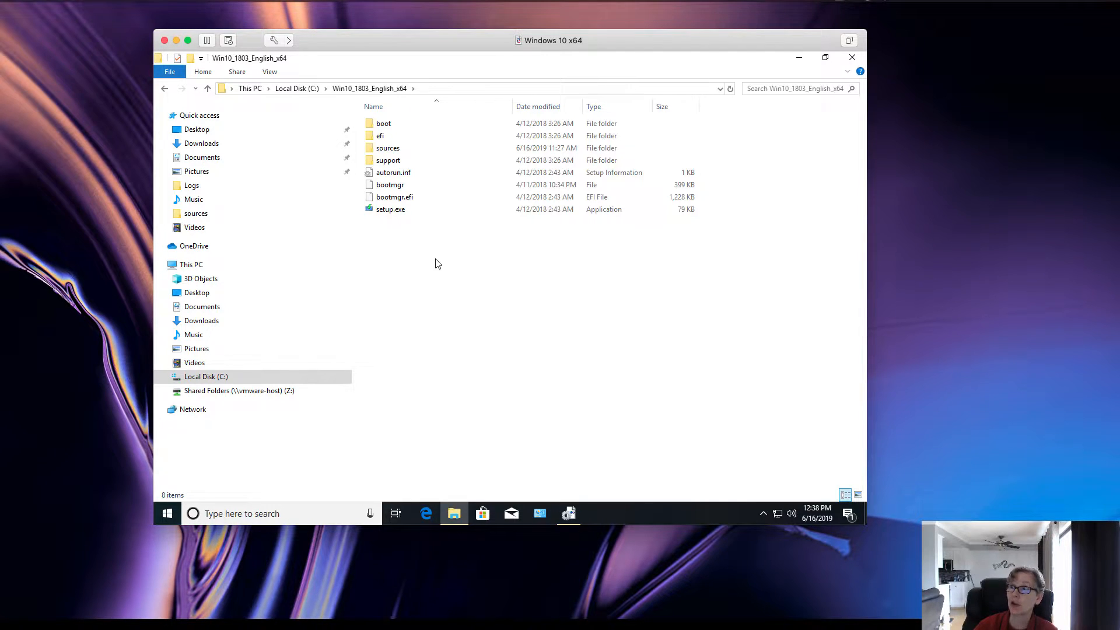
pyautogui.click(388, 148)
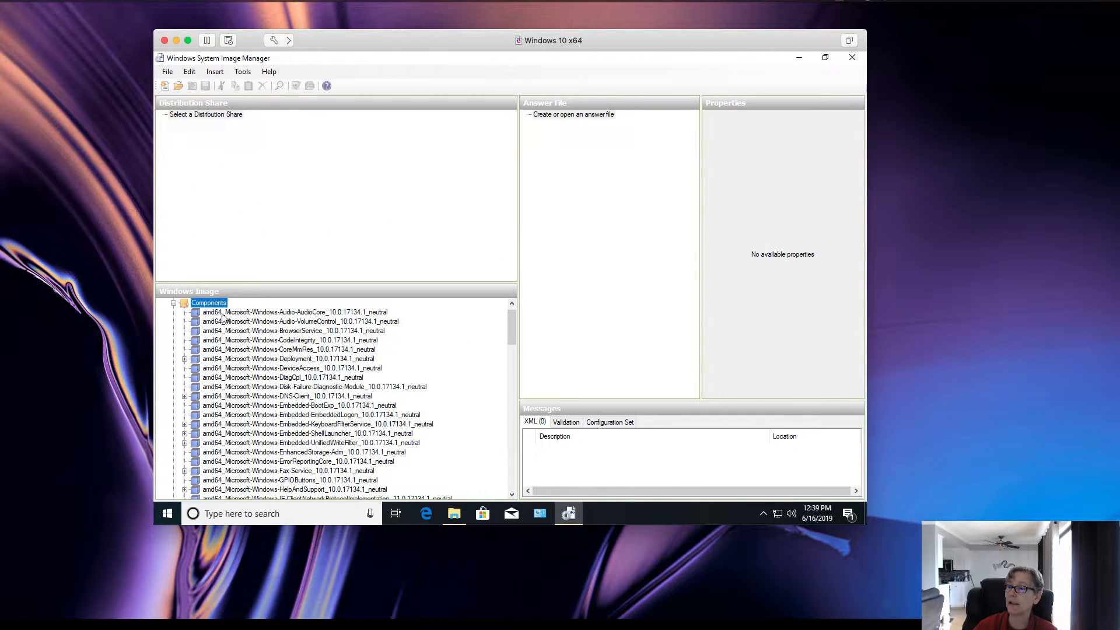
pyautogui.moveTo(311, 409)
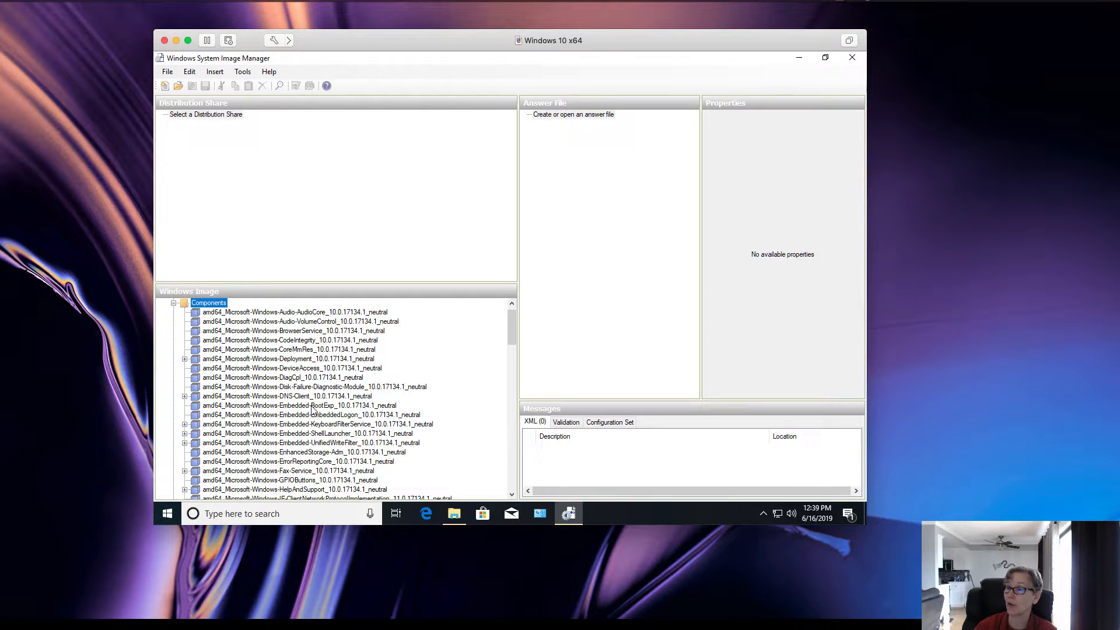
# Scroll the Windows Image components toward amd64_Microsoft-Windows-Audio-AudioCore.
pyautogui.scroll(-3)
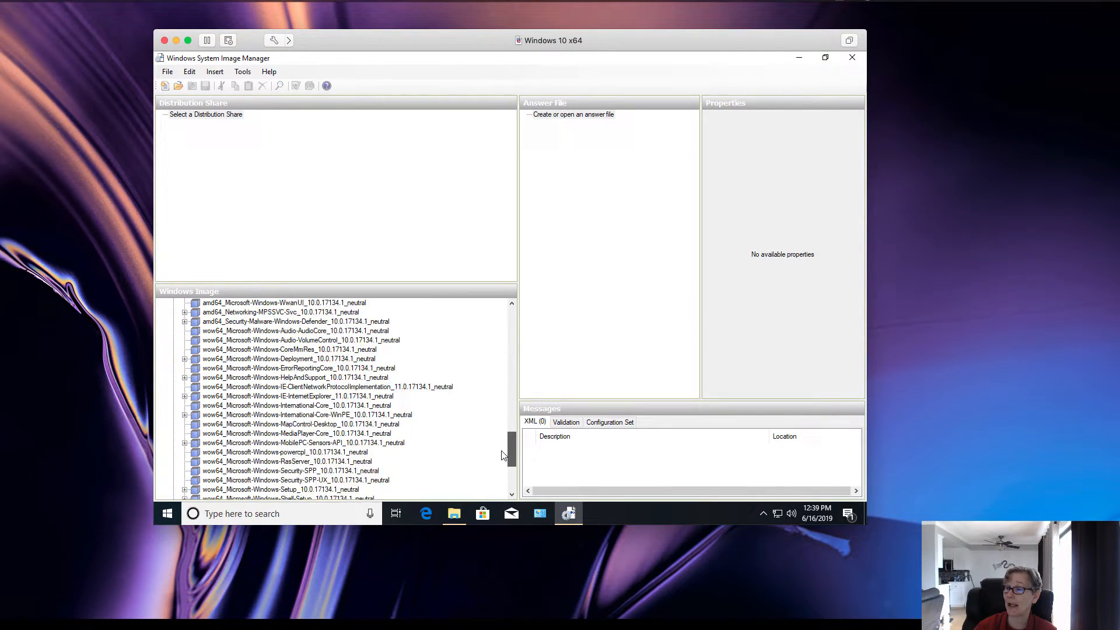
pyautogui.scroll(-3)
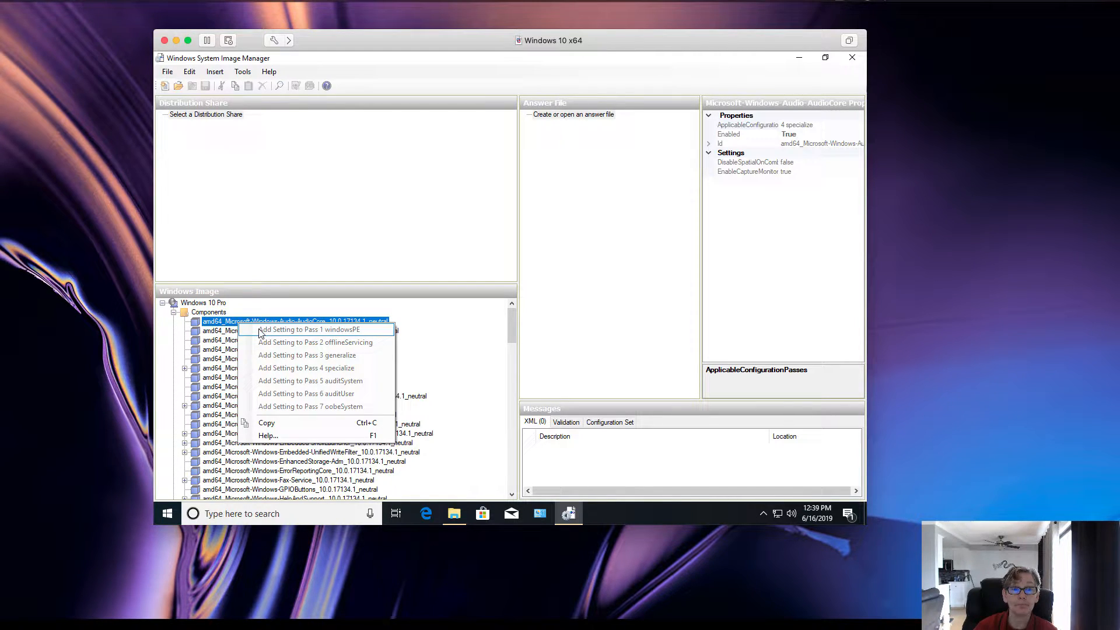
pyautogui.moveTo(306, 355)
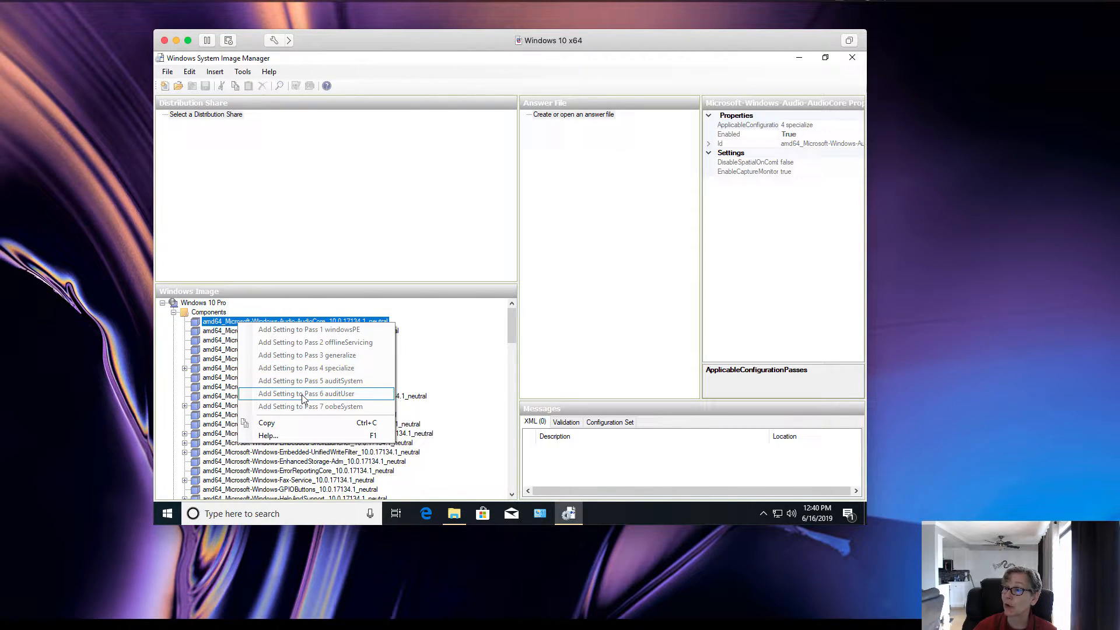
pyautogui.moveTo(305, 394)
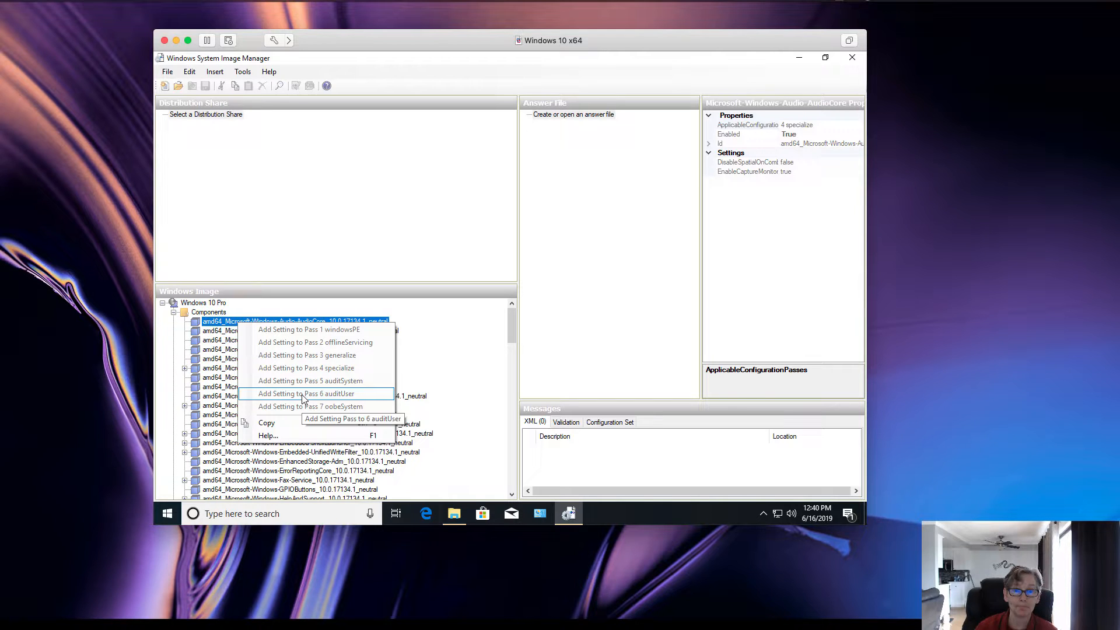
pyautogui.moveTo(307, 407)
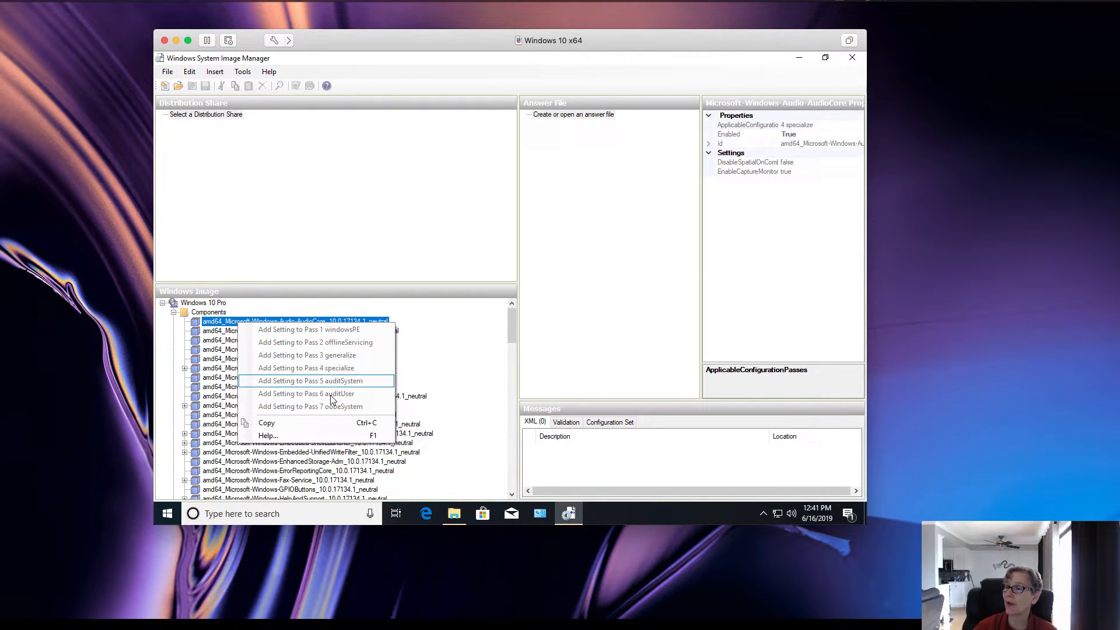
pyautogui.moveTo(308, 355)
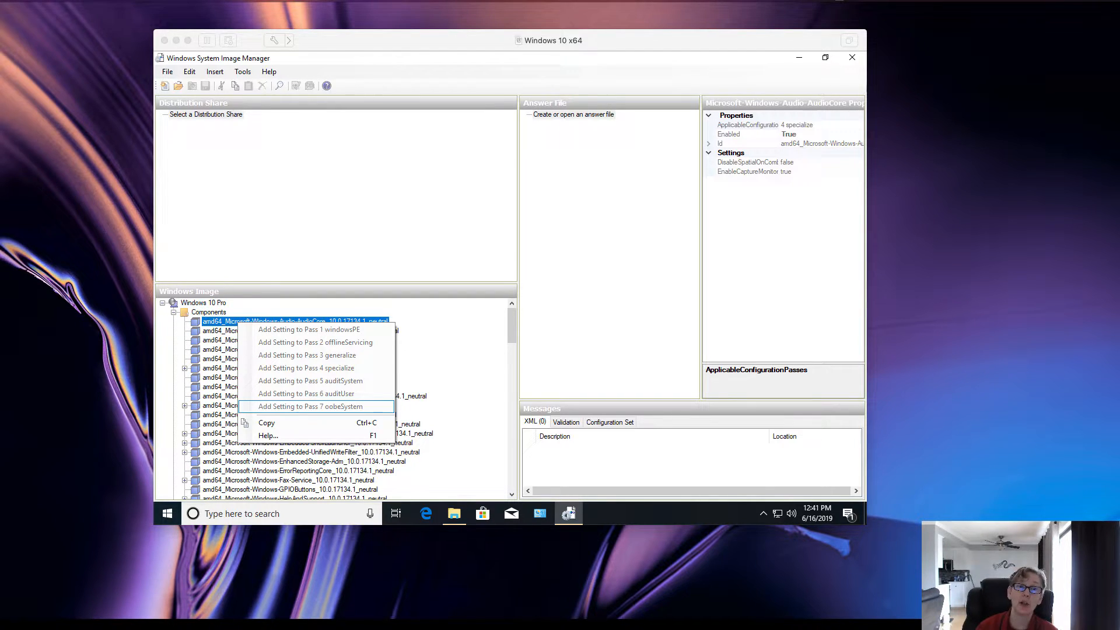
pyautogui.moveTo(230, 64)
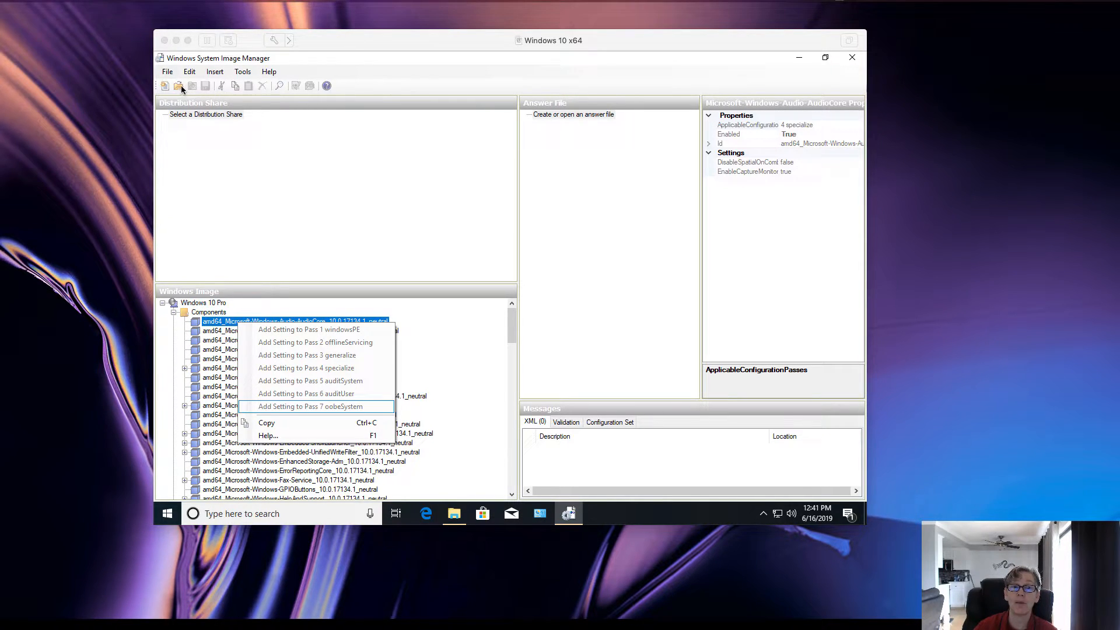
# Show the File menu with New Answer File and Open Answer File.
pyautogui.click(167, 71)
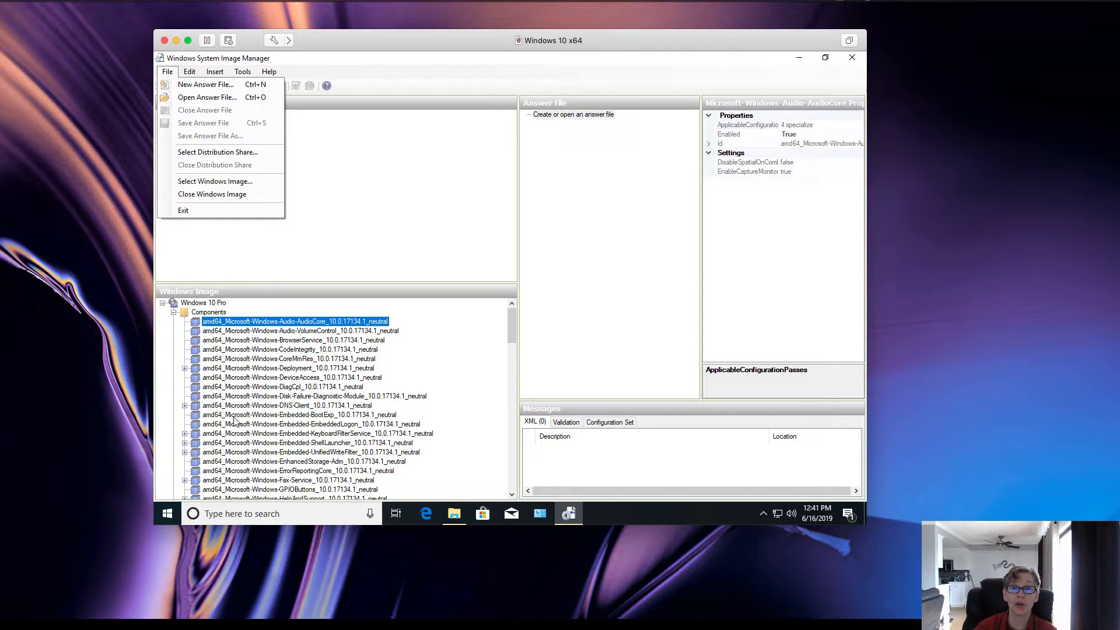
pyautogui.moveTo(138, 396)
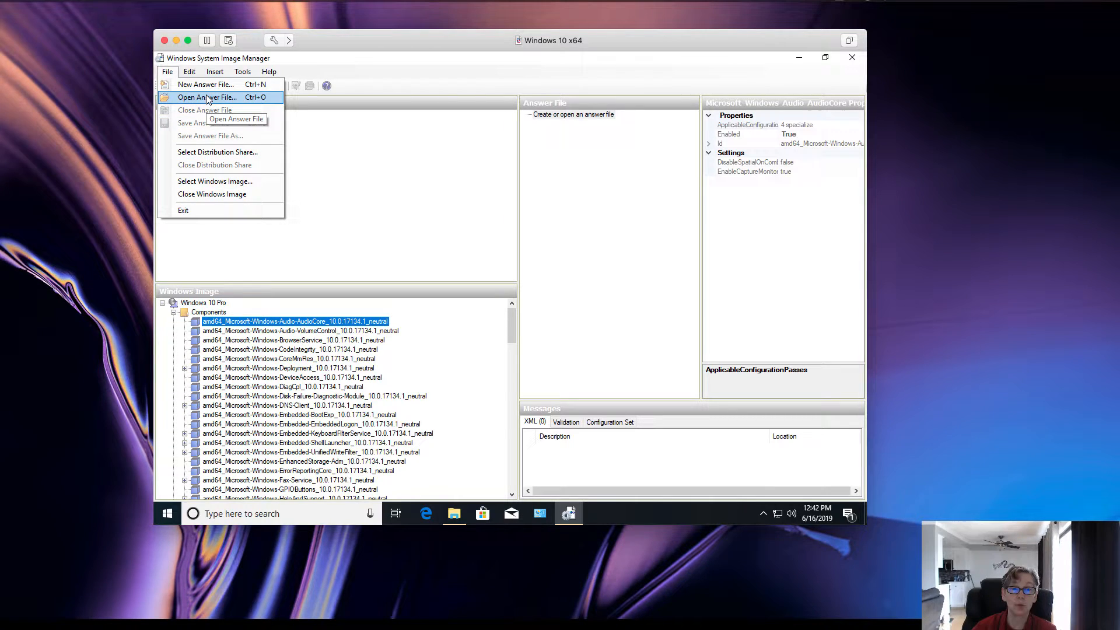
# Create a new Untitled answer file, then select the auditUser pass and image Components.
pyautogui.click(206, 84)
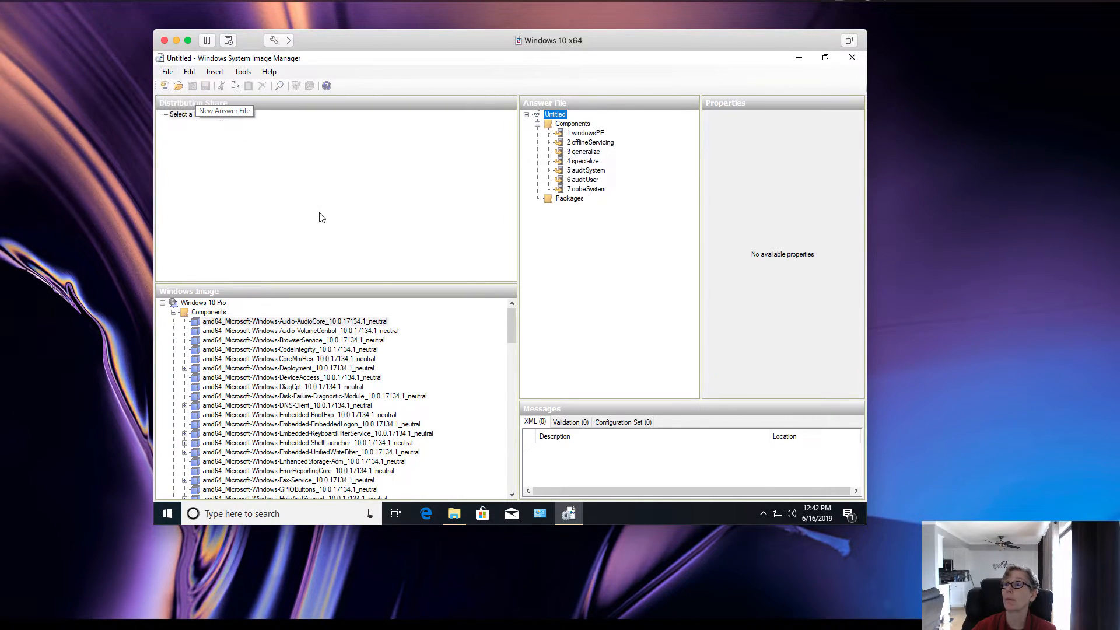
pyautogui.moveTo(370, 238)
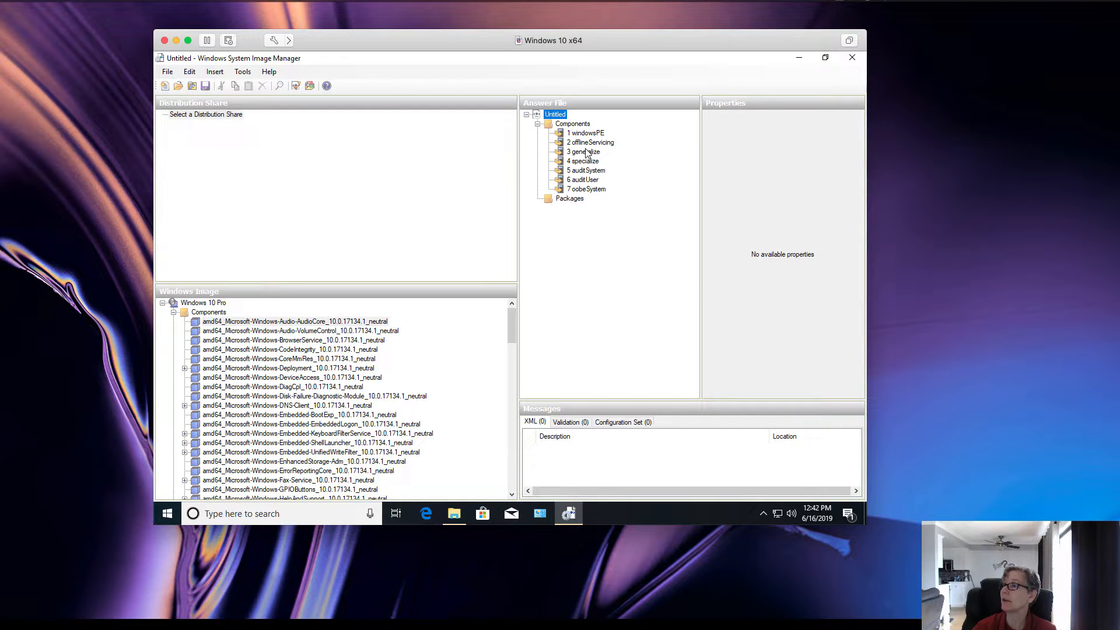
pyautogui.moveTo(589, 151)
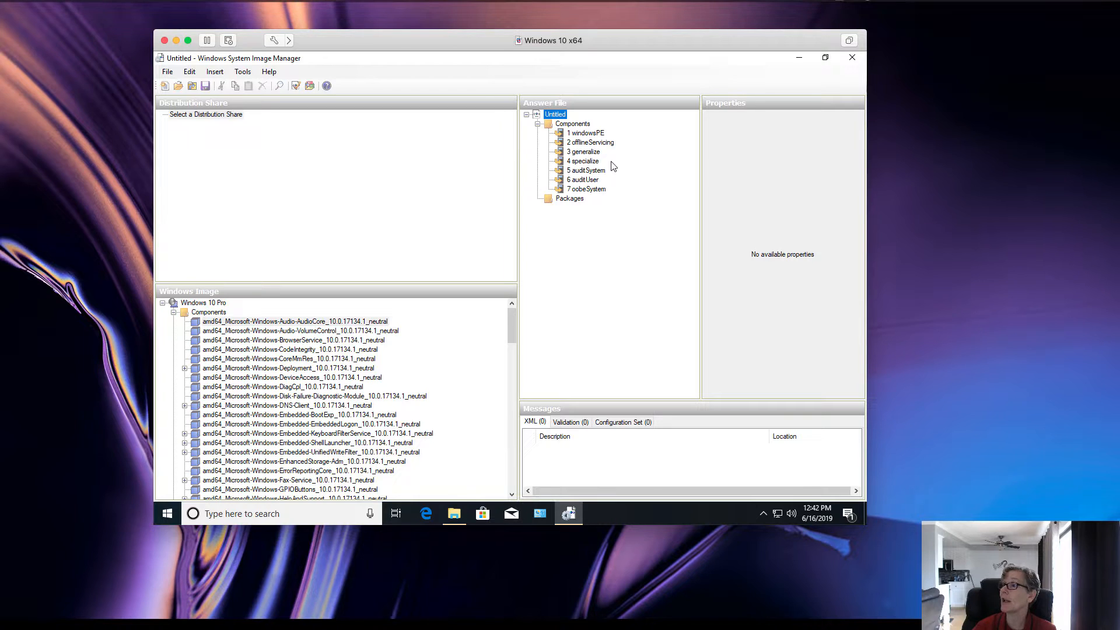
pyautogui.click(582, 179)
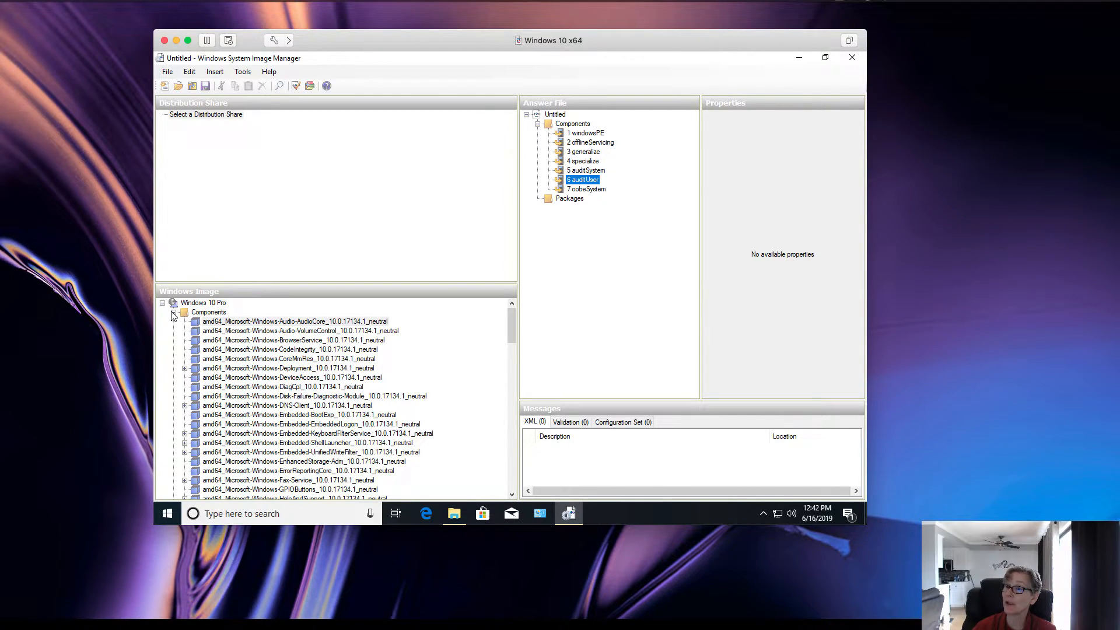
pyautogui.click(206, 321)
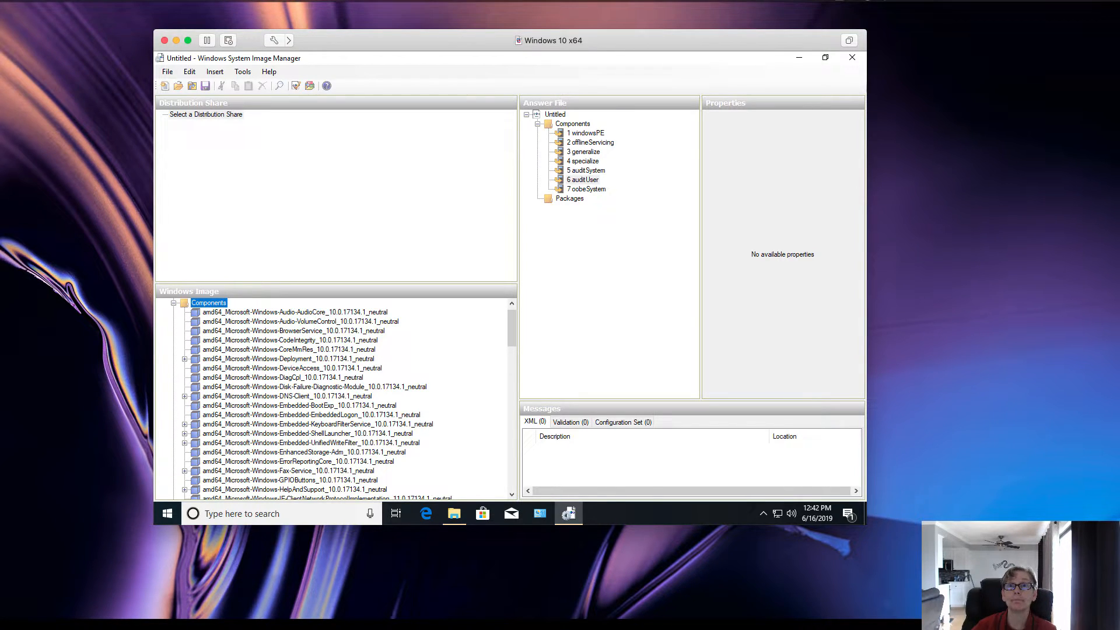
# Right-click amd64 Microsoft-Windows-Shell-Setup to list its Add Setting to Pass options.
pyautogui.rightClick(246, 386)
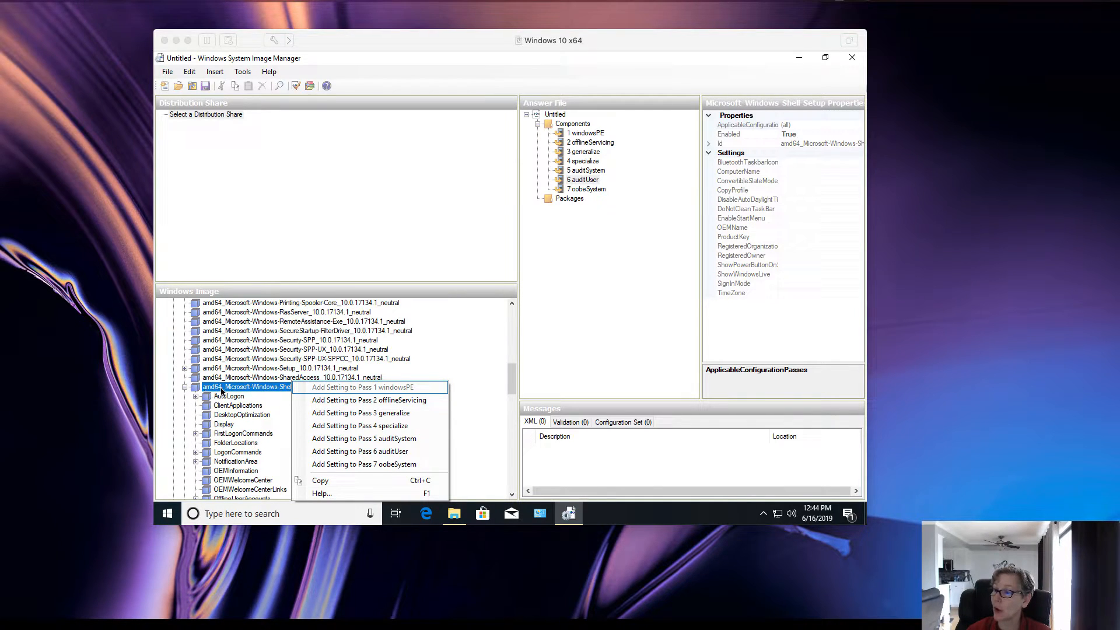
pyautogui.moveTo(258, 391)
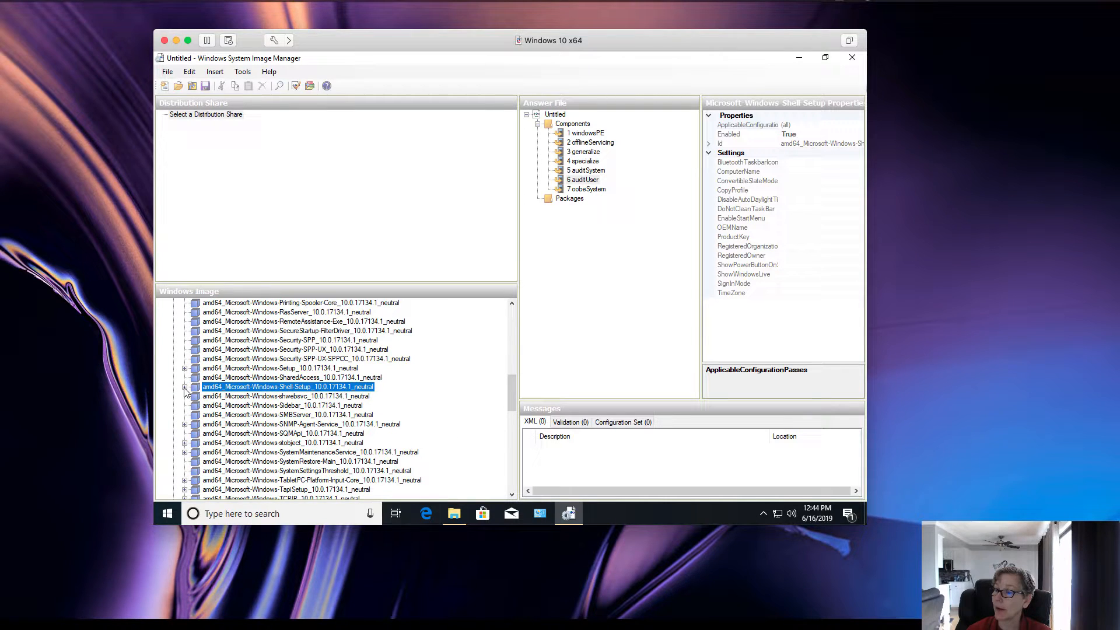
pyautogui.moveTo(297, 395)
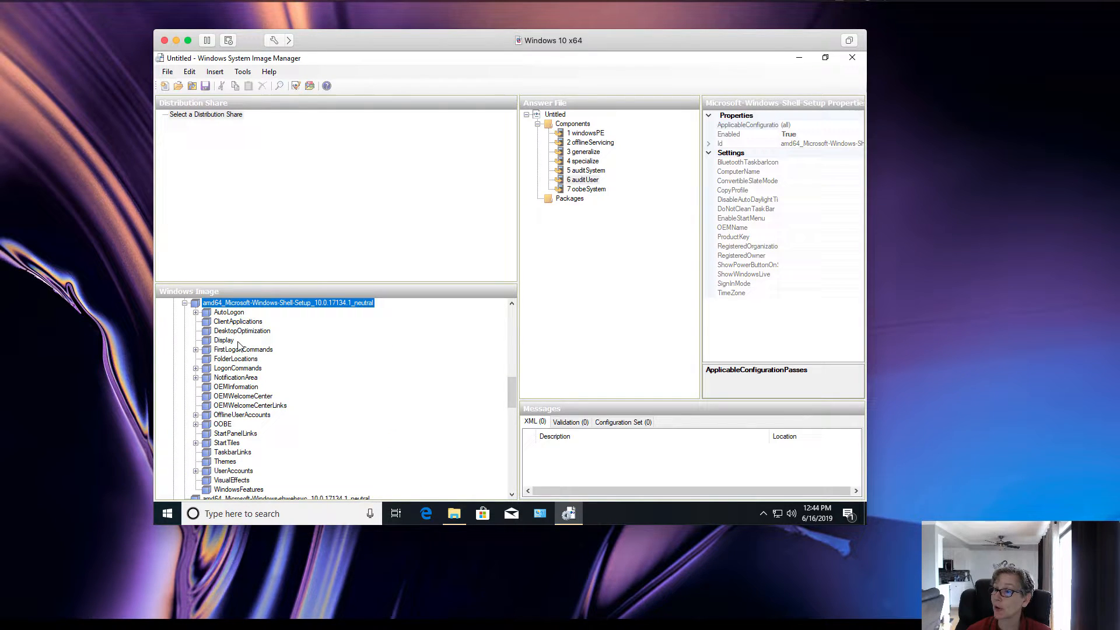
pyautogui.moveTo(239, 405)
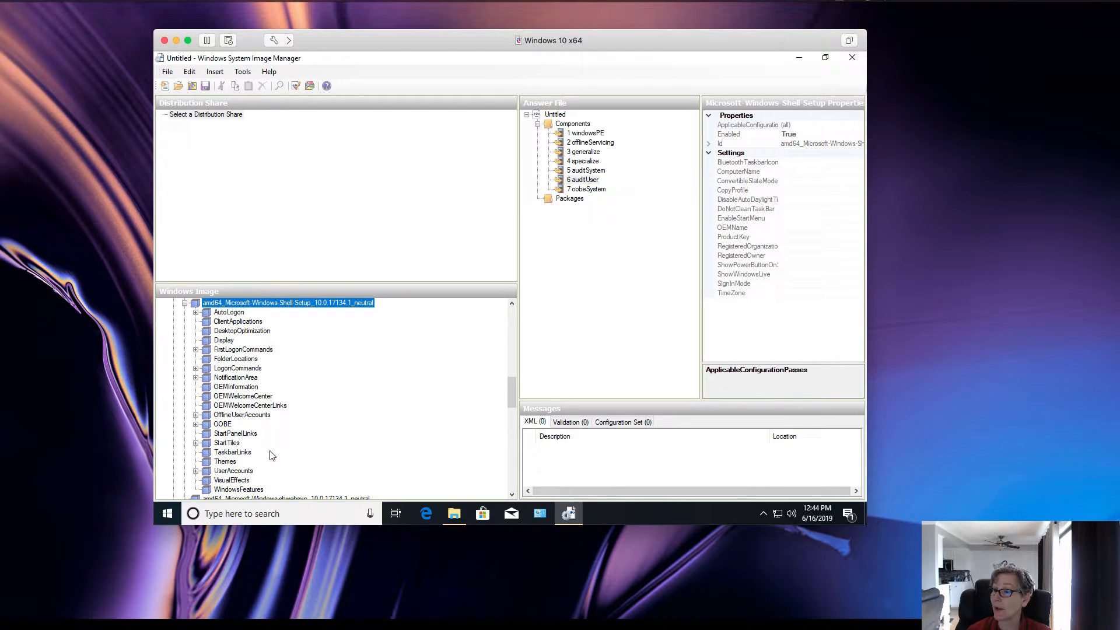
pyautogui.rightClick(286, 303)
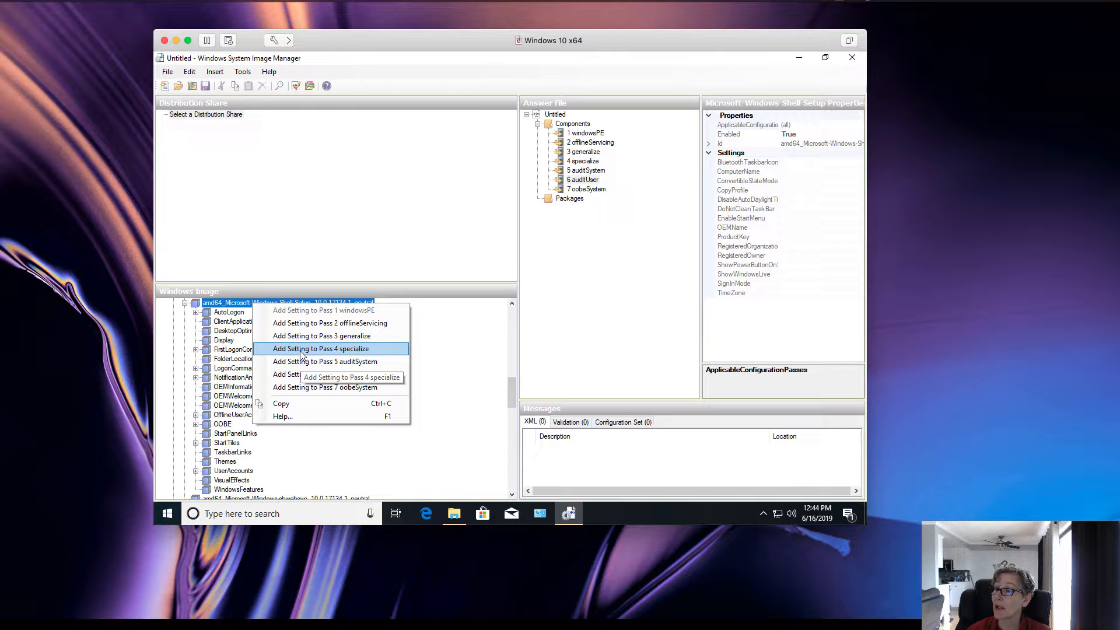
# Add Shell-Setup to the specialize pass and set TimeZone to PDT.
pyautogui.click(321, 348)
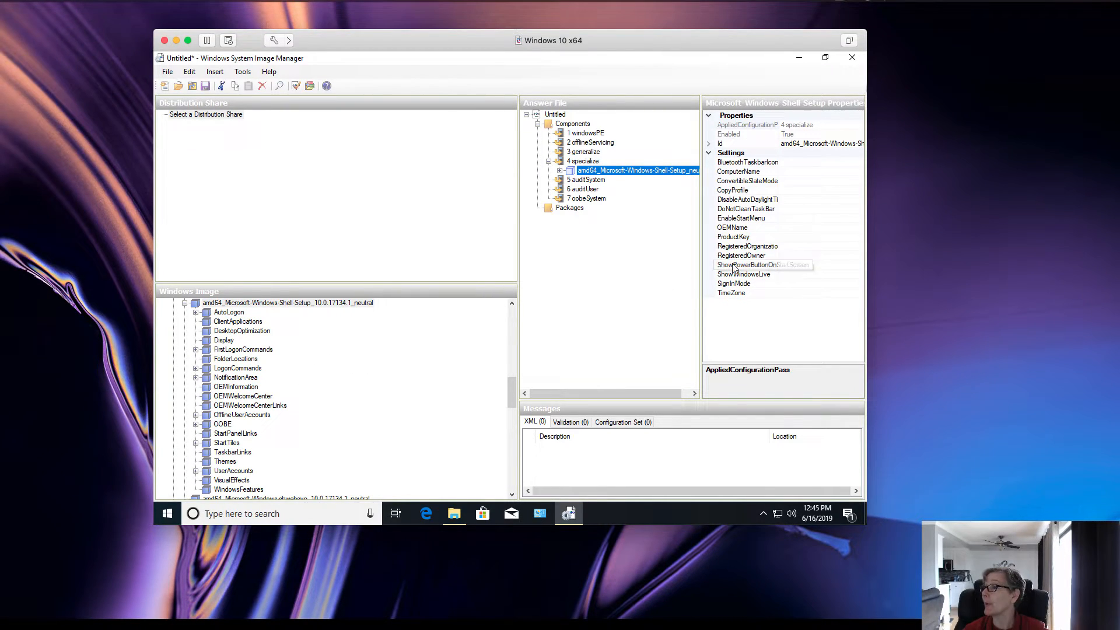
pyautogui.moveTo(561, 293)
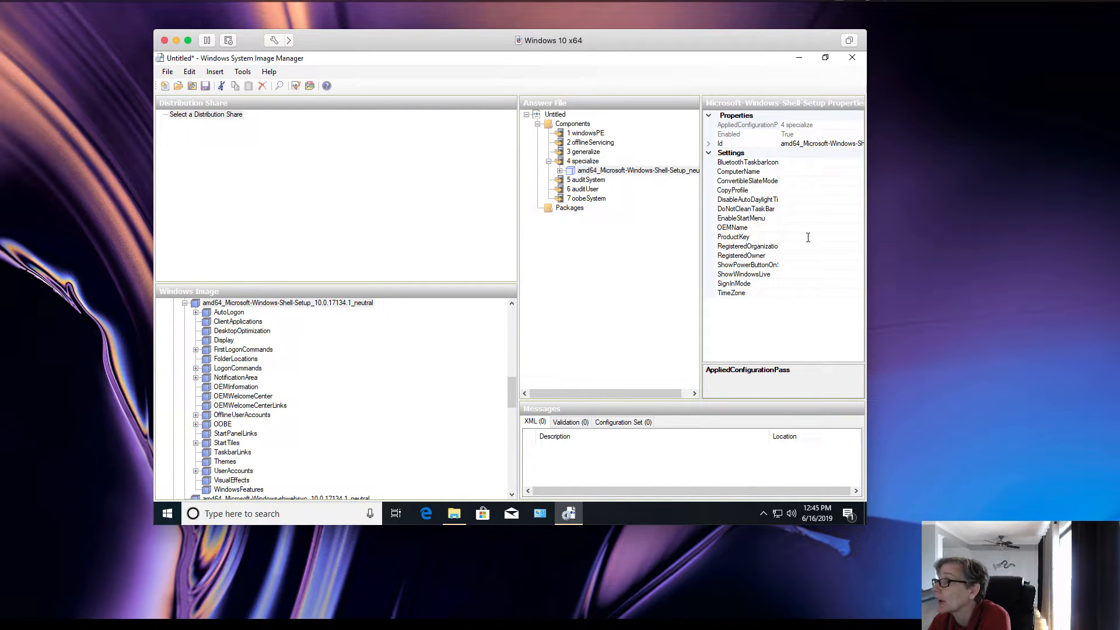
pyautogui.click(732, 236)
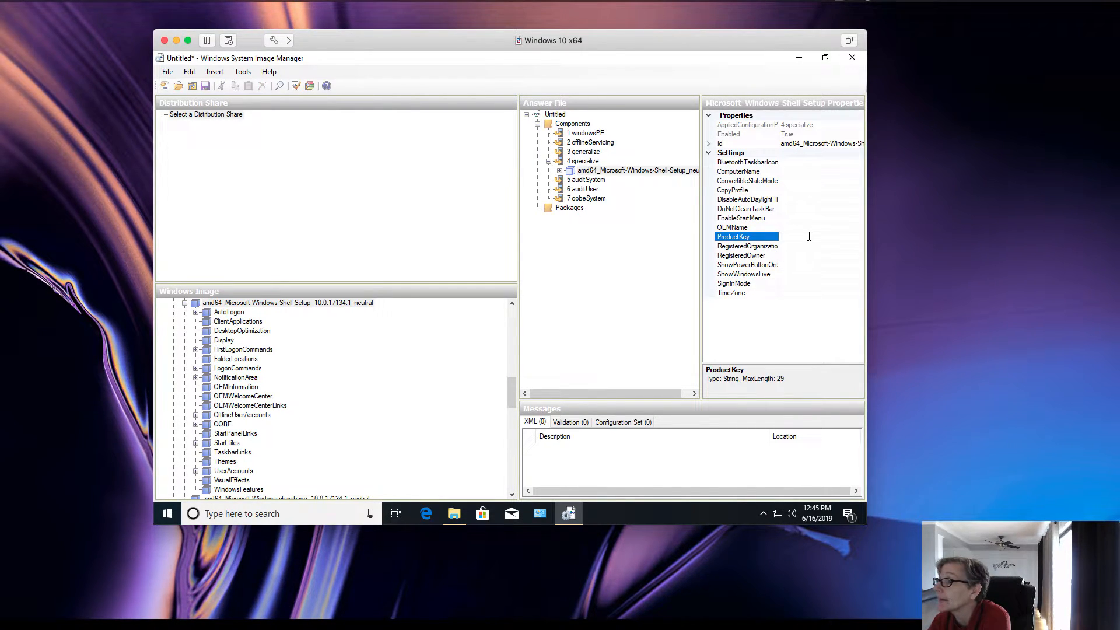
pyautogui.click(815, 236)
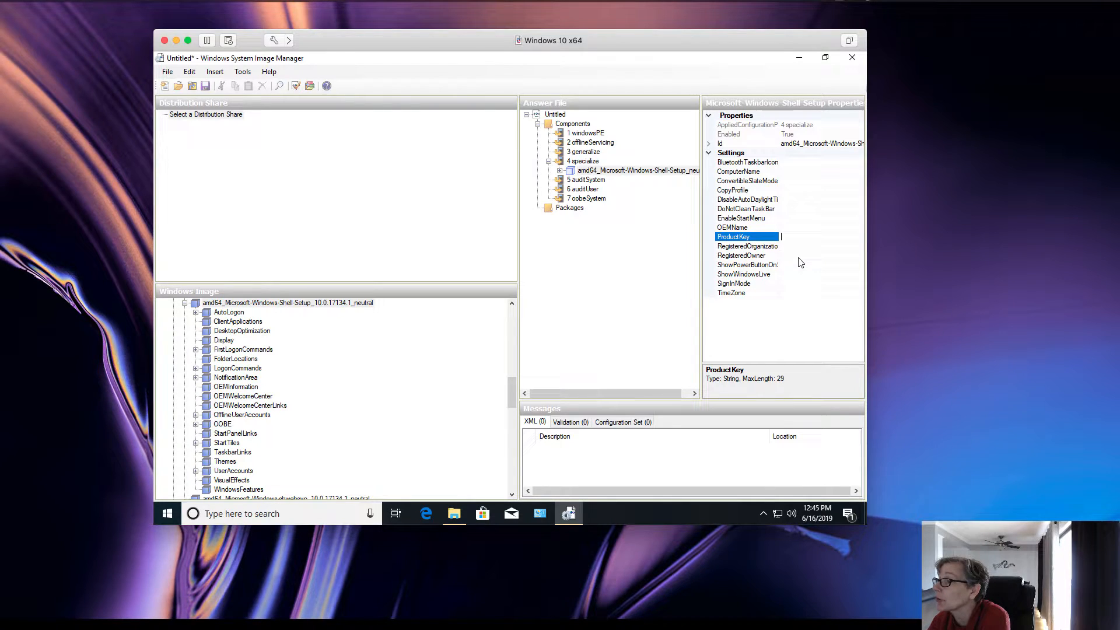
pyautogui.click(731, 293)
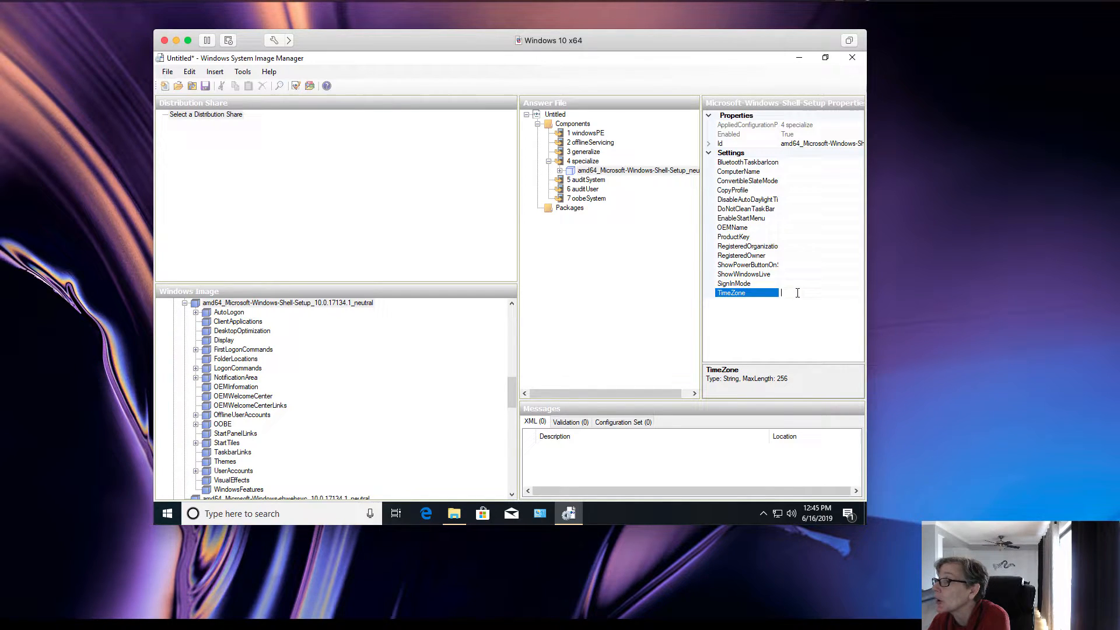
pyautogui.write('P')
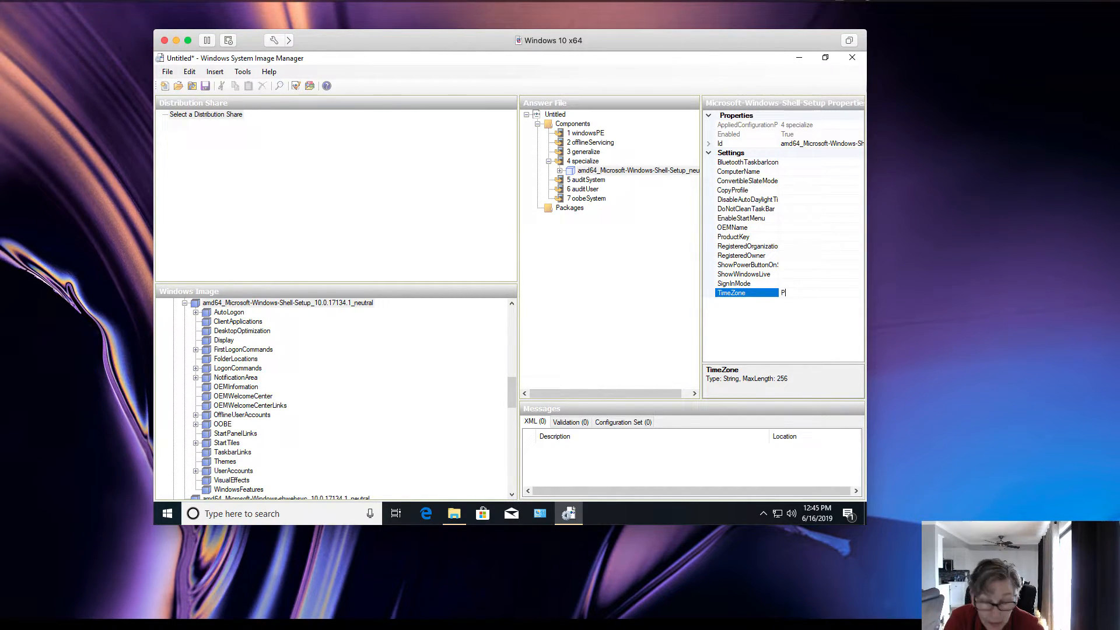
pyautogui.write('DT')
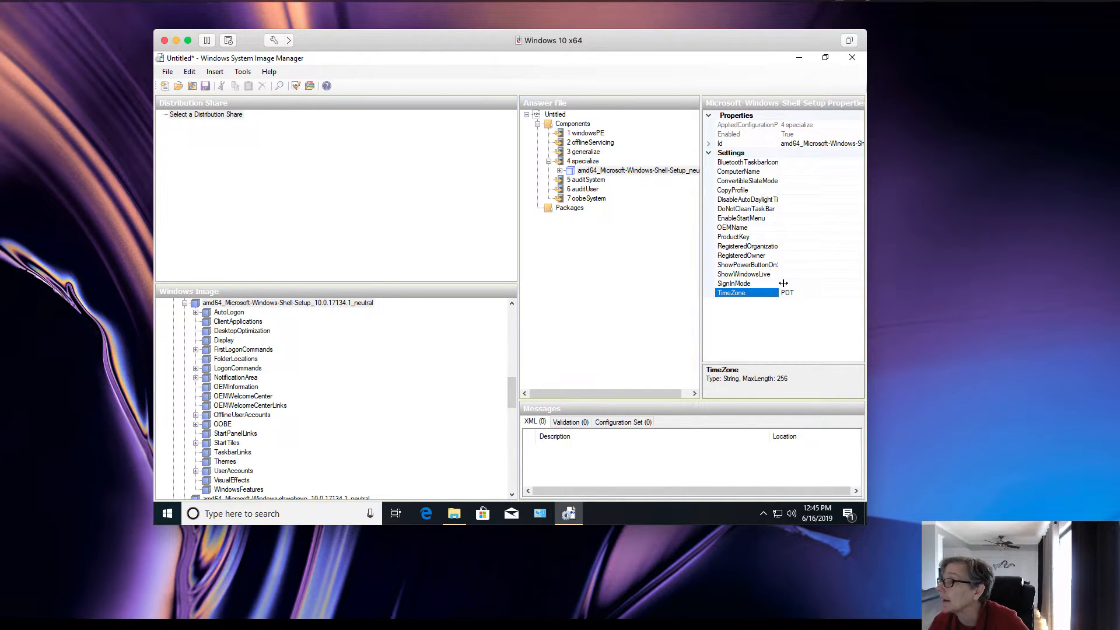
pyautogui.moveTo(791, 279)
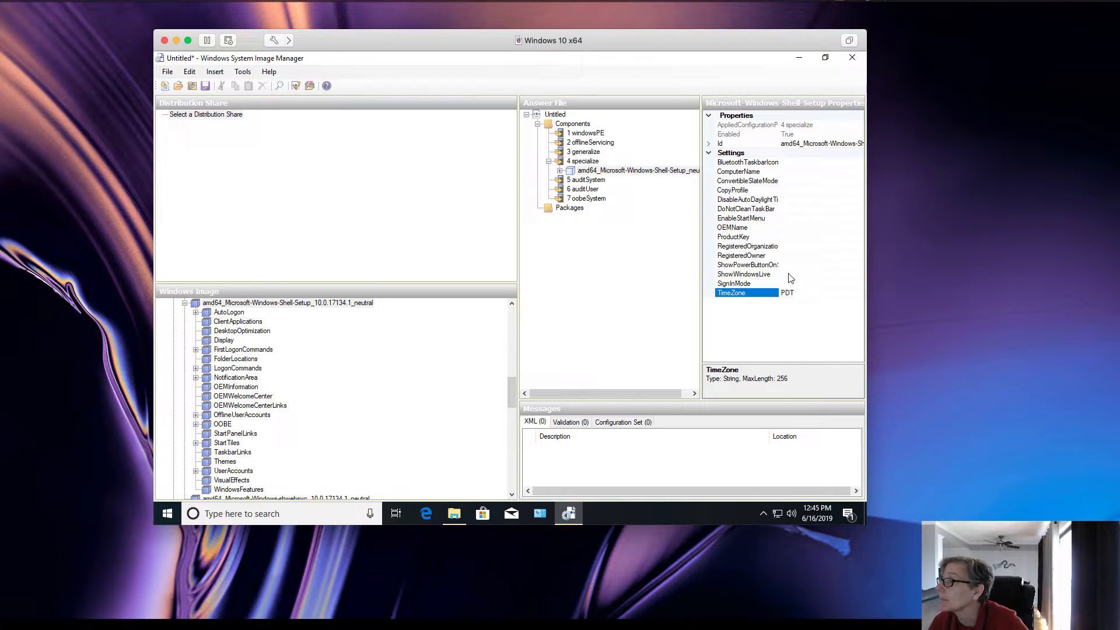
# Set ShowWindowsLive to false and ShowPowerButtonOnStartScreen to true.
pyautogui.click(744, 273)
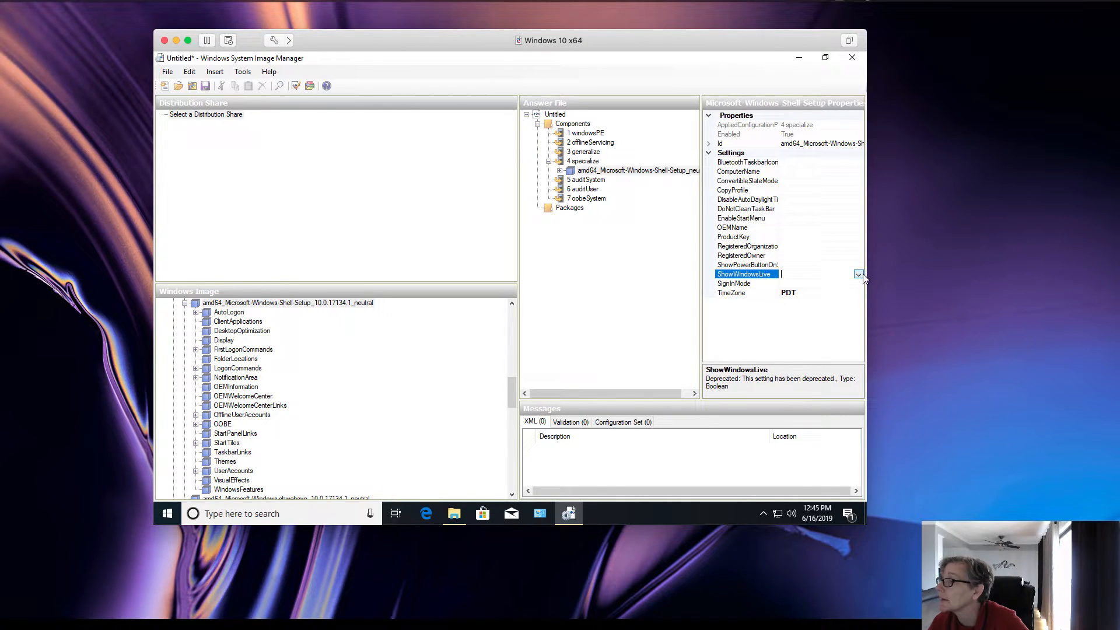
pyautogui.click(858, 274)
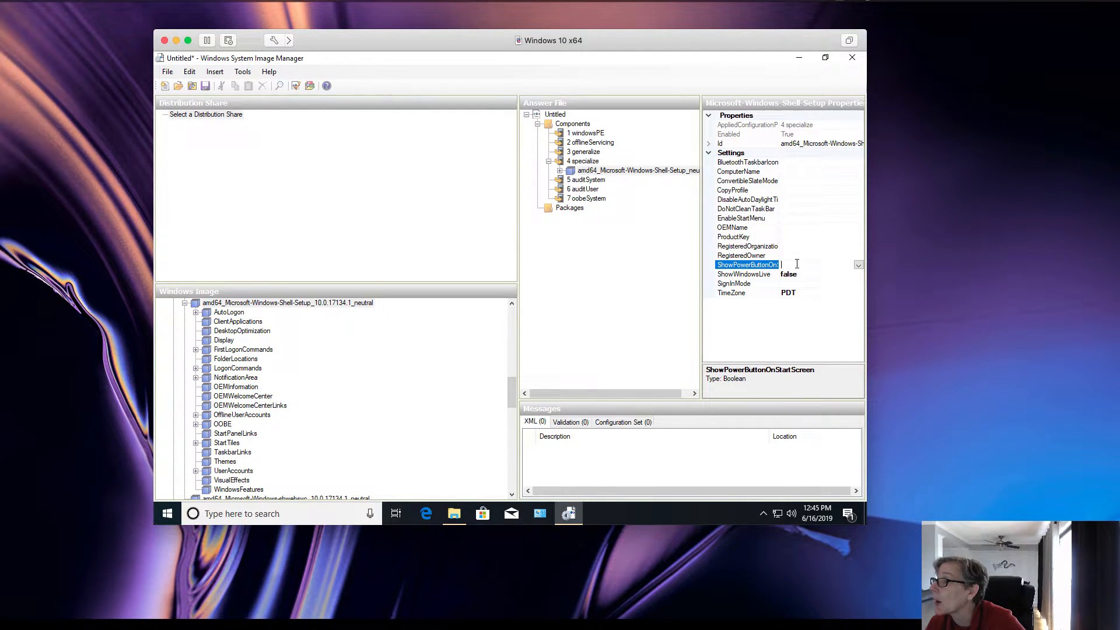
pyautogui.click(858, 265)
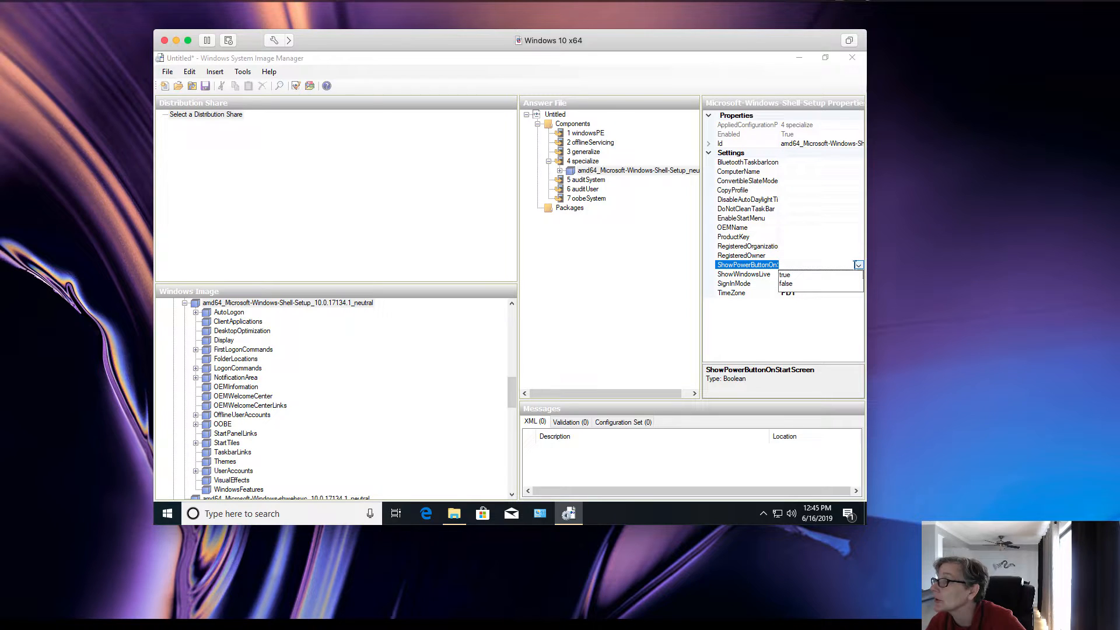
pyautogui.click(784, 275)
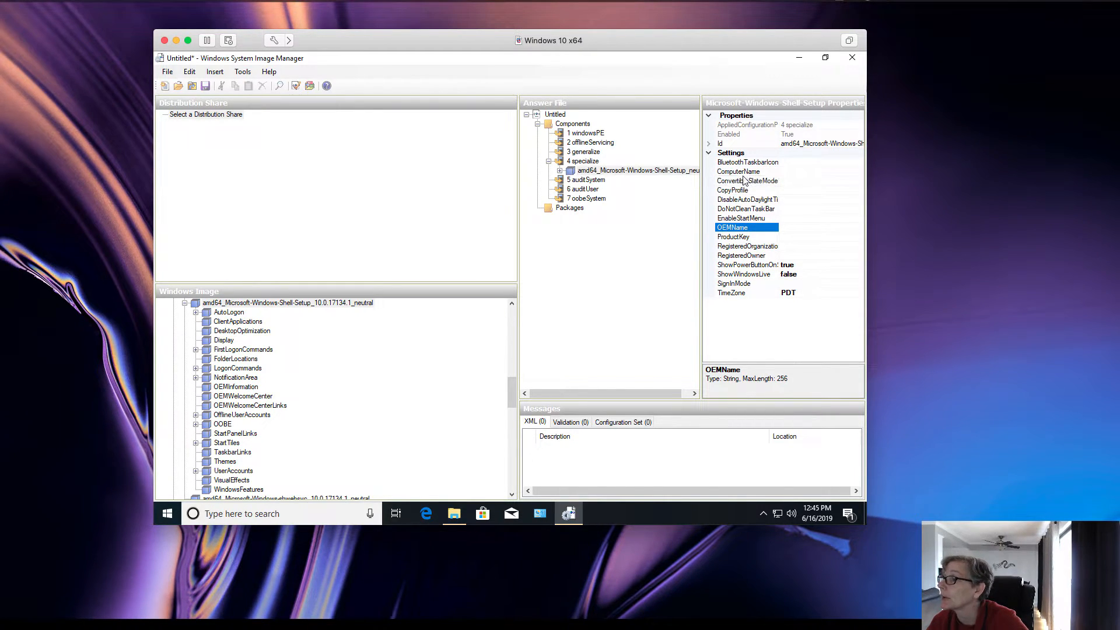
pyautogui.click(745, 226)
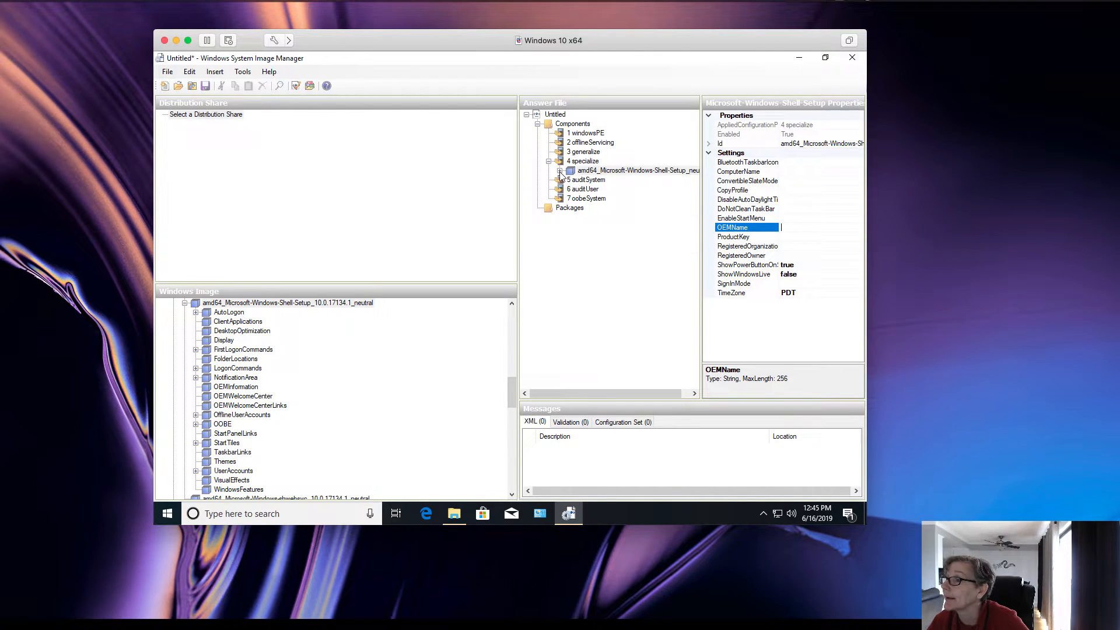
# Under Shell-Setup's OEMInformation, enter Manufacturer 'Uni' and Model 'Model 1'.
pyautogui.click(562, 171)
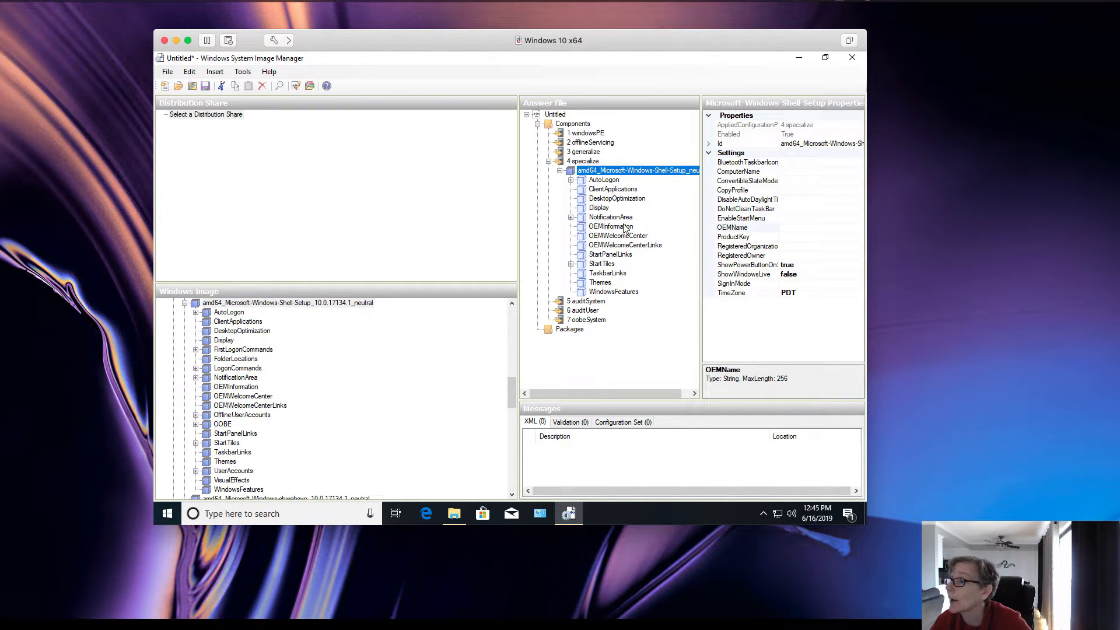
pyautogui.click(610, 226)
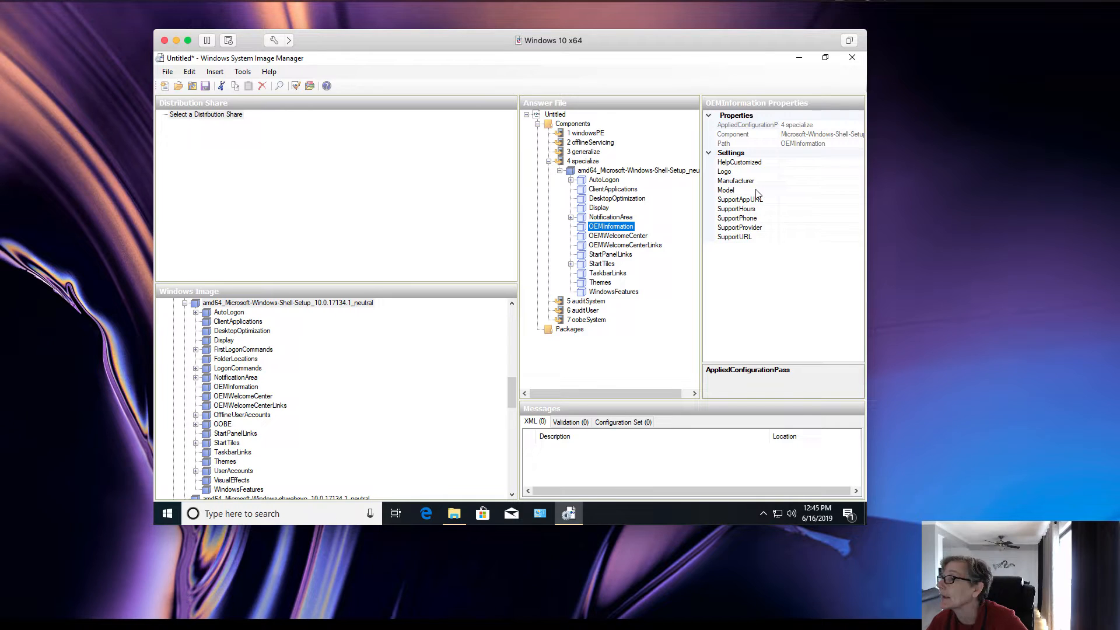
pyautogui.click(736, 180)
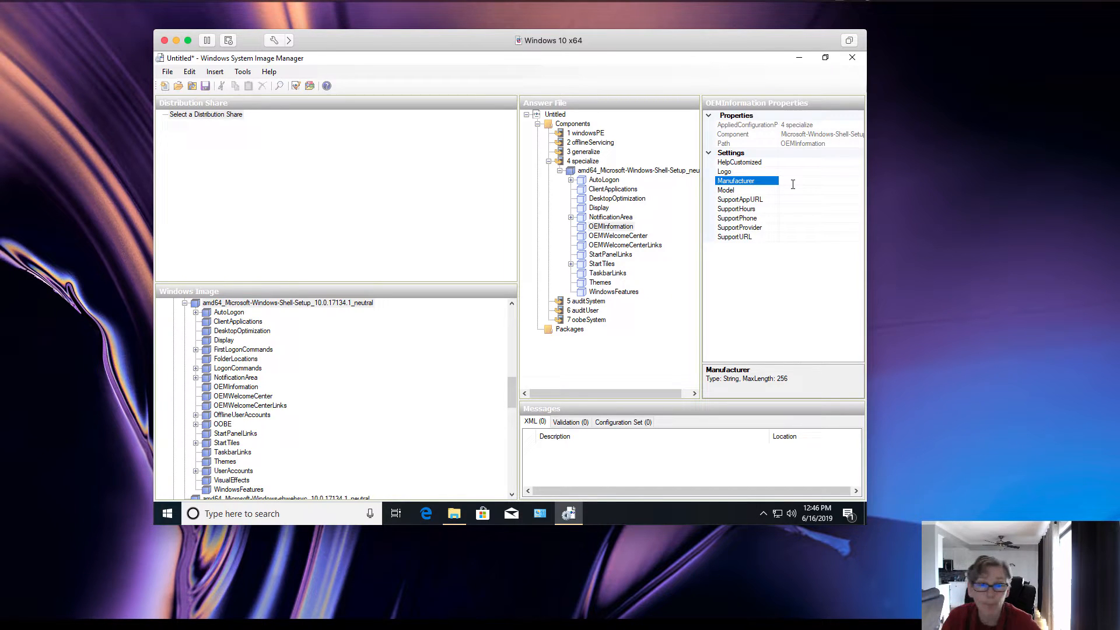
pyautogui.write('Uni')
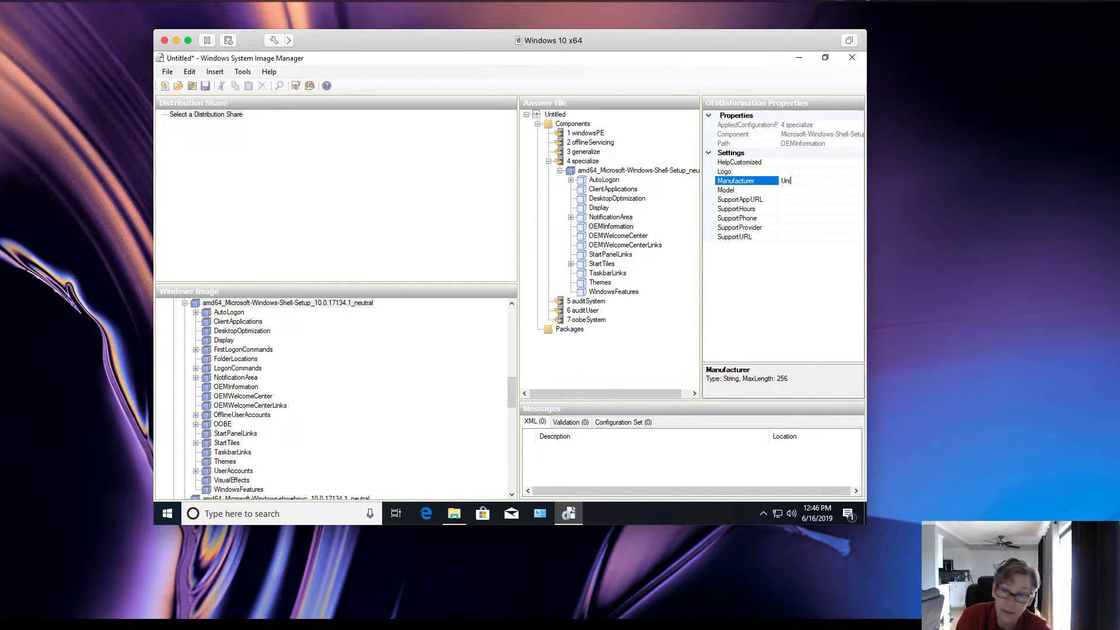
pyautogui.click(726, 189)
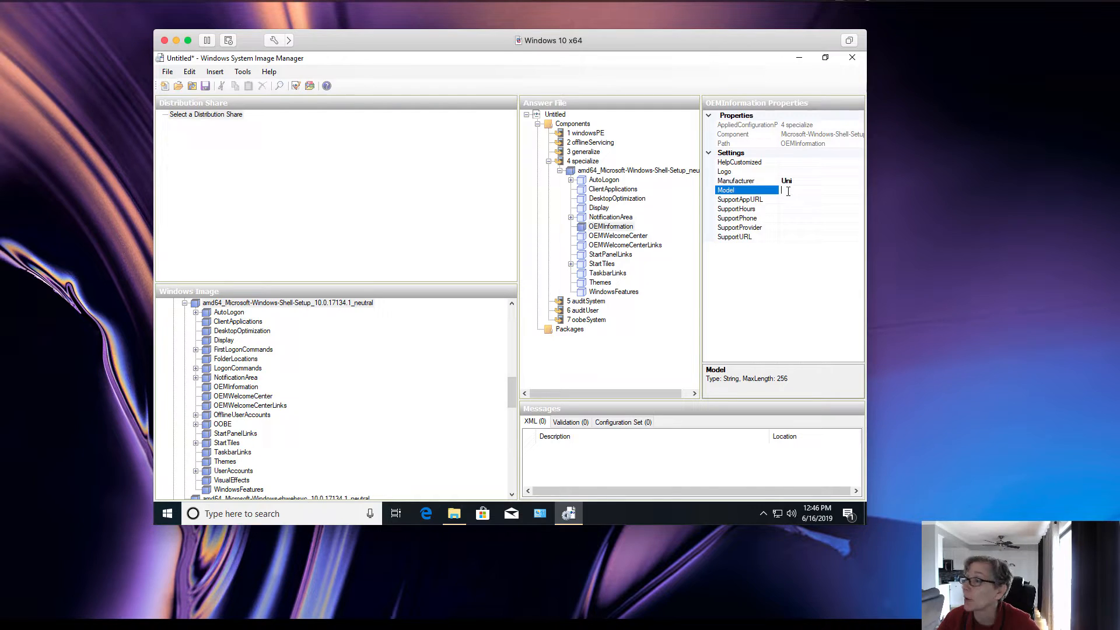
pyautogui.write('Model')
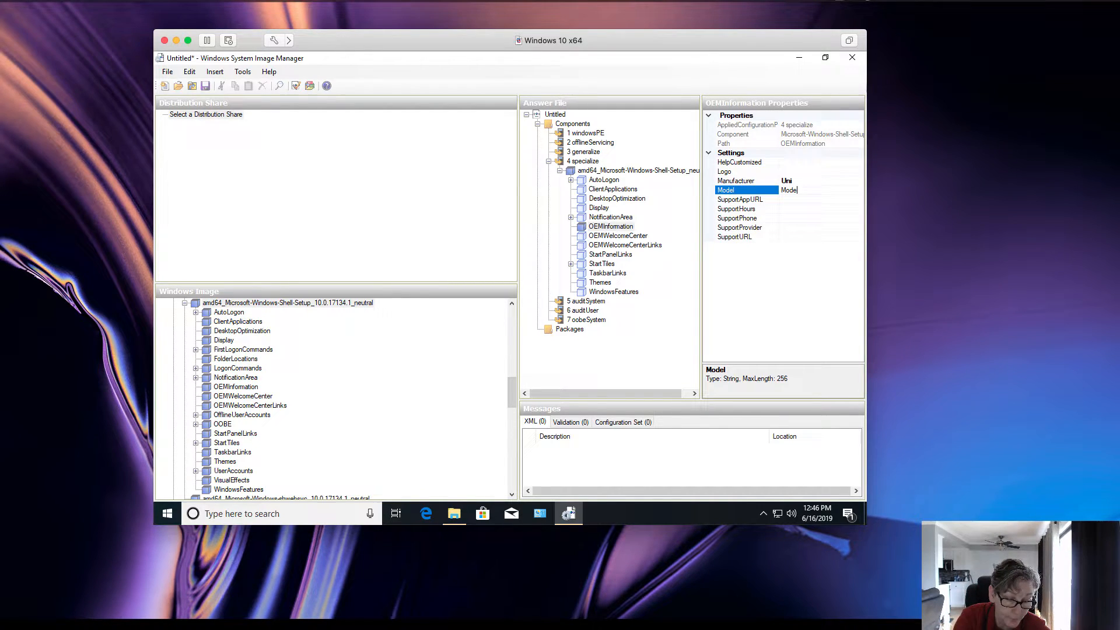
pyautogui.write('Model 1')
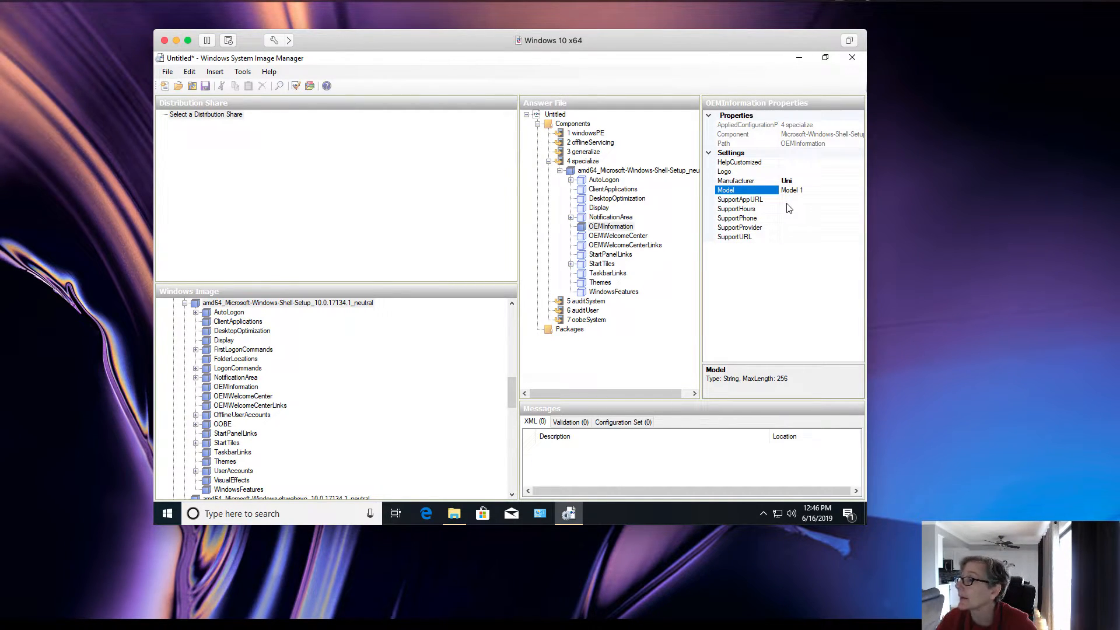
# Select the SupportAppURL value for editing and expand the StartTiles sub-settings.
pyautogui.click(739, 200)
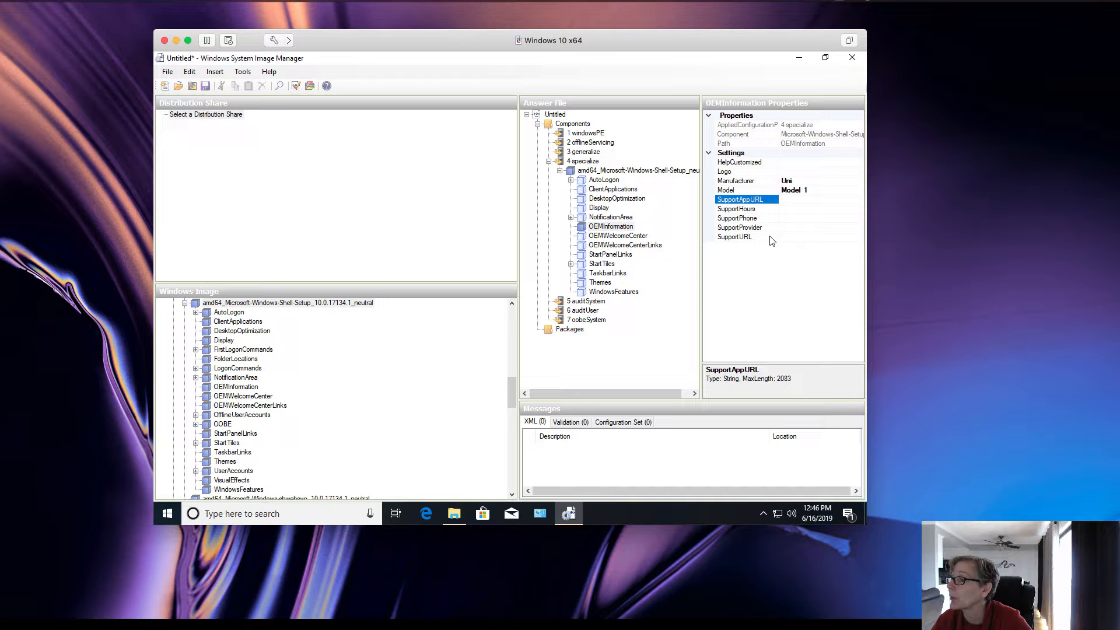
pyautogui.click(814, 199)
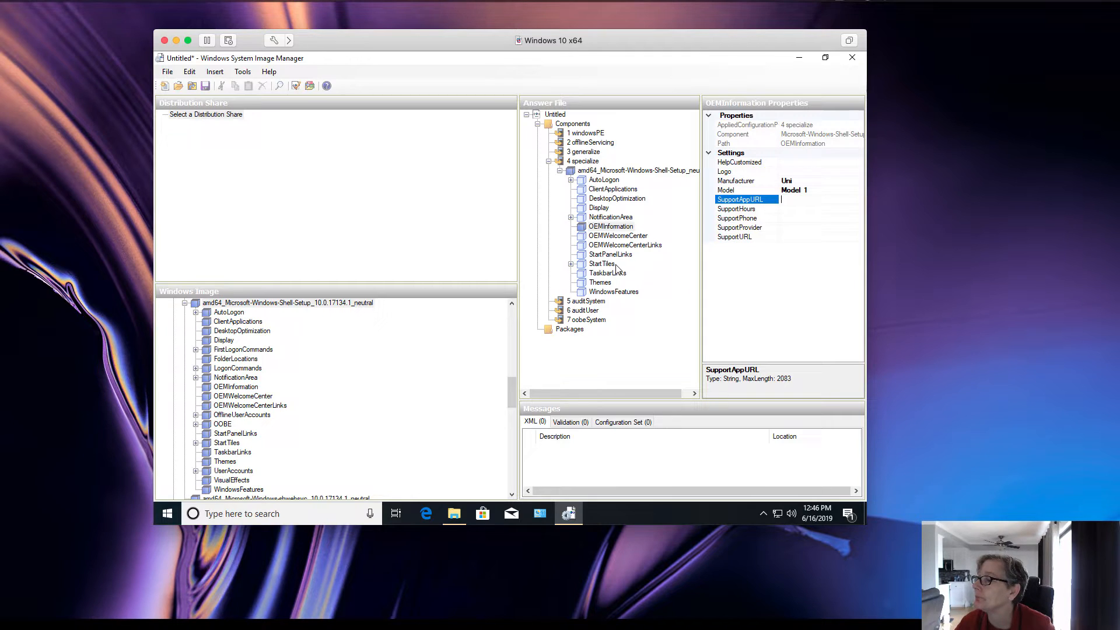
pyautogui.click(601, 263)
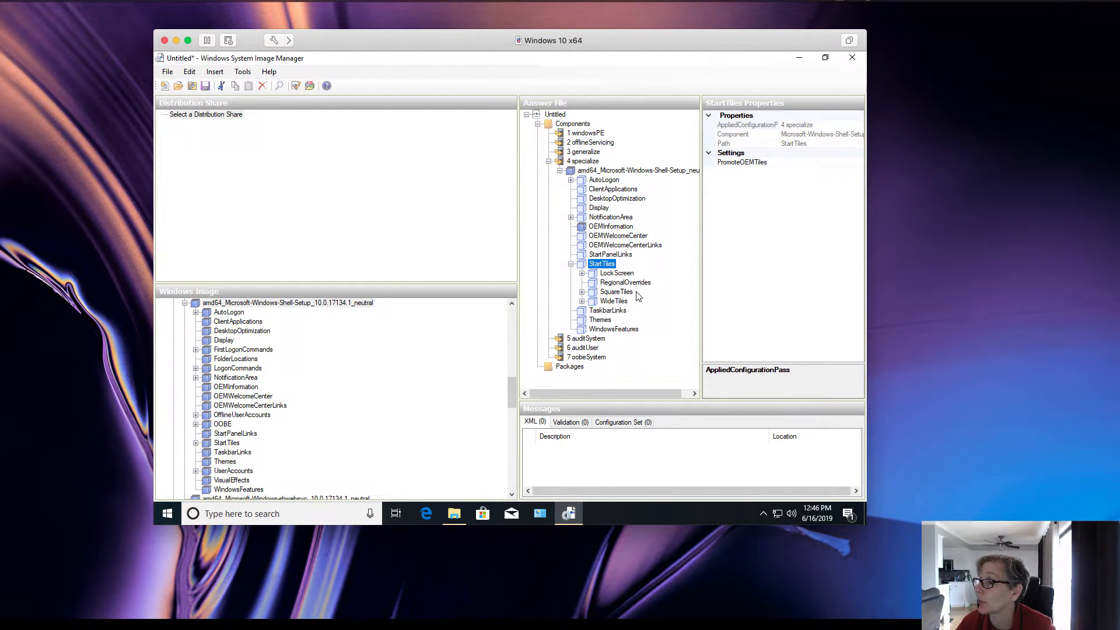
pyautogui.moveTo(616, 319)
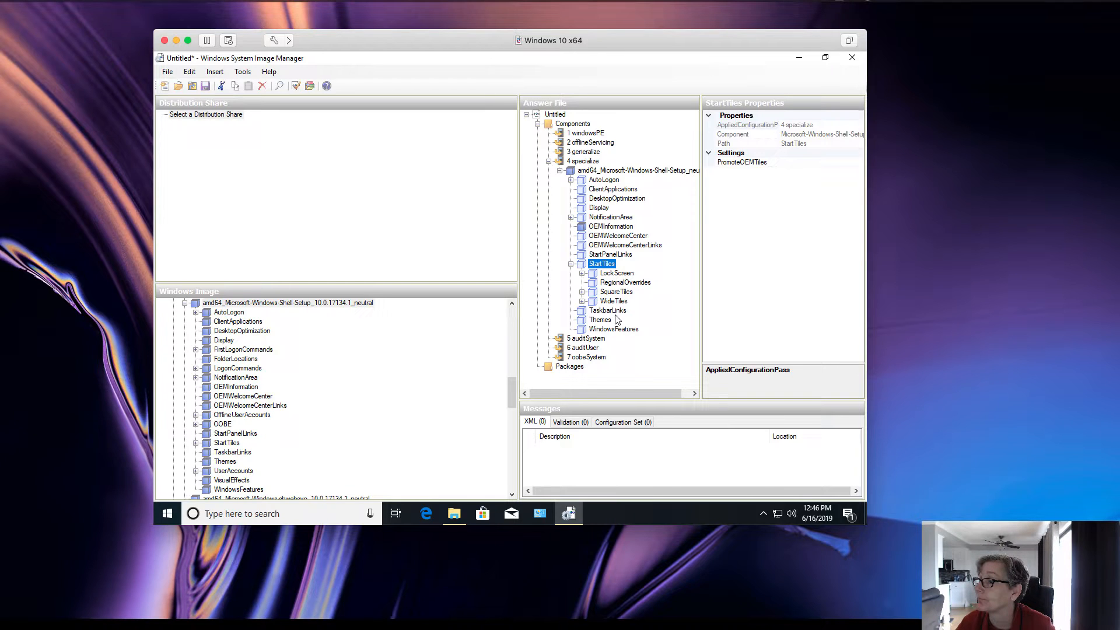
# Expand Themes and AutoLogon, then reopen OEMInformation and select its Logo setting.
pyautogui.click(600, 319)
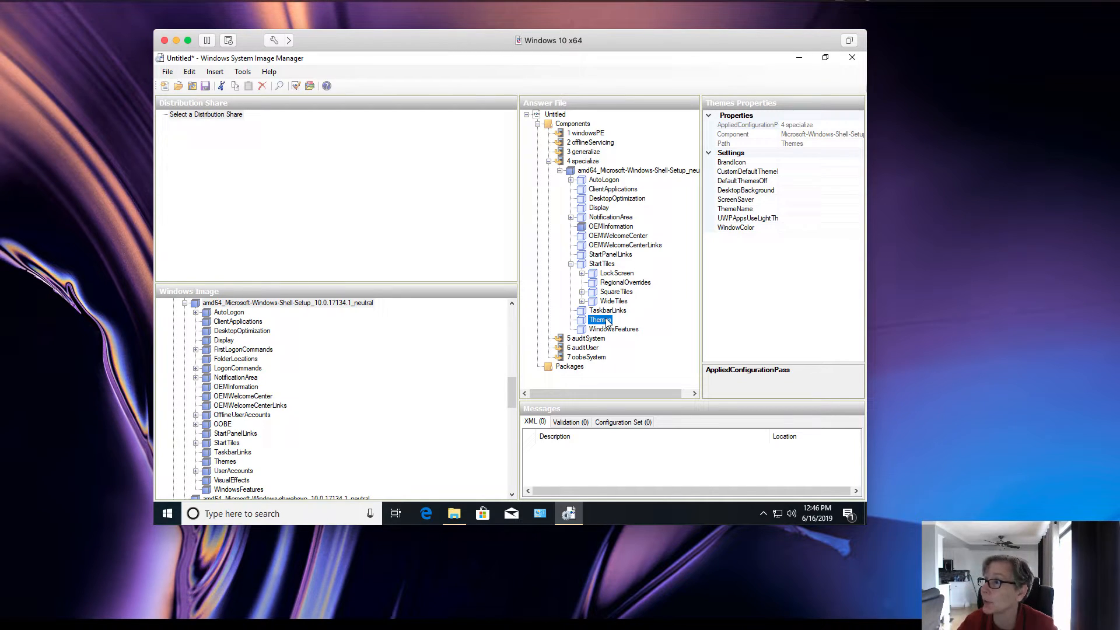
pyautogui.click(604, 179)
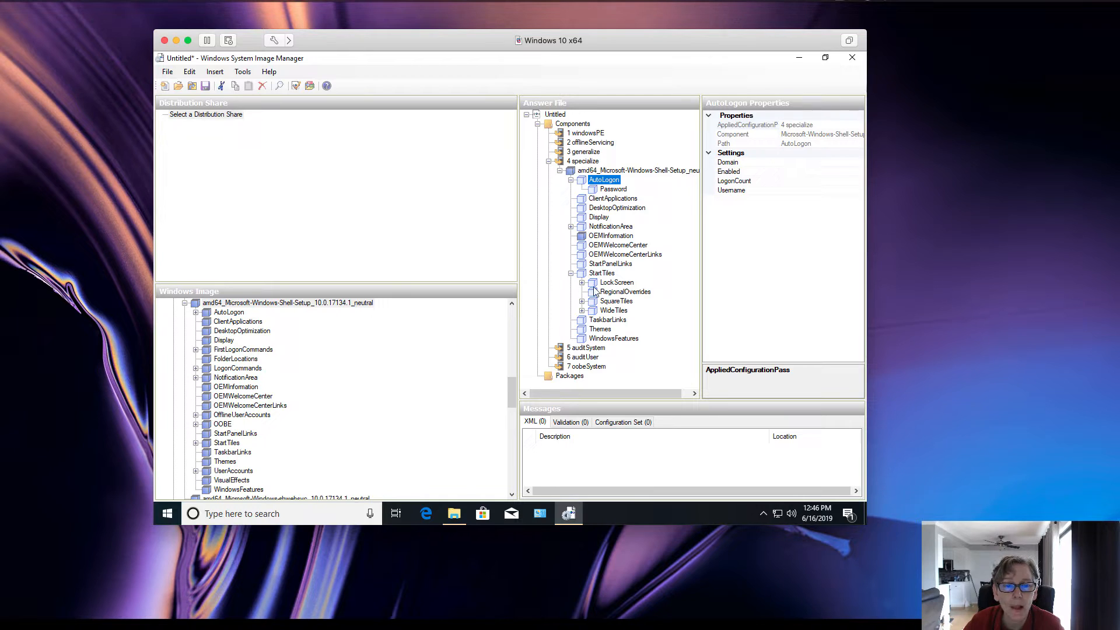
pyautogui.click(610, 236)
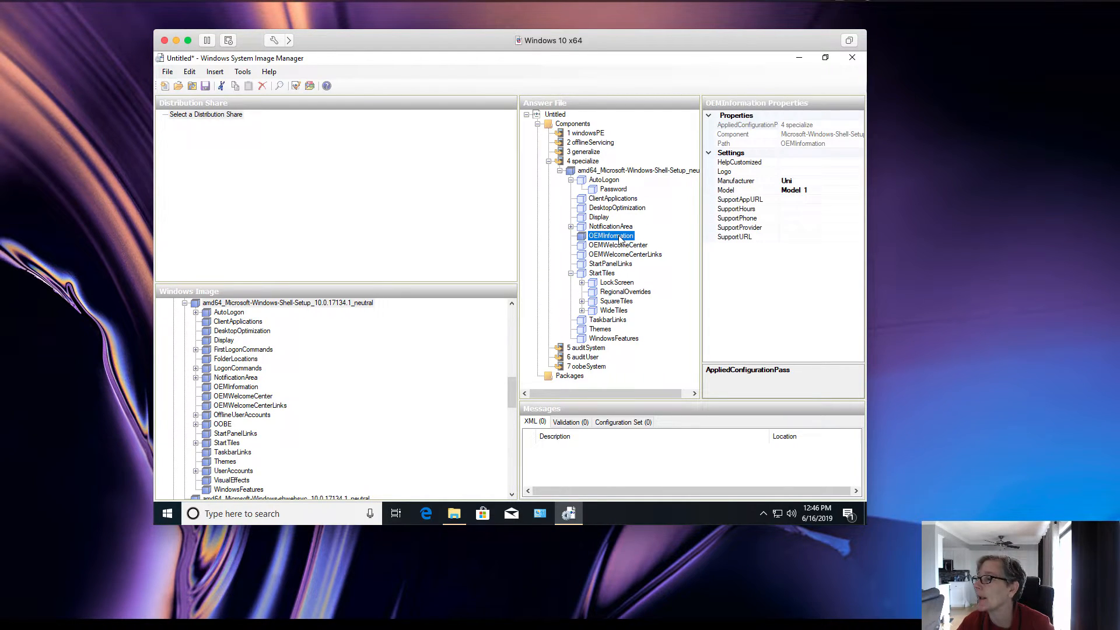
pyautogui.click(725, 172)
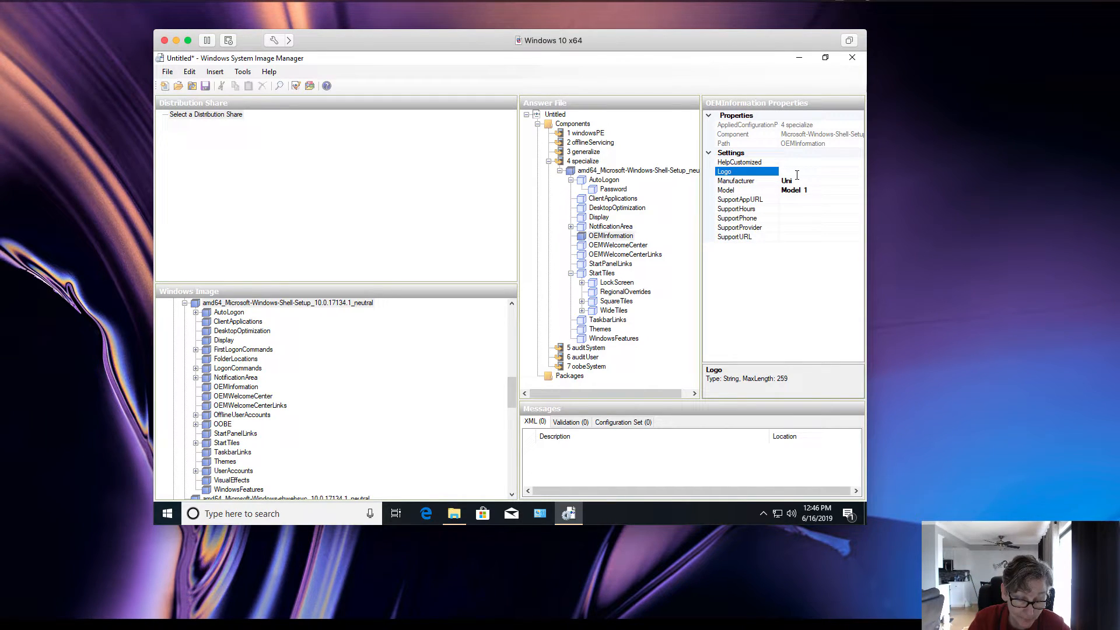
# Enter c:\temp\logo.bmp as the OEMInformation Logo value.
pyautogui.write('c:\\temp\\')
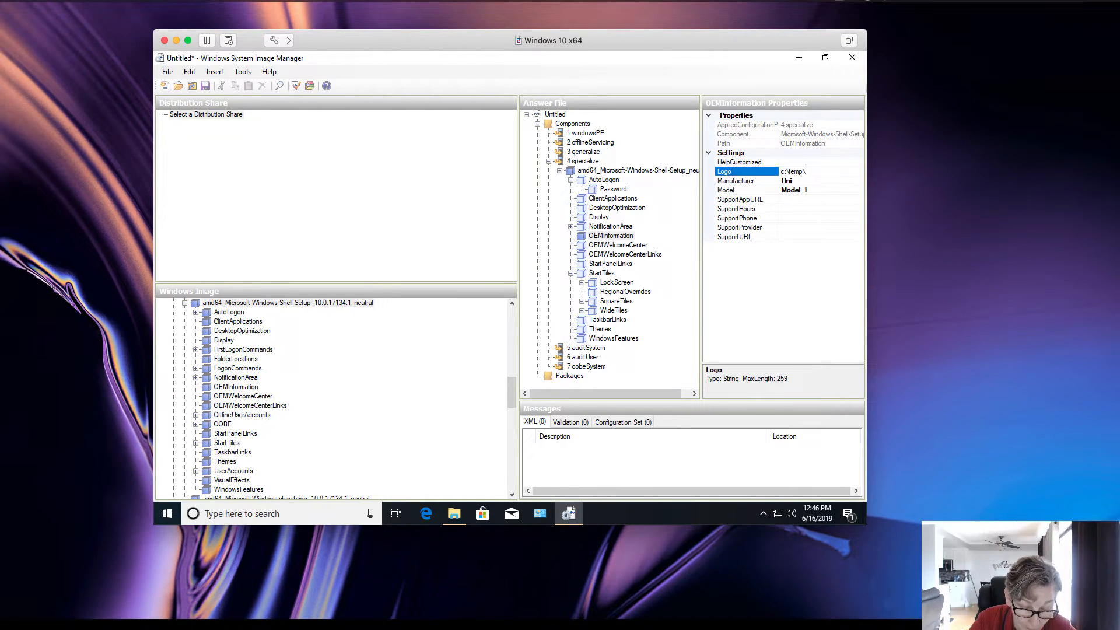
pyautogui.write('logo')
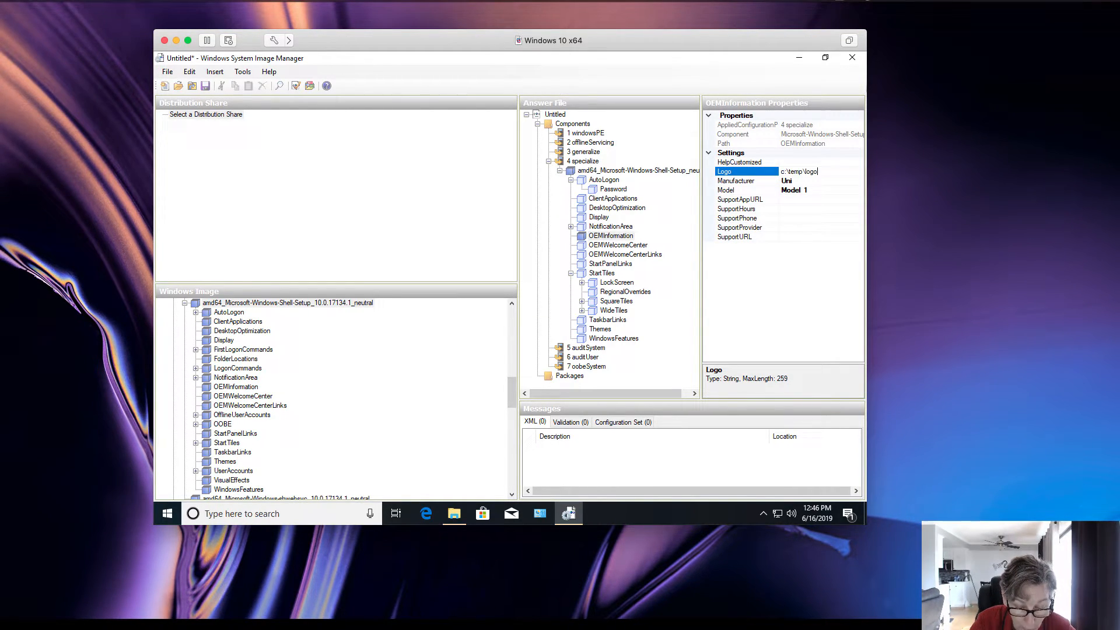
pyautogui.write('.bmp')
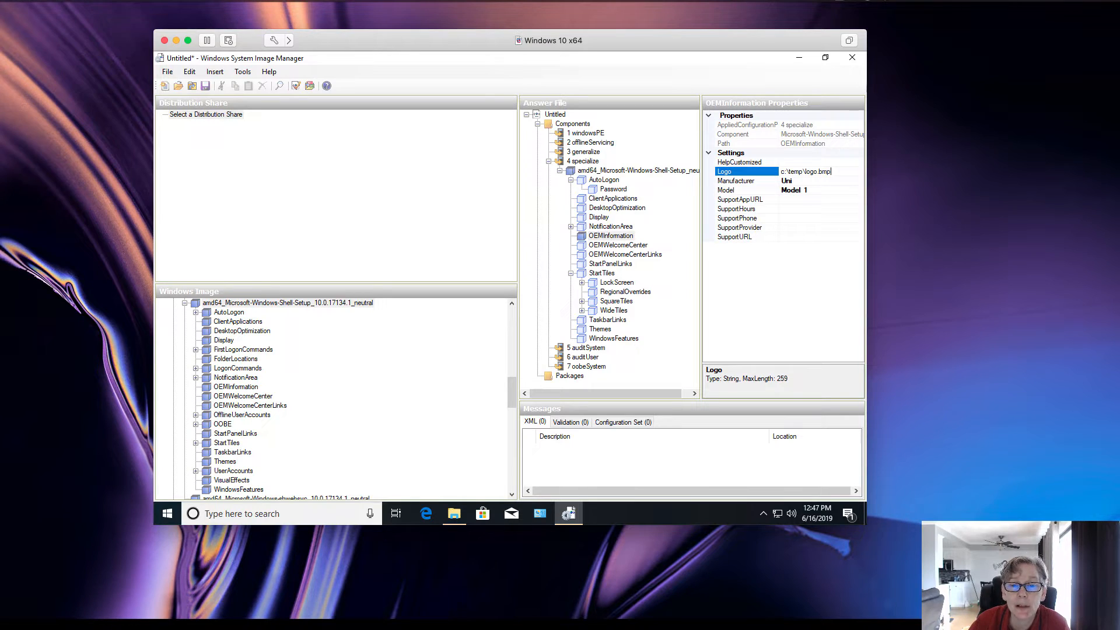
pyautogui.moveTo(137, 356)
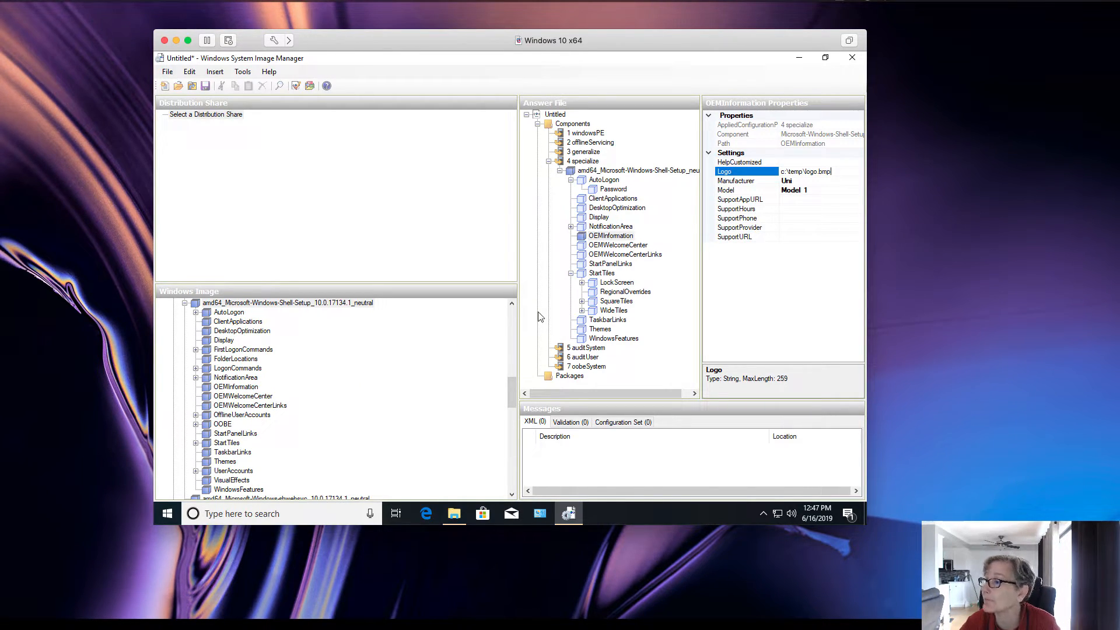
# Collapse Shell-Setup, find and expand the Deployment component, and bring up its add-to-pass options.
pyautogui.click(550, 161)
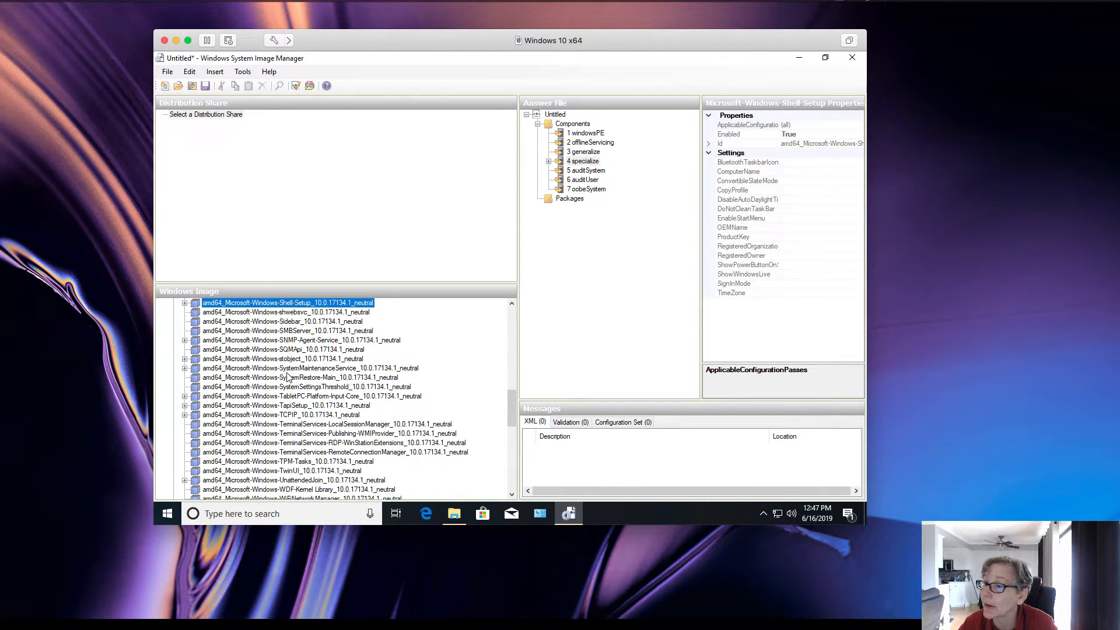
pyautogui.scroll(-3)
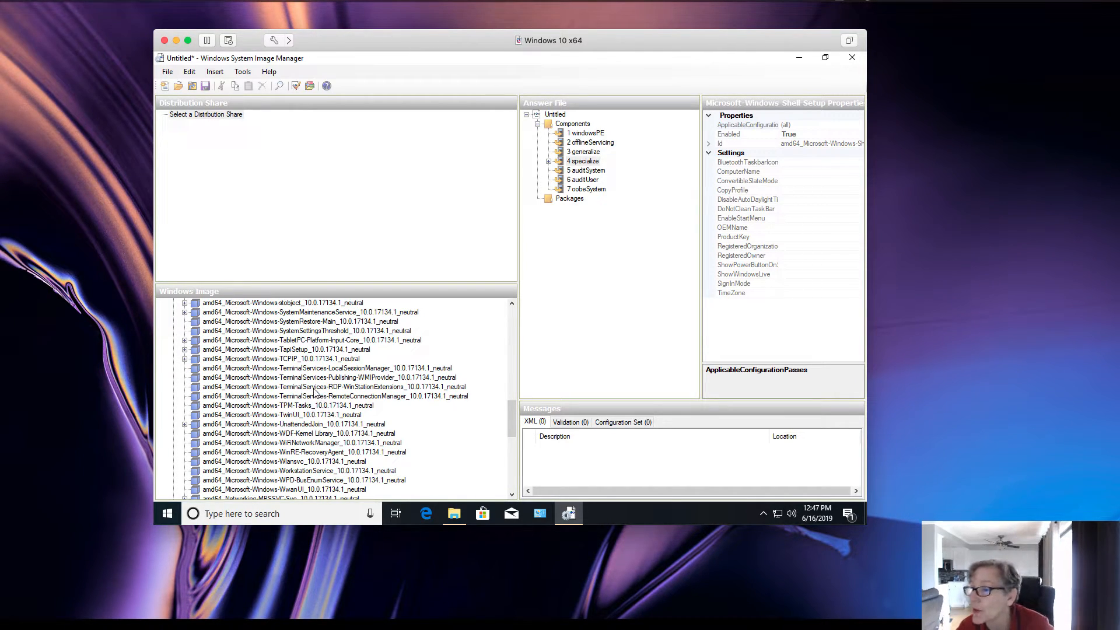
pyautogui.click(287, 386)
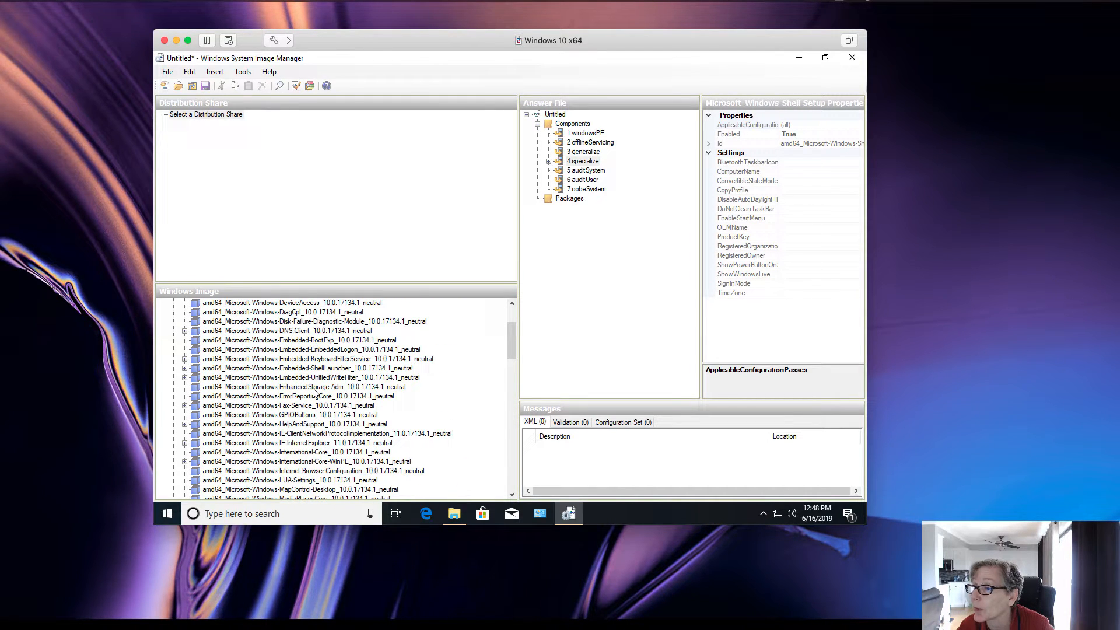
pyautogui.click(287, 350)
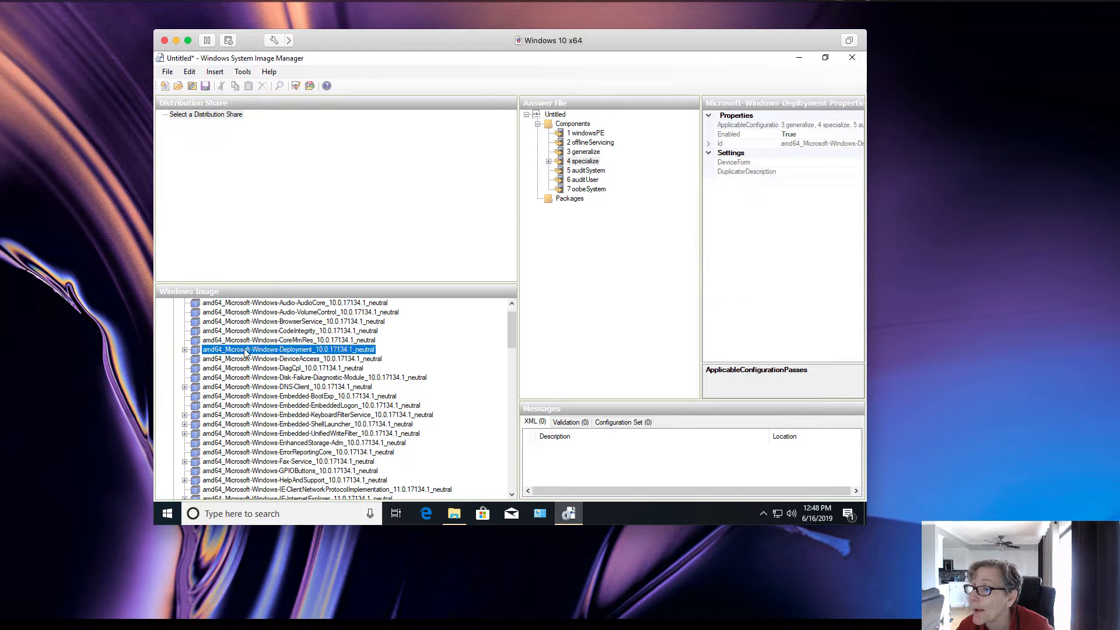
pyautogui.click(185, 349)
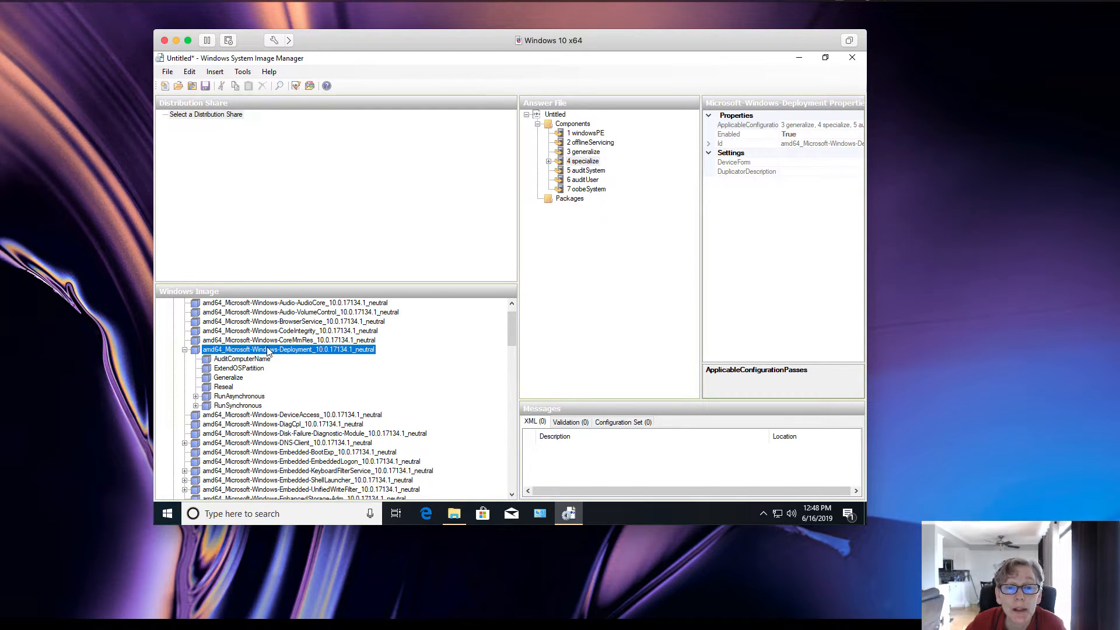
pyautogui.rightClick(289, 350)
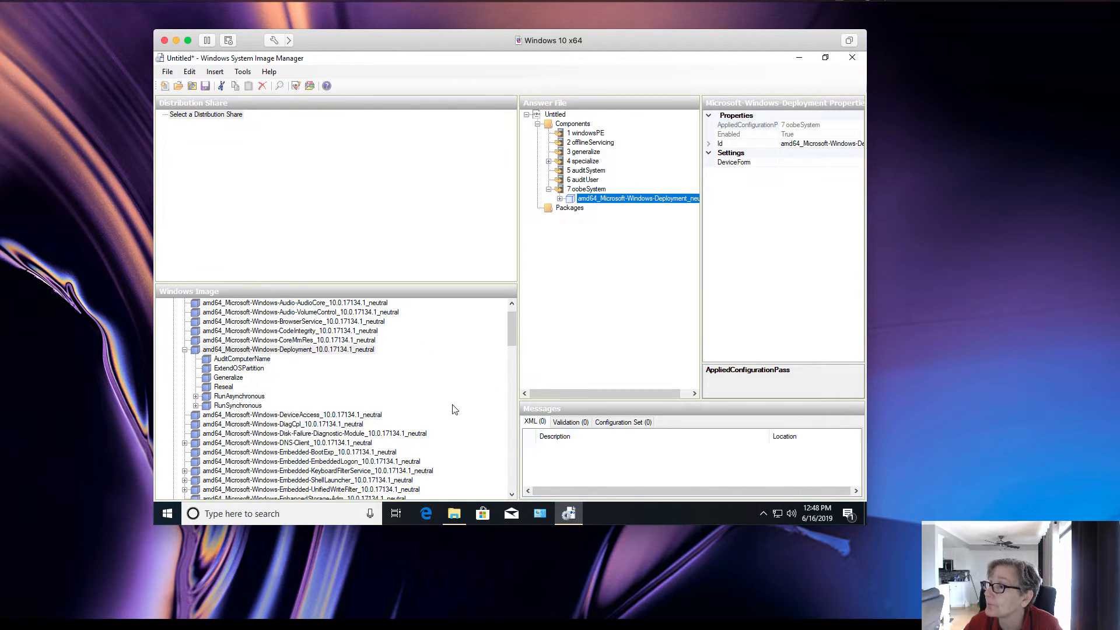
# Expand oobeSystem's Deployment component and inspect Reseal, confirming Mode is OOBE.
pyautogui.click(560, 197)
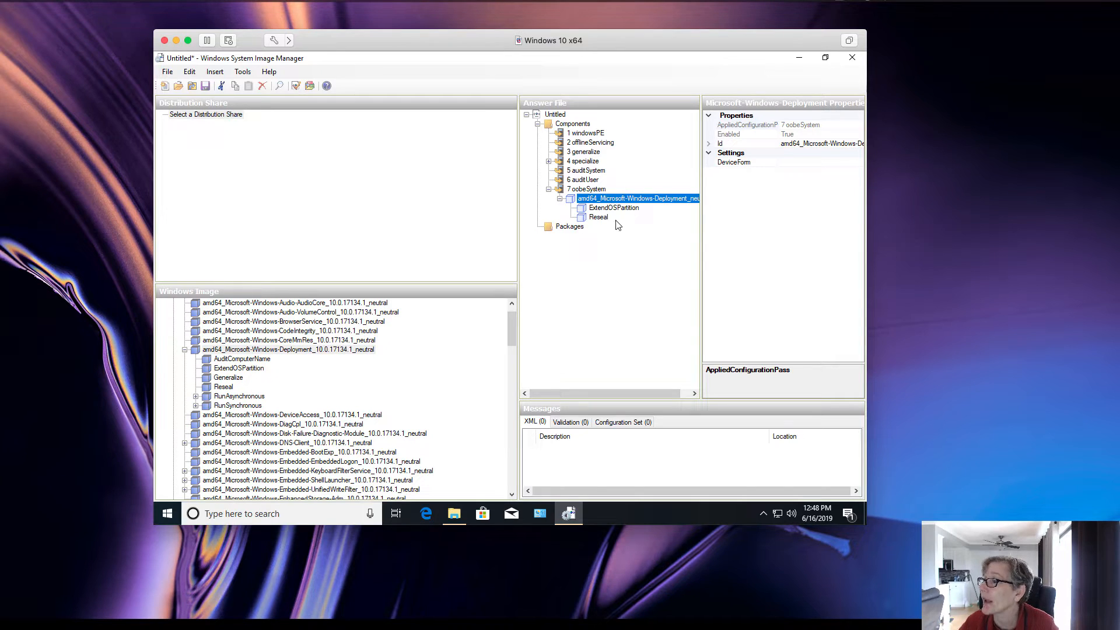
pyautogui.click(612, 207)
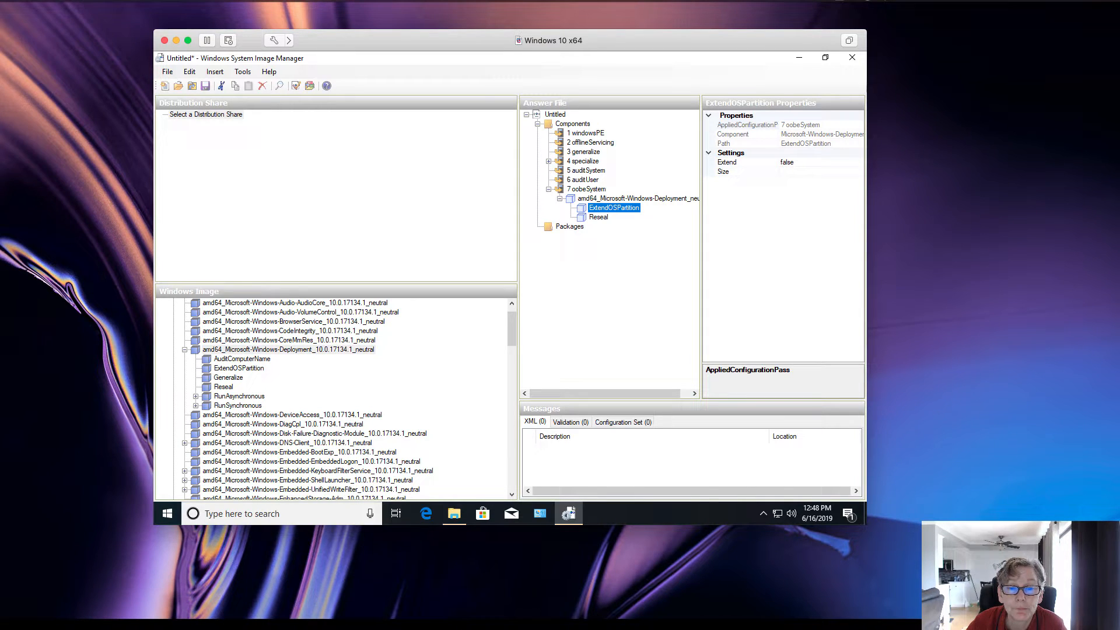
pyautogui.moveTo(475, 293)
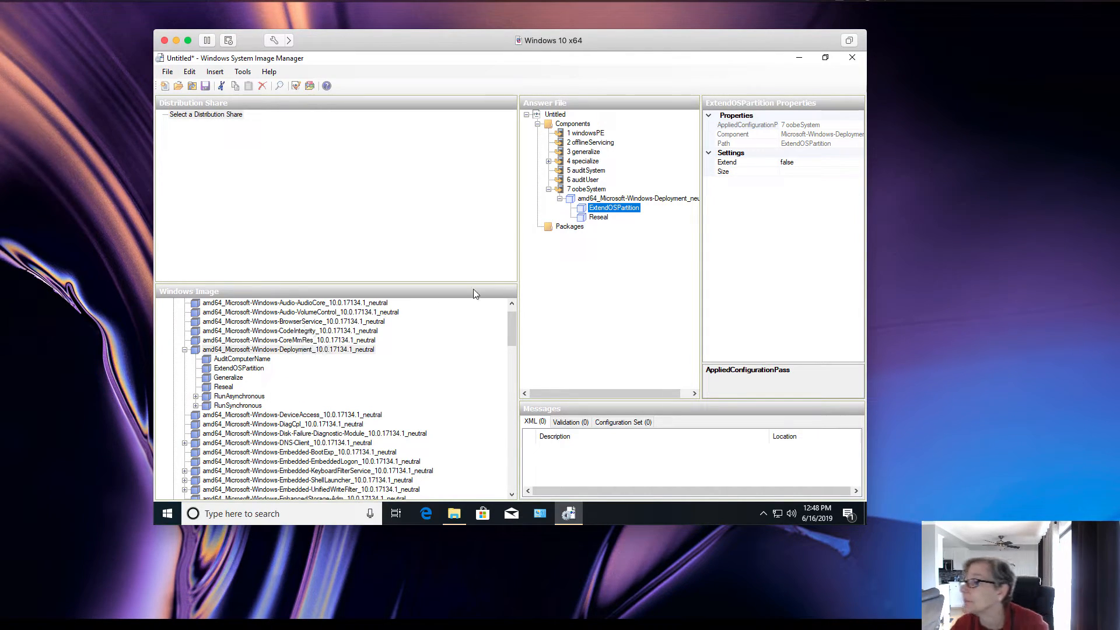
pyautogui.click(599, 216)
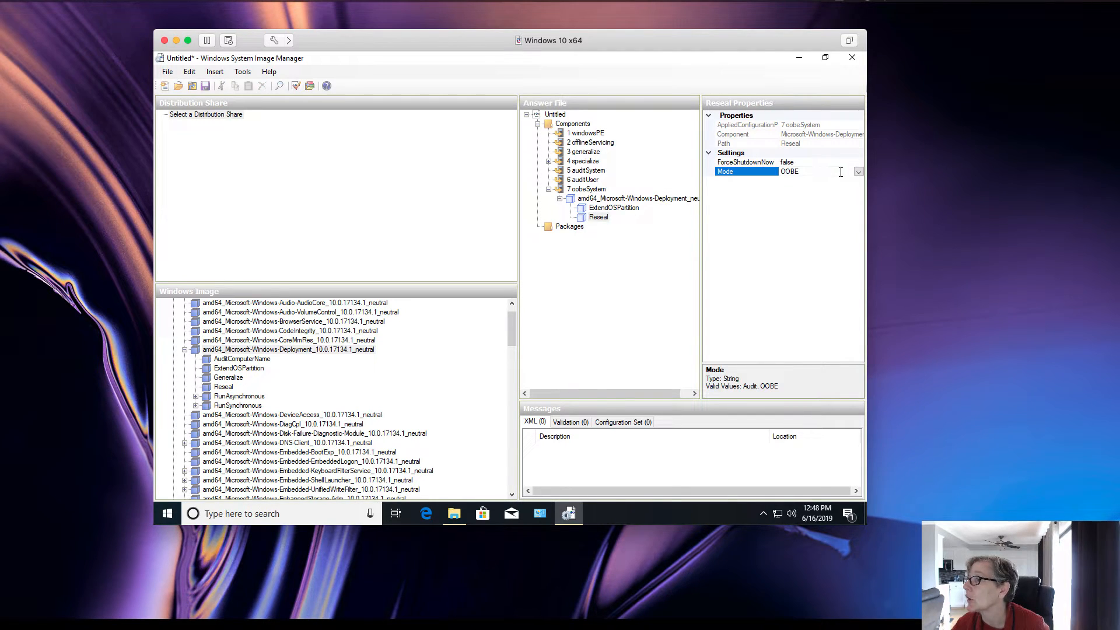
pyautogui.click(858, 171)
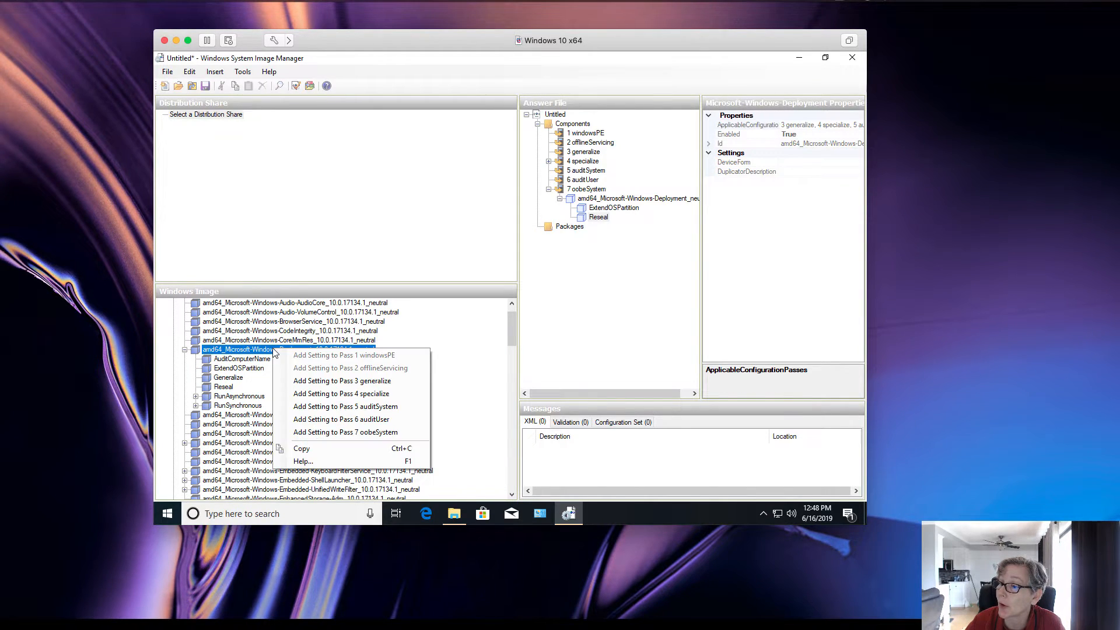
pyautogui.moveTo(341, 420)
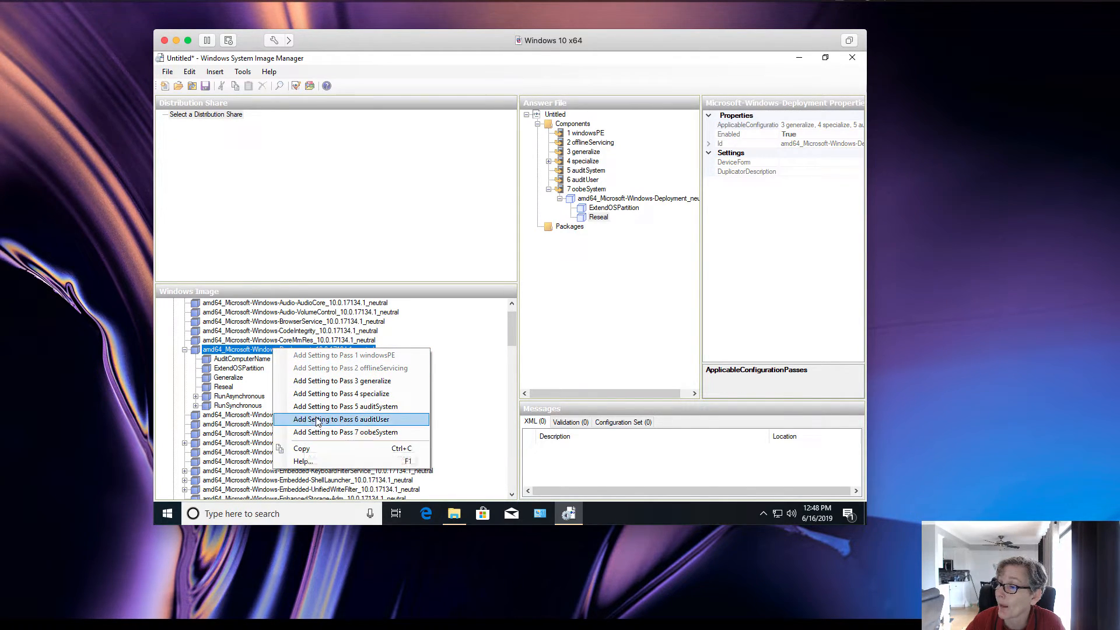
# Add Deployment to 6 auditUser and review its Generalize and RunAsynchronous settings.
pyautogui.click(341, 419)
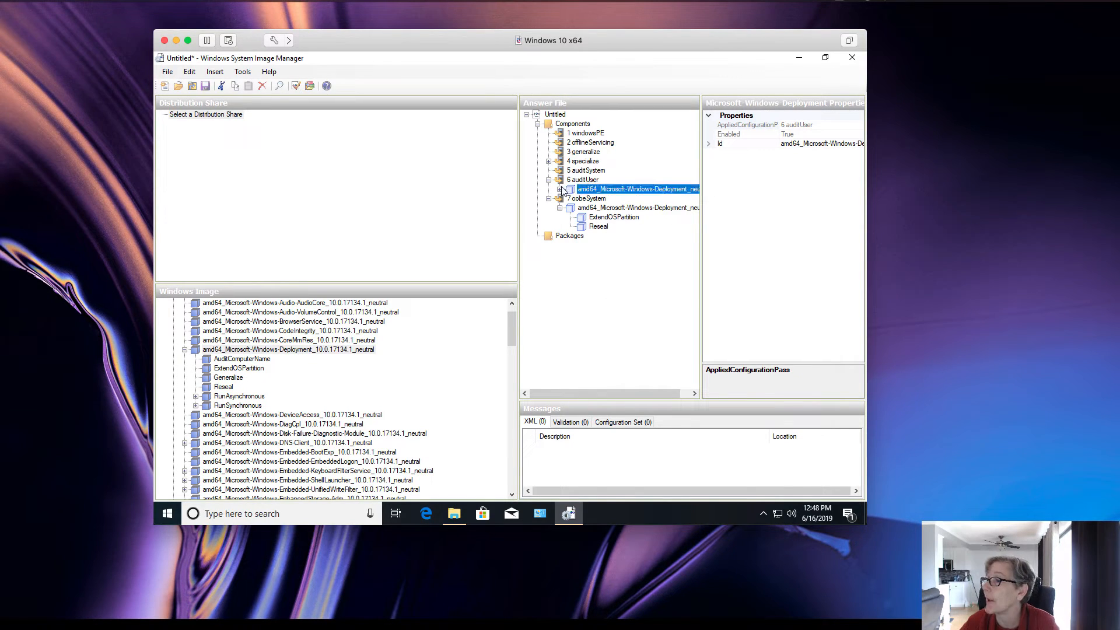
pyautogui.click(559, 179)
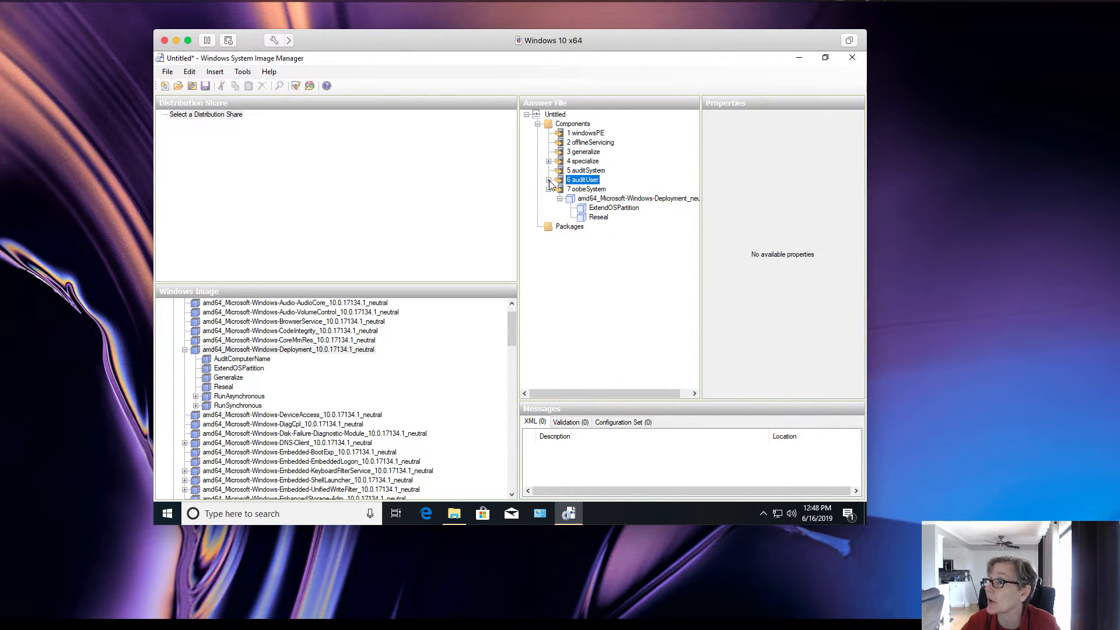
pyautogui.click(561, 189)
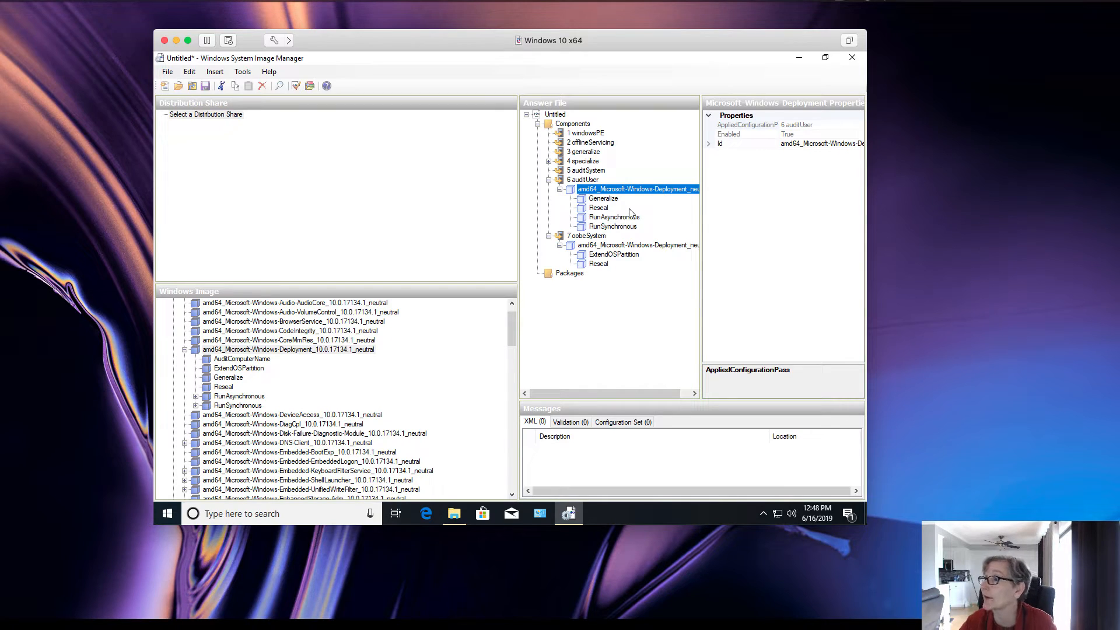
pyautogui.click(602, 198)
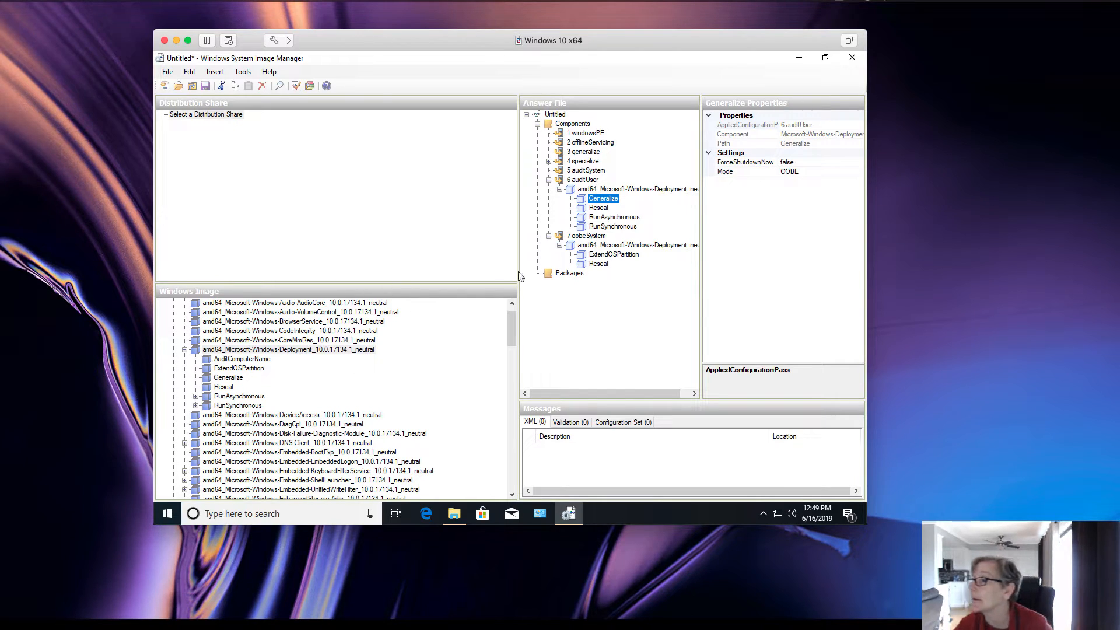
pyautogui.click(613, 217)
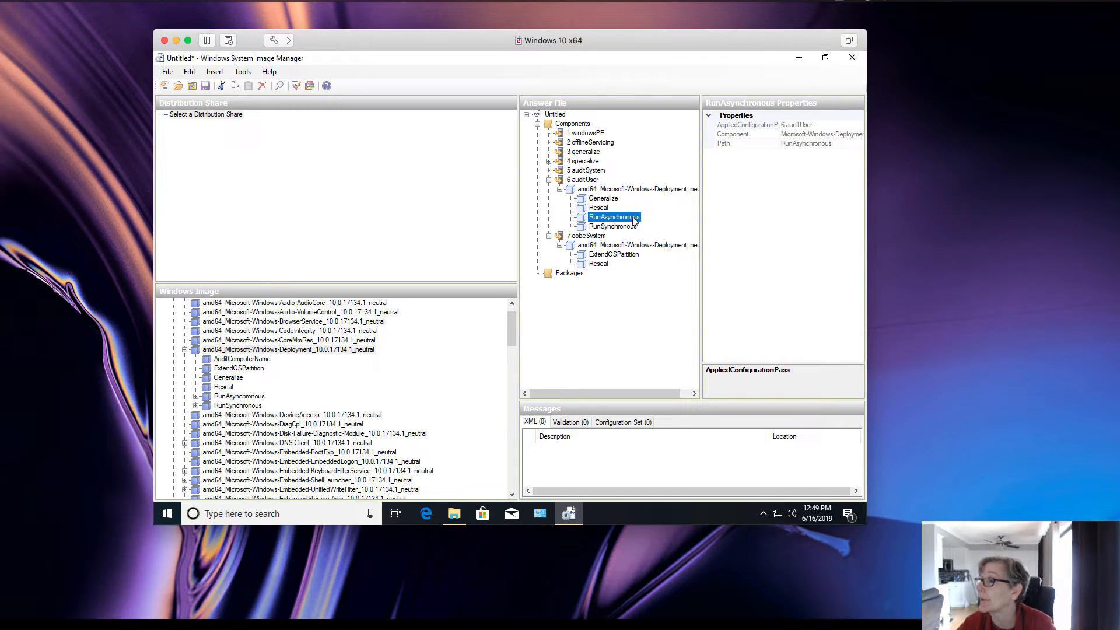
pyautogui.click(746, 143)
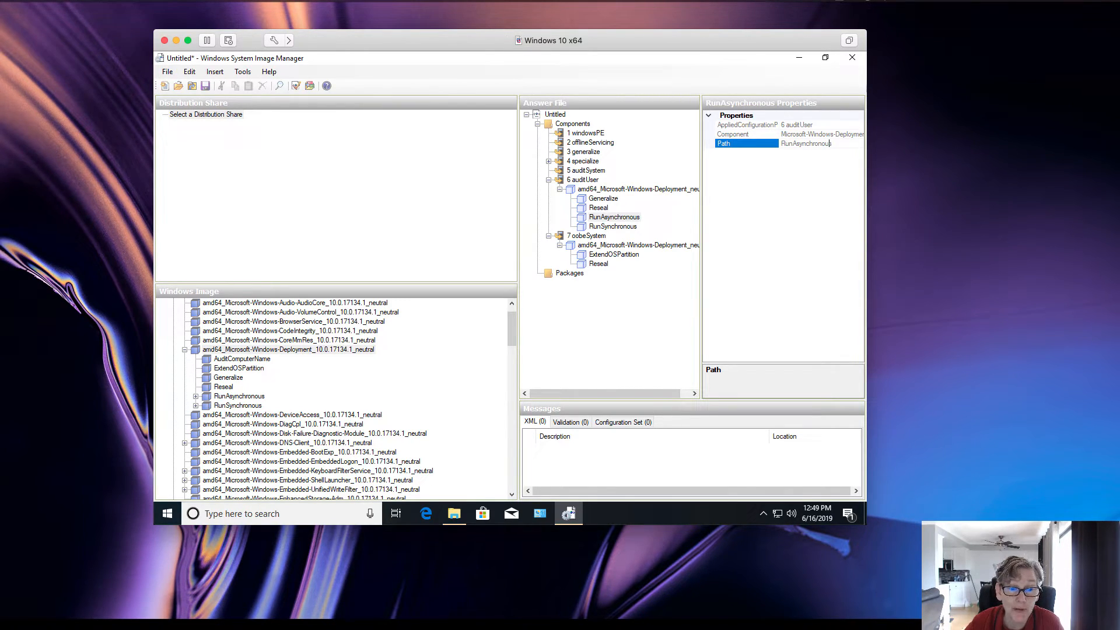
pyautogui.moveTo(568, 227)
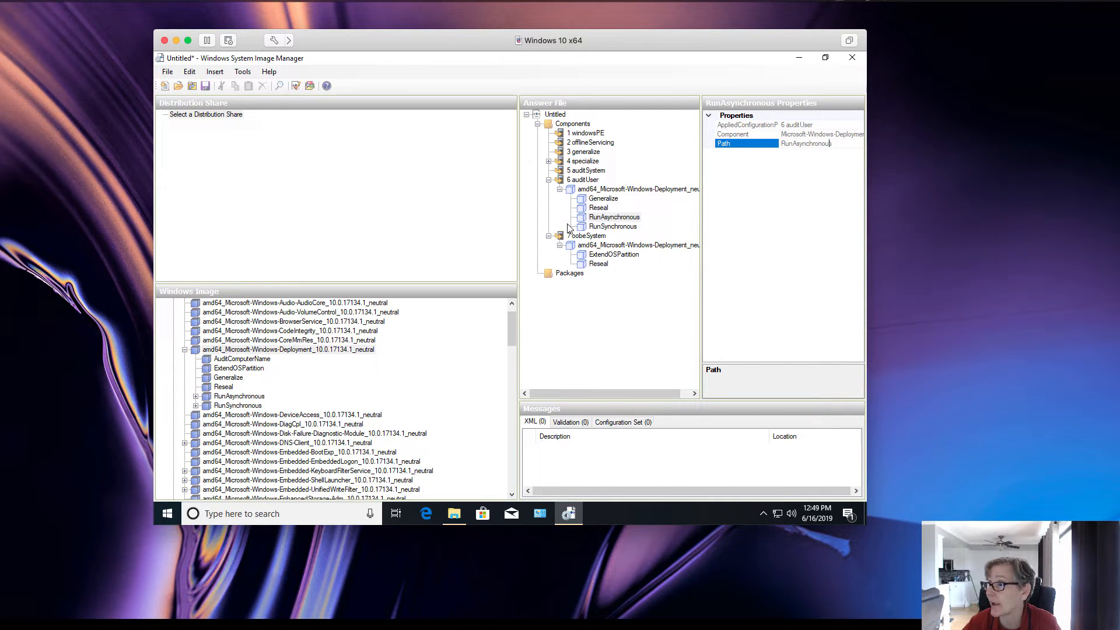
pyautogui.click(561, 179)
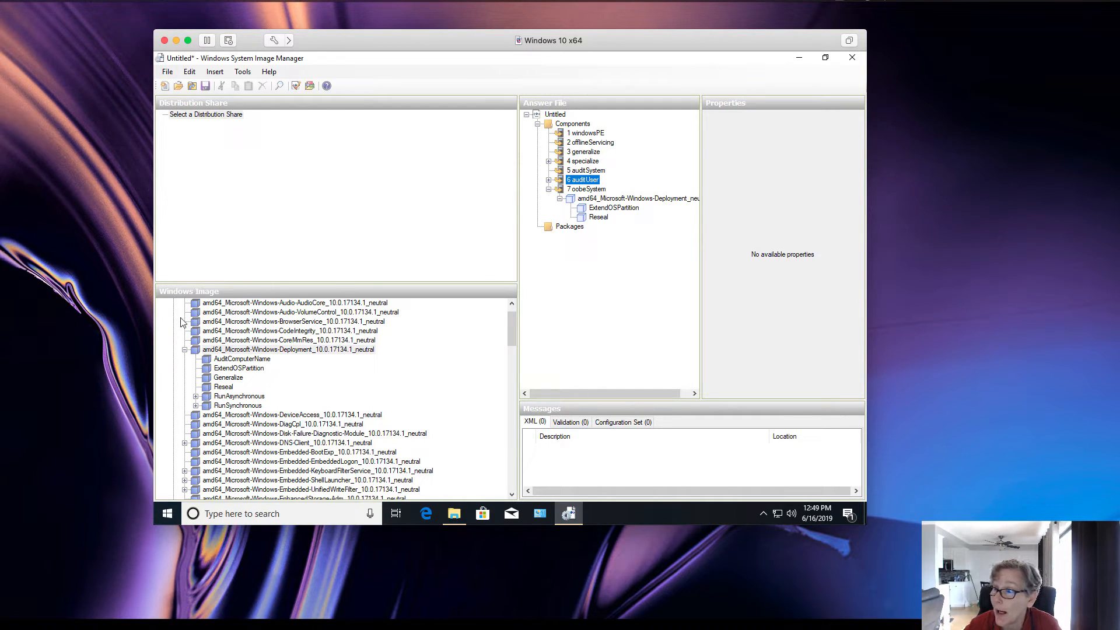
# Browse DNS-Client and Deployment, then expand amd64_Microsoft-Windows-IE-InternetExplorer's settings.
pyautogui.click(287, 349)
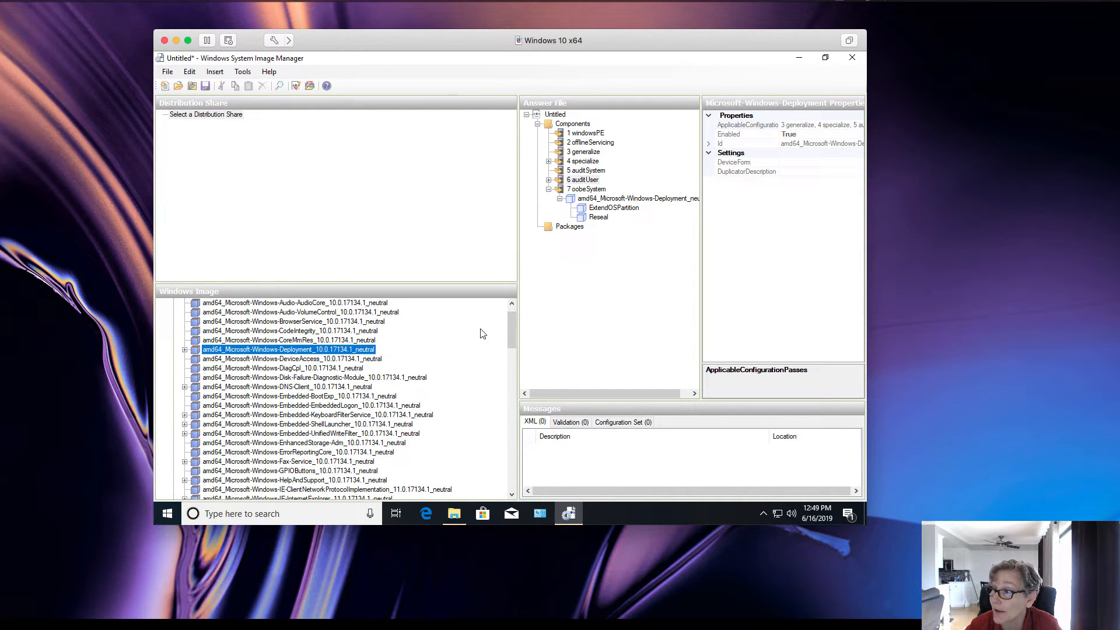
pyautogui.scroll(-3)
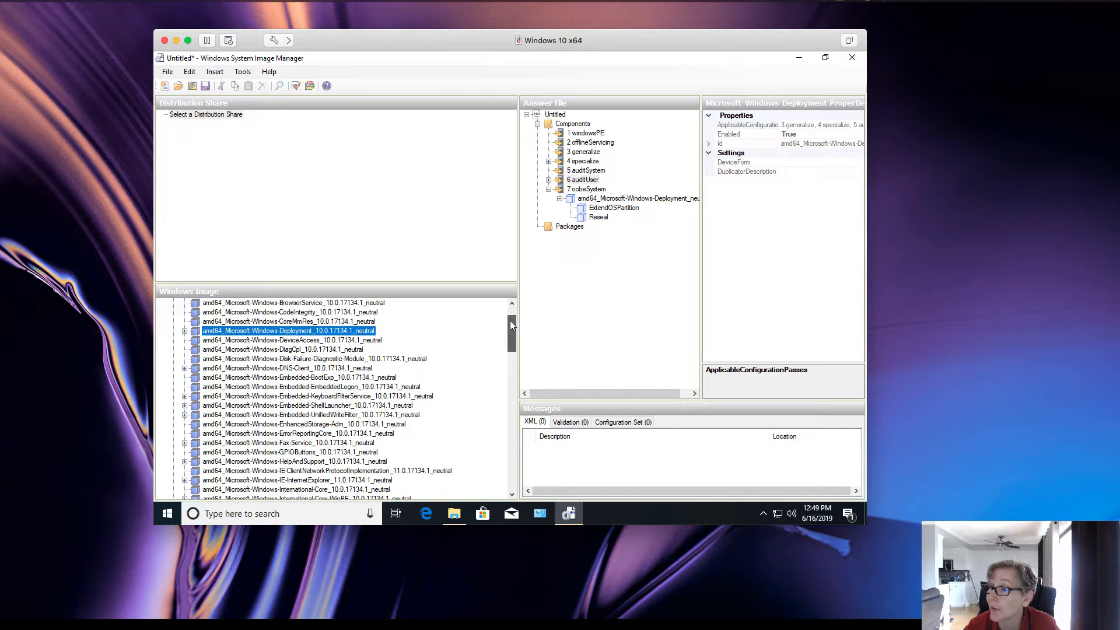
pyautogui.click(286, 367)
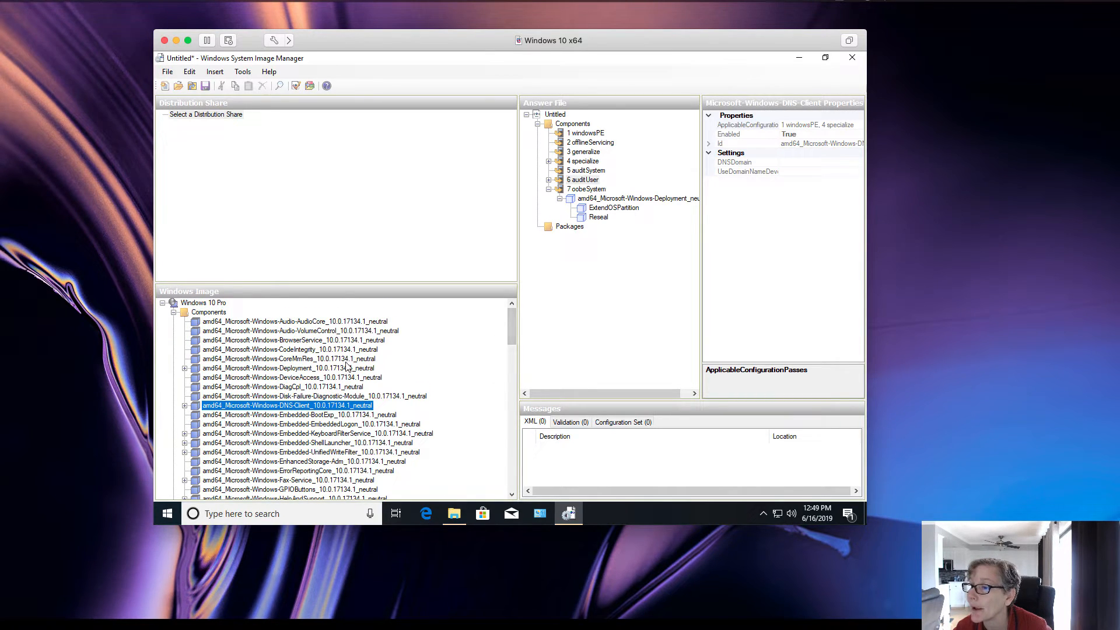
pyautogui.click(289, 368)
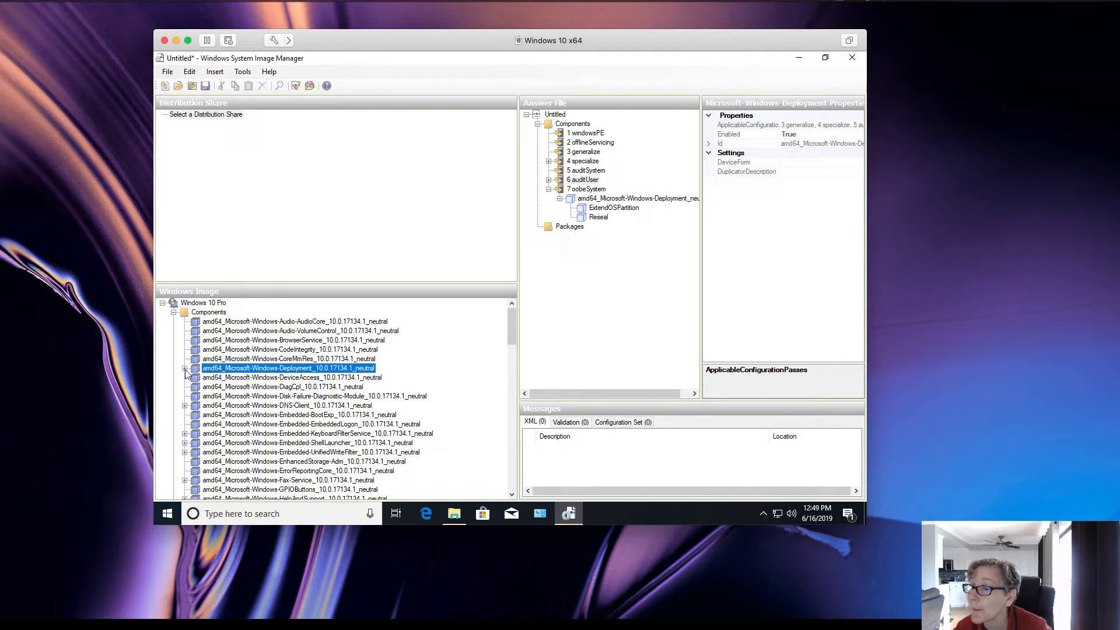
pyautogui.click(184, 368)
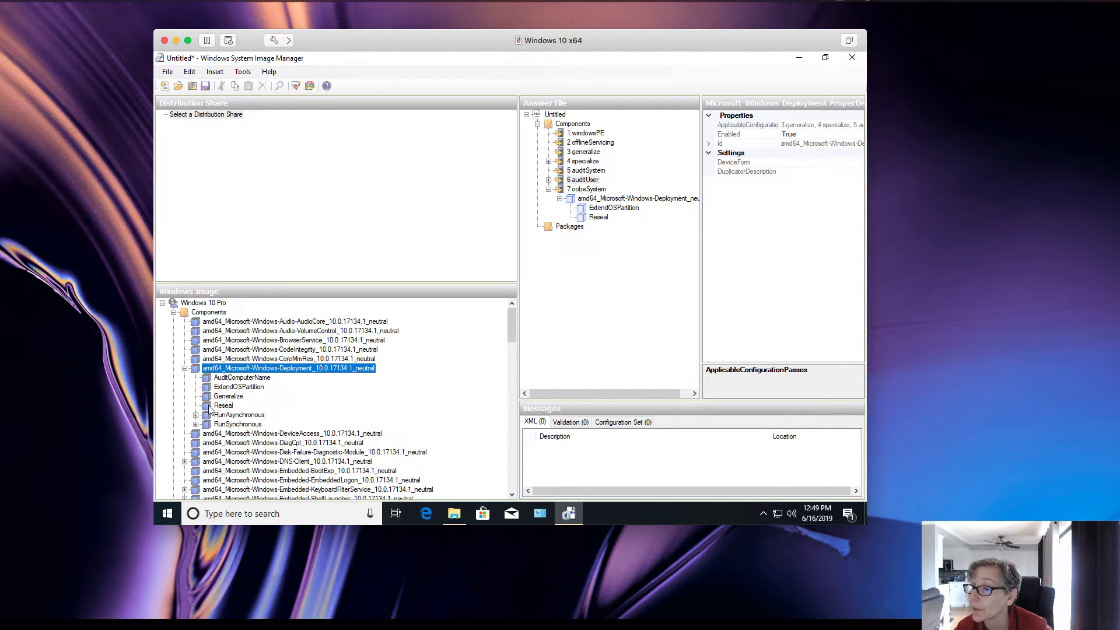
pyautogui.click(184, 366)
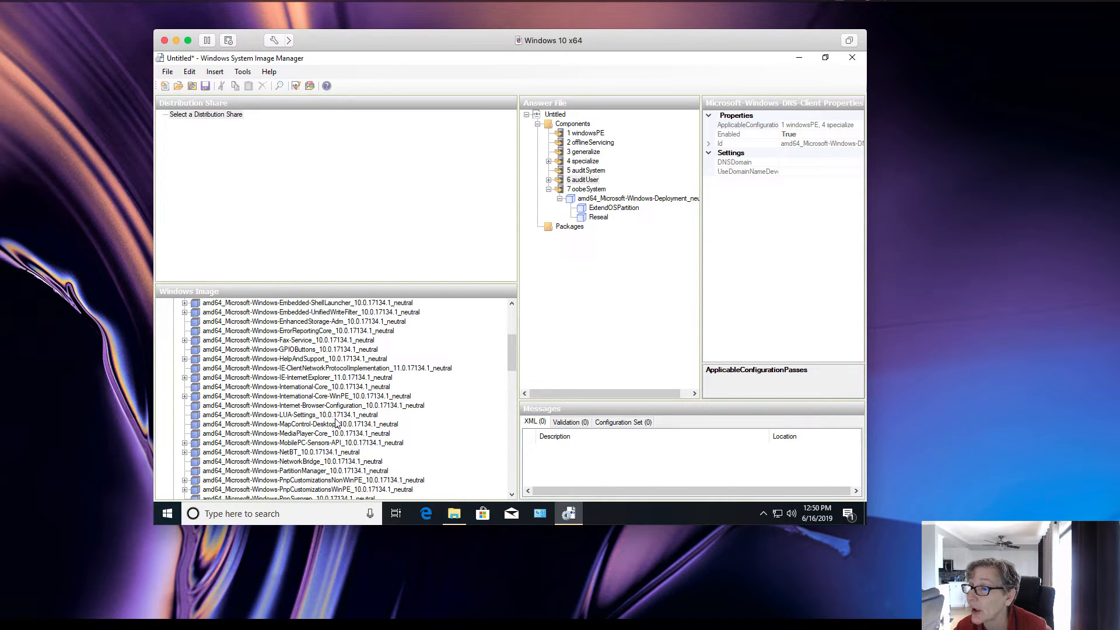
pyautogui.click(294, 378)
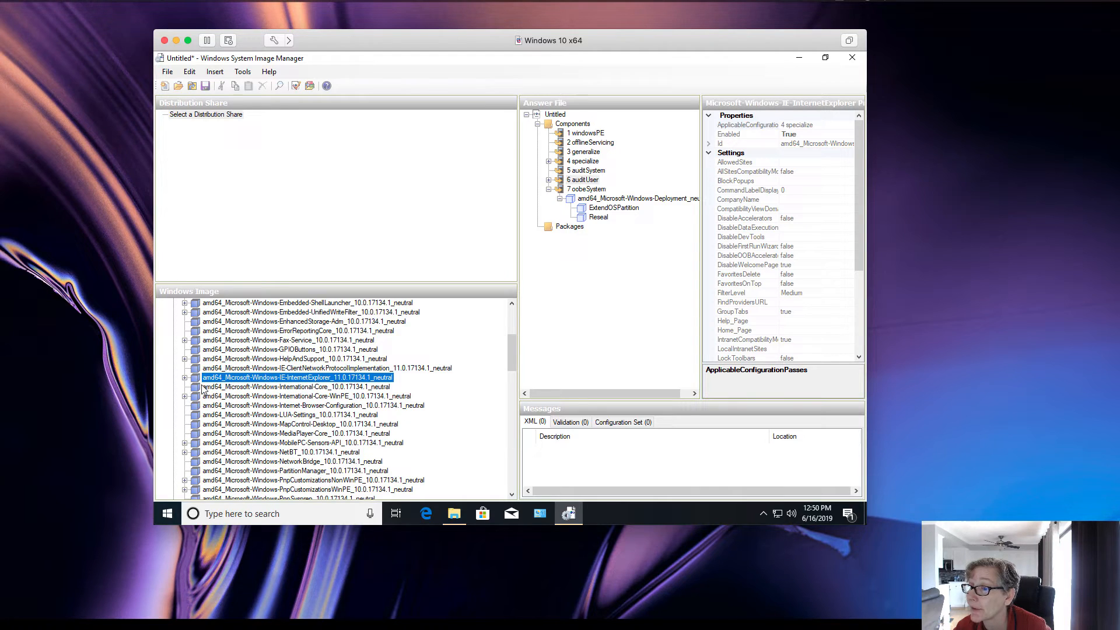
pyautogui.click(184, 377)
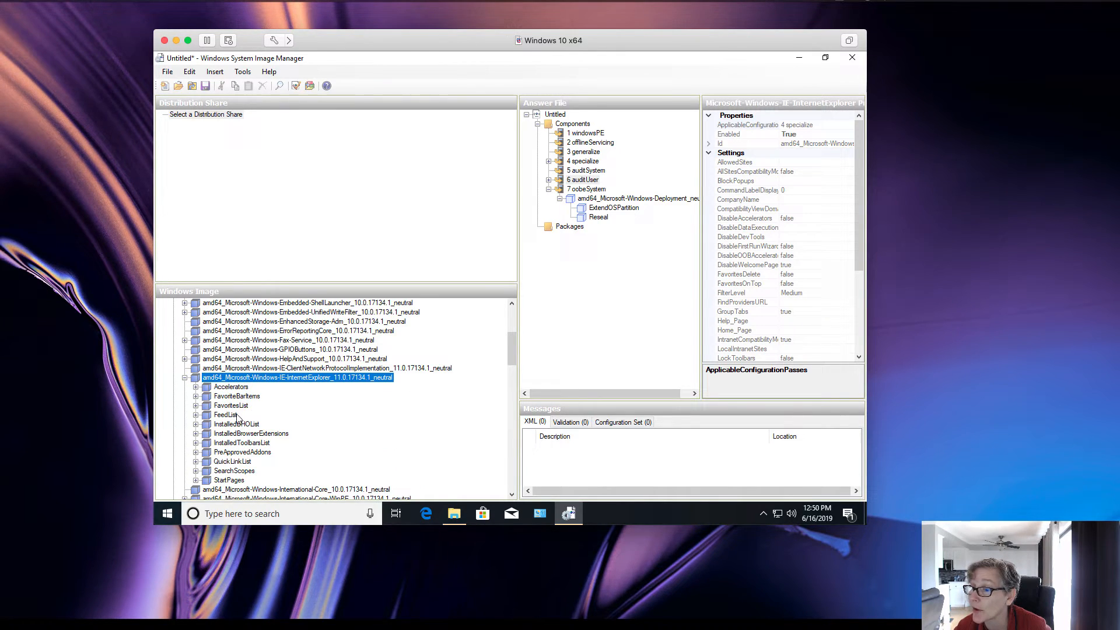
# Add IE-InternetExplorer to 4 specialize, then inspect PartitionManager's SanPolicy of 1.
pyautogui.rightClick(298, 378)
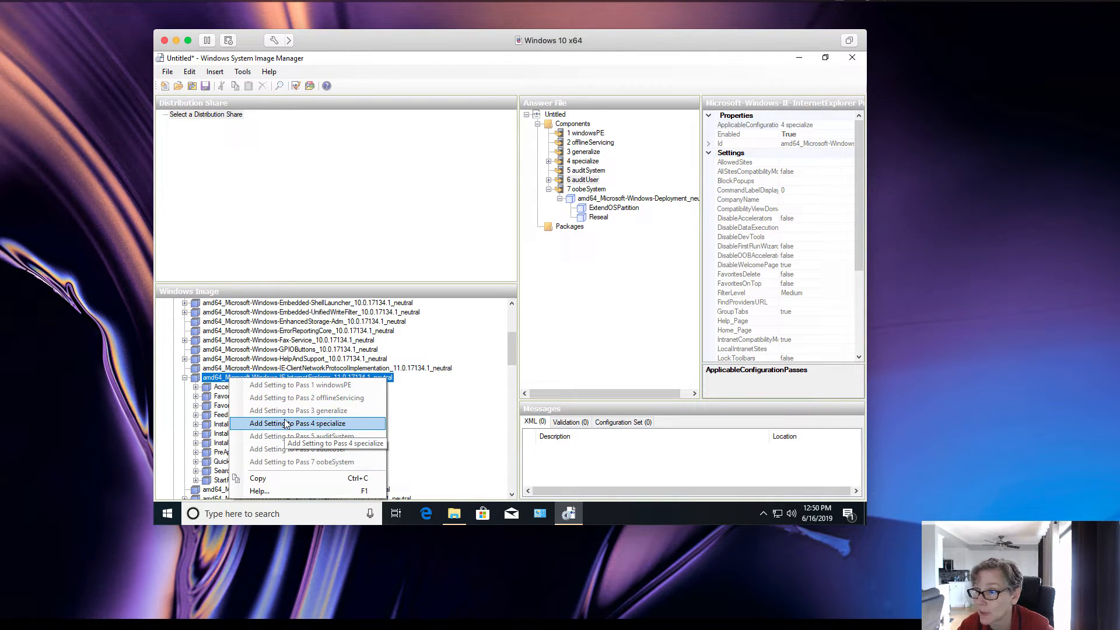
pyautogui.click(299, 423)
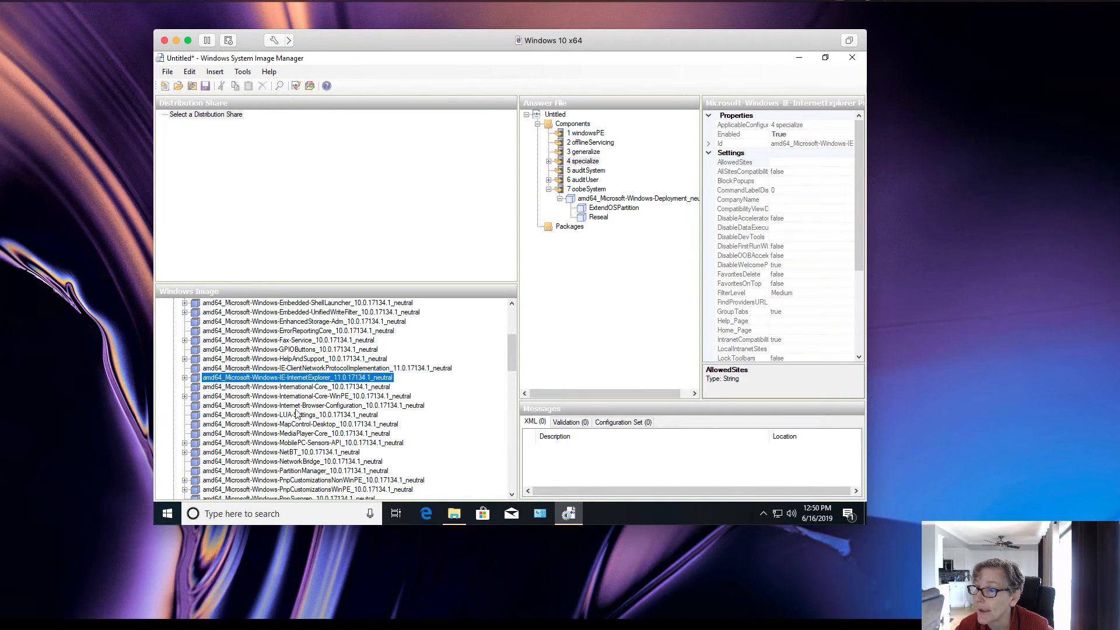
pyautogui.scroll(-3)
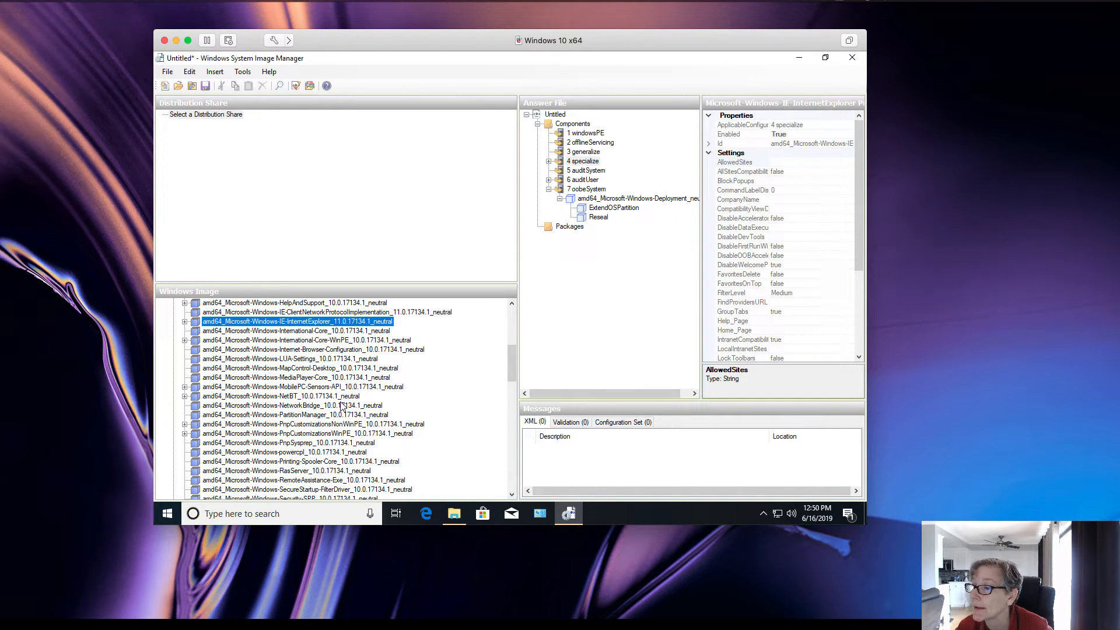
pyautogui.scroll(-3)
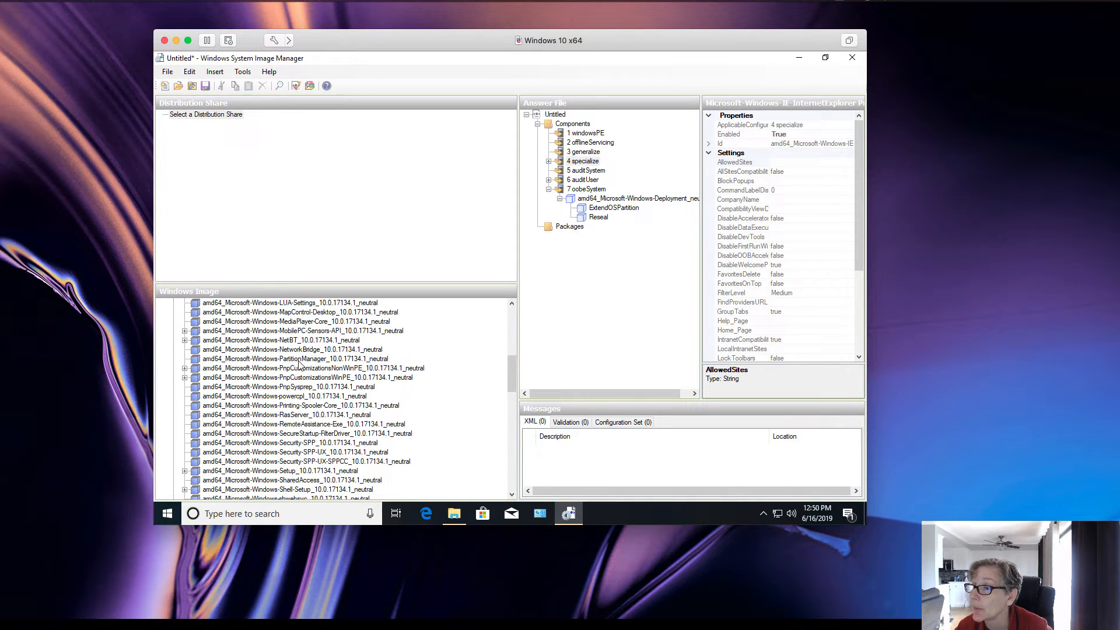
pyautogui.click(285, 358)
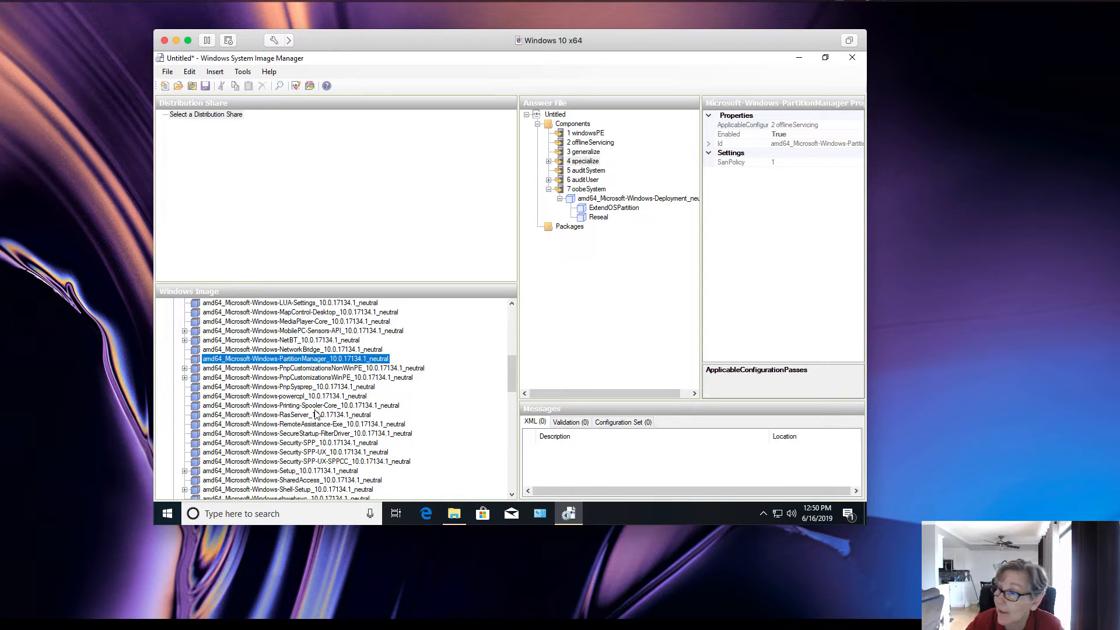
pyautogui.scroll(-3)
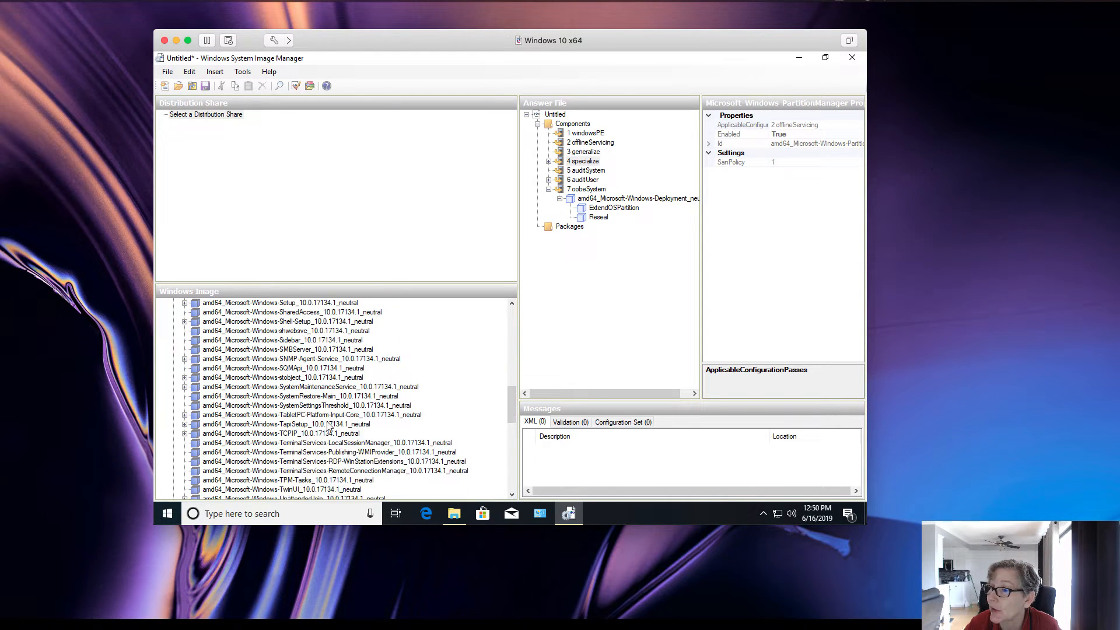
pyautogui.scroll(-3)
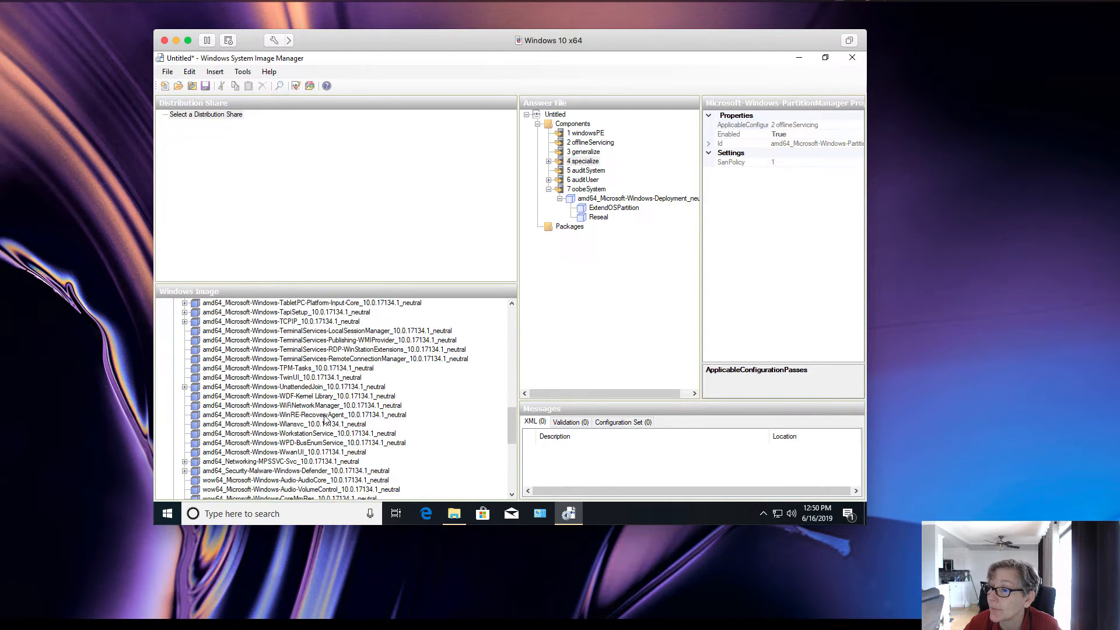
pyautogui.scroll(-3)
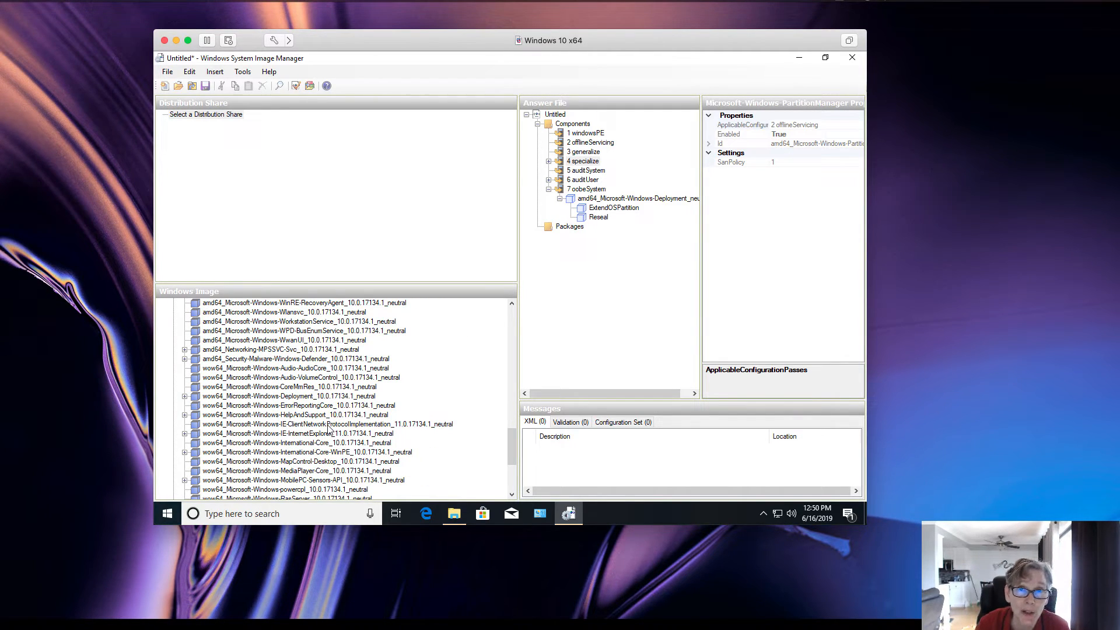
pyautogui.scroll(-3)
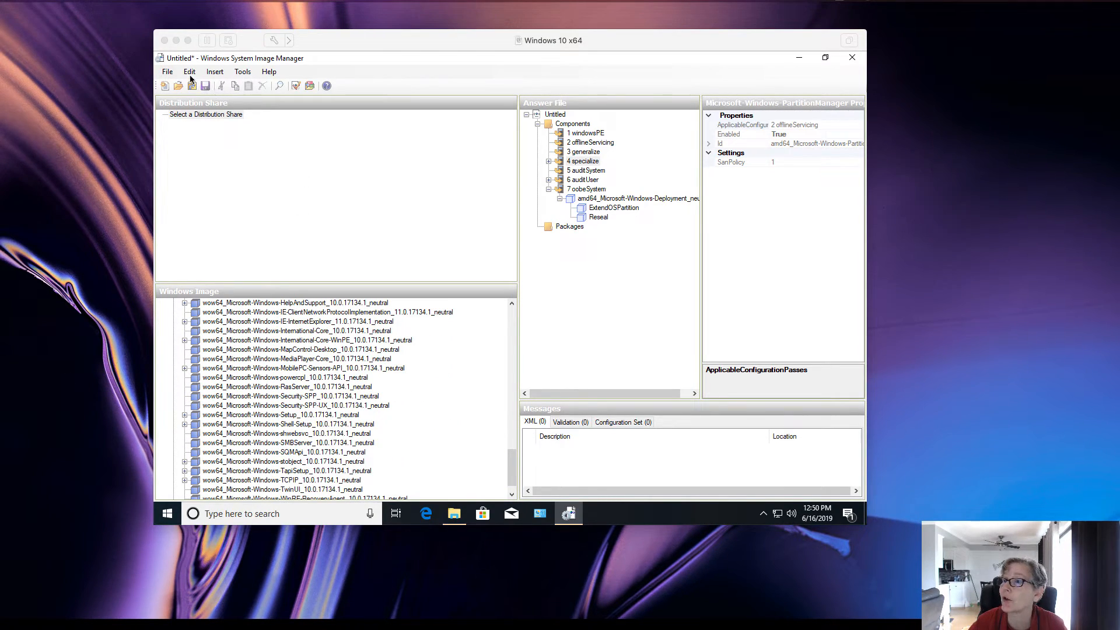
# Save the answer file as Untitled.xml into C:\win10.
pyautogui.click(167, 71)
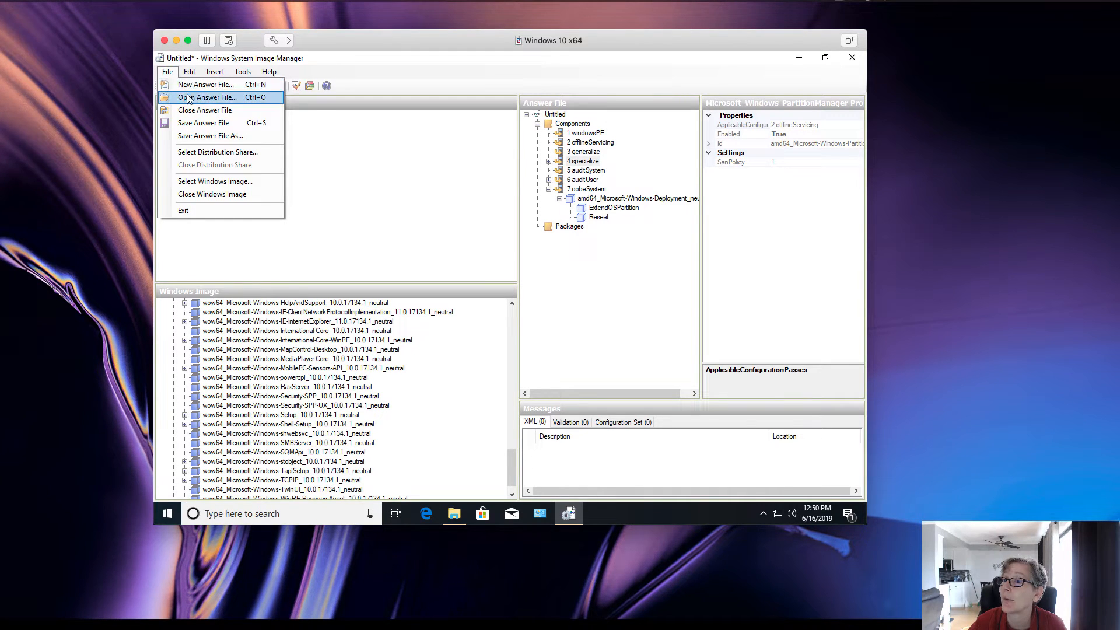
pyautogui.click(203, 122)
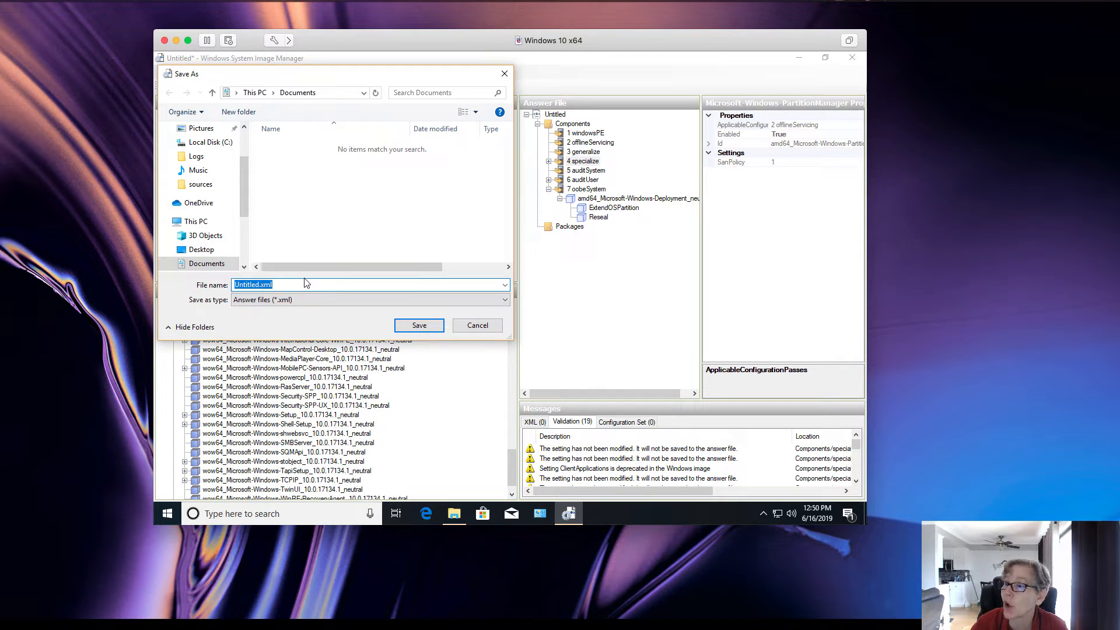
pyautogui.moveTo(281, 234)
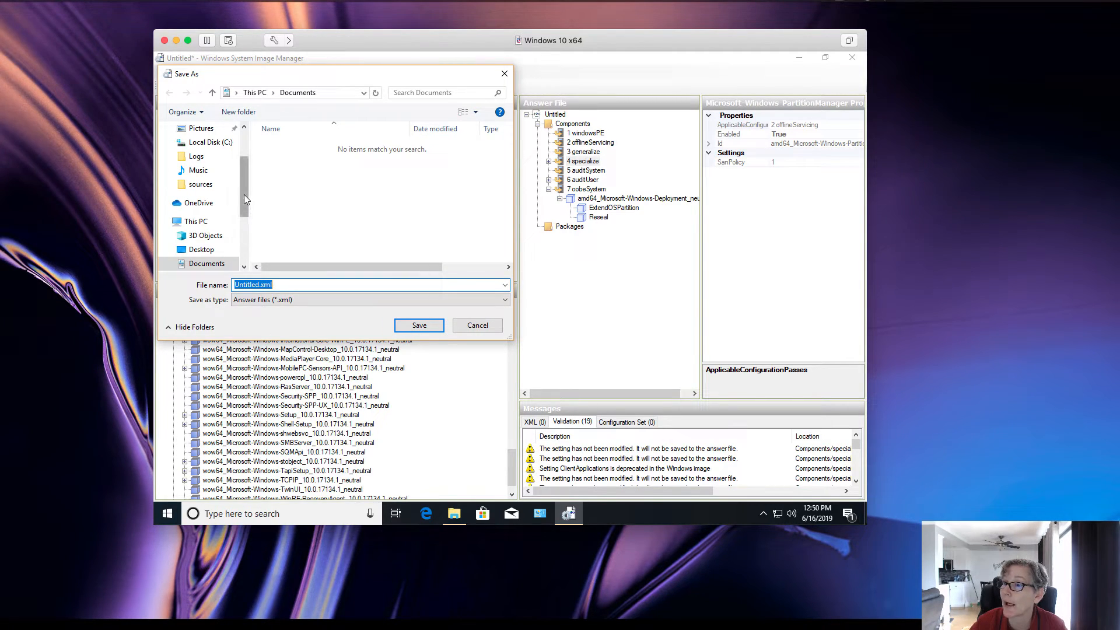
pyautogui.click(211, 142)
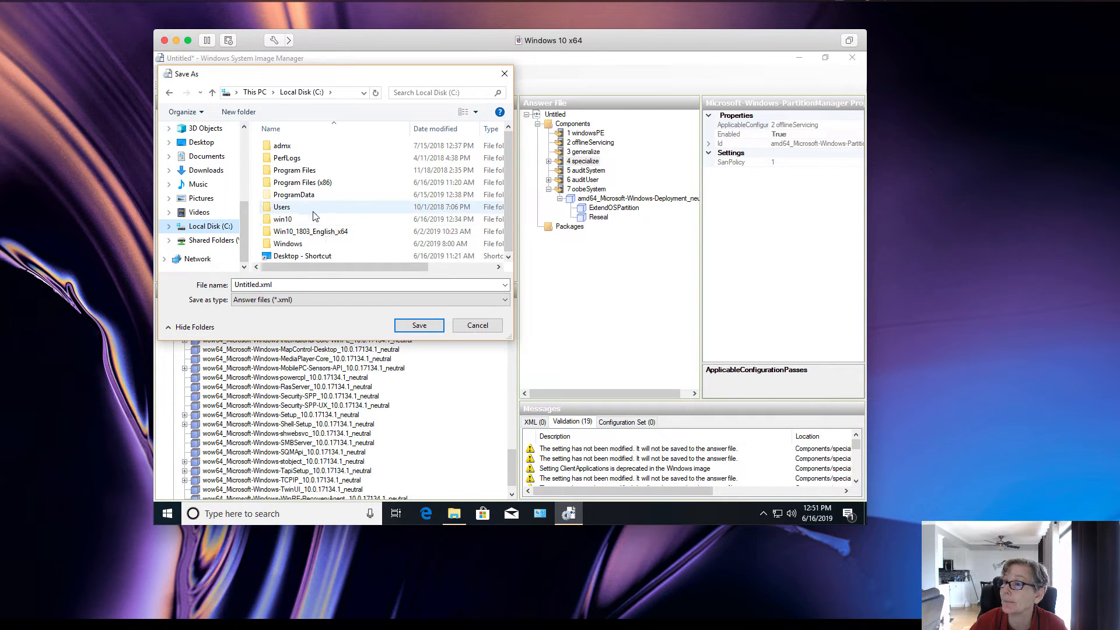
pyautogui.click(477, 325)
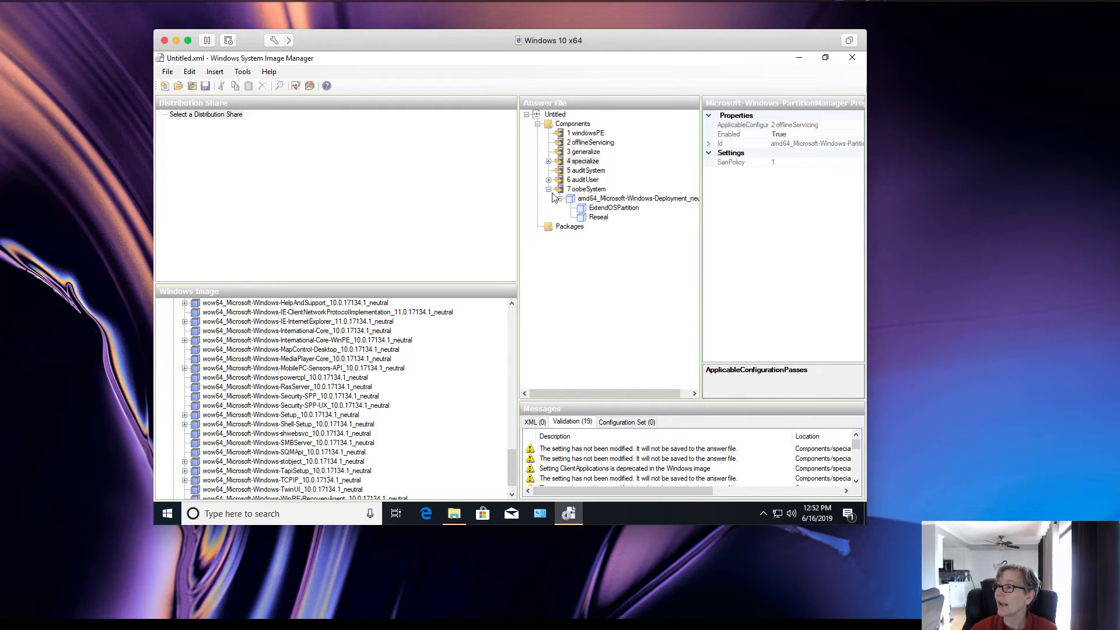
# Collapse the oobeSystem pass and close Windows System Image Manager.
pyautogui.click(557, 198)
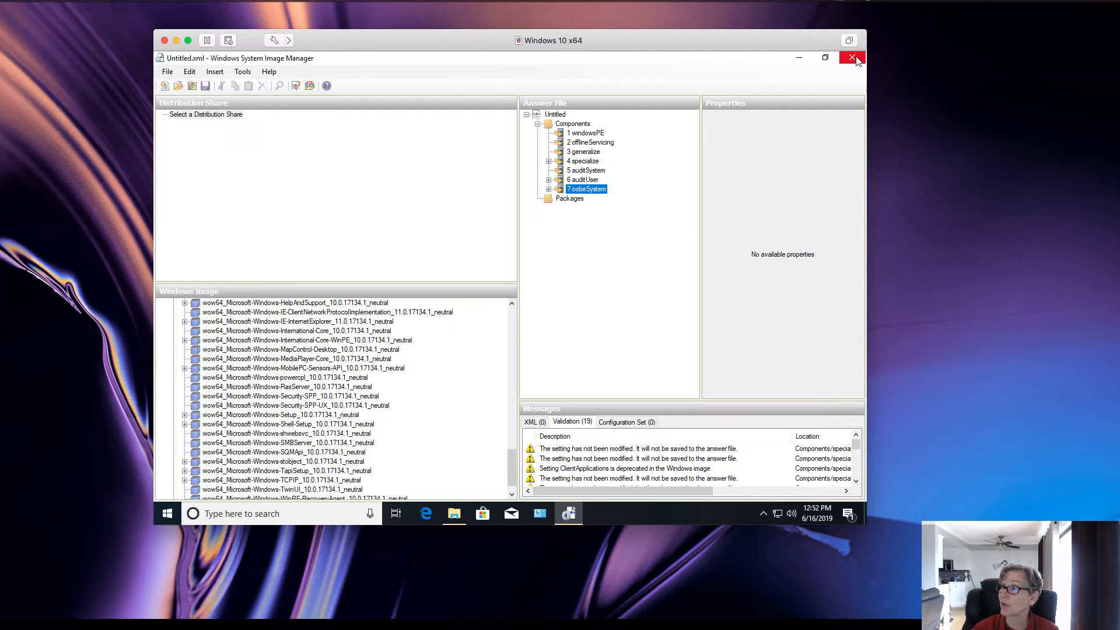
pyautogui.click(855, 58)
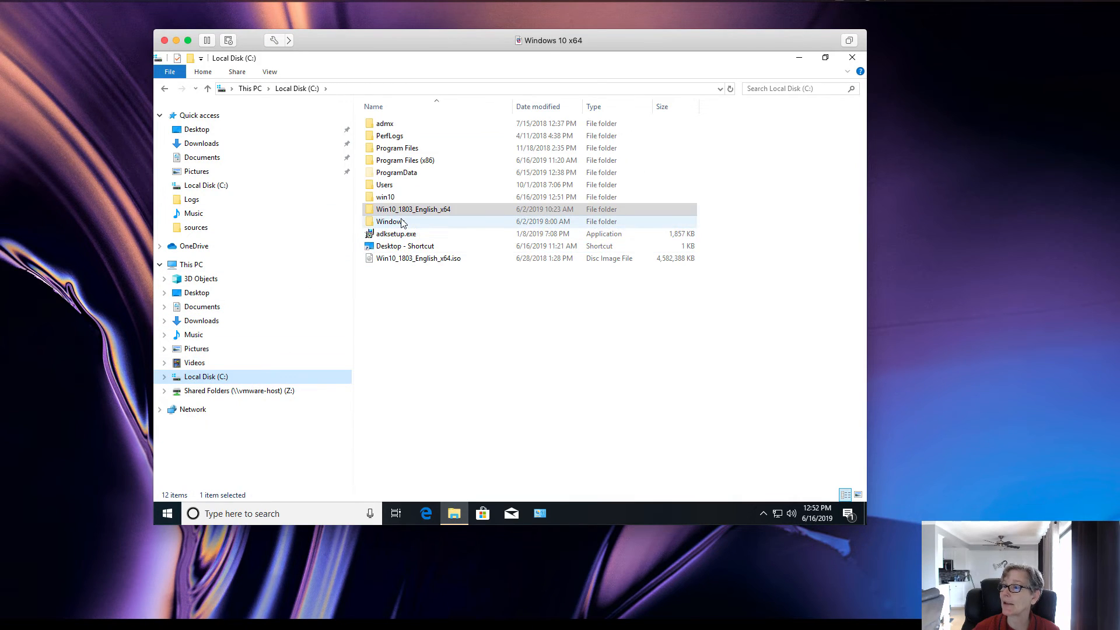
# Open the win10 folder on C: to confirm Untitled.xml is there.
pyautogui.doubleClick(385, 196)
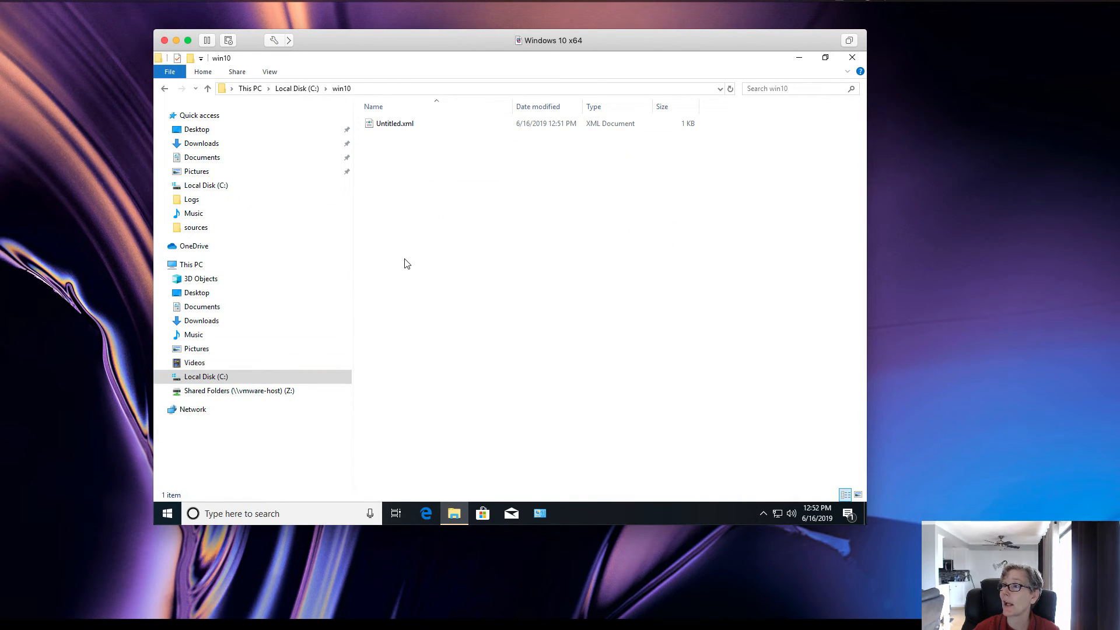